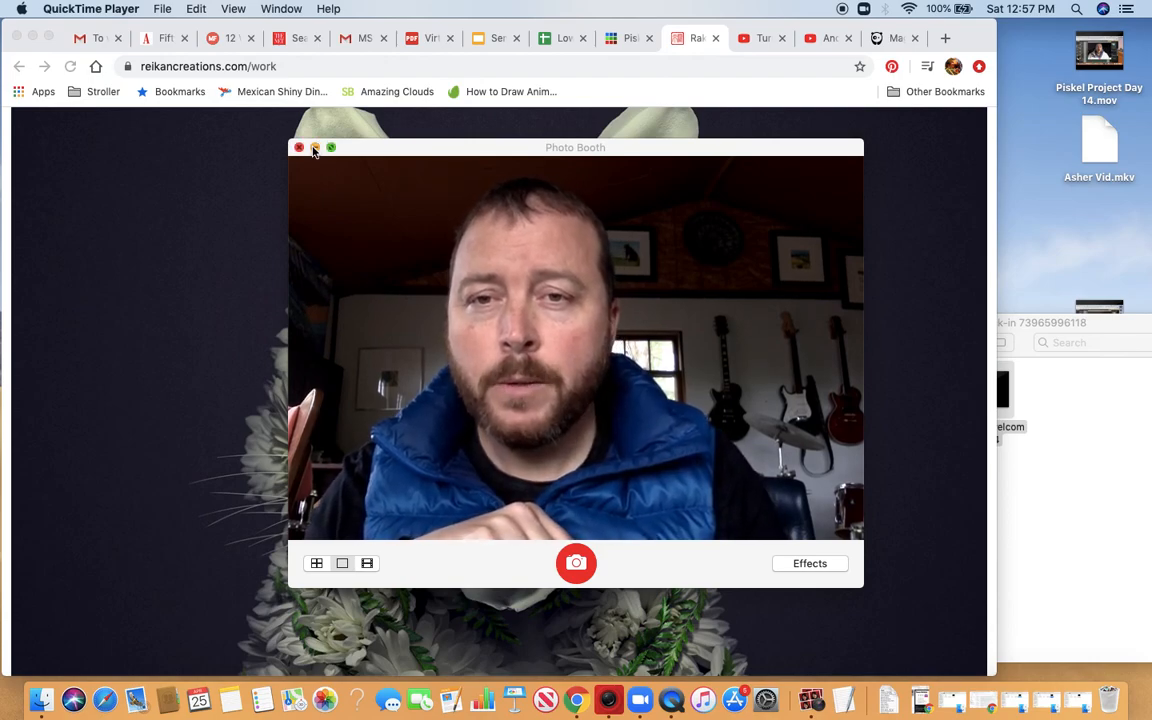
Close Photo Booth and switch to the CBC Arts 'Turning Flowers Into "Insects"?' YouTube tab.
click(299, 147)
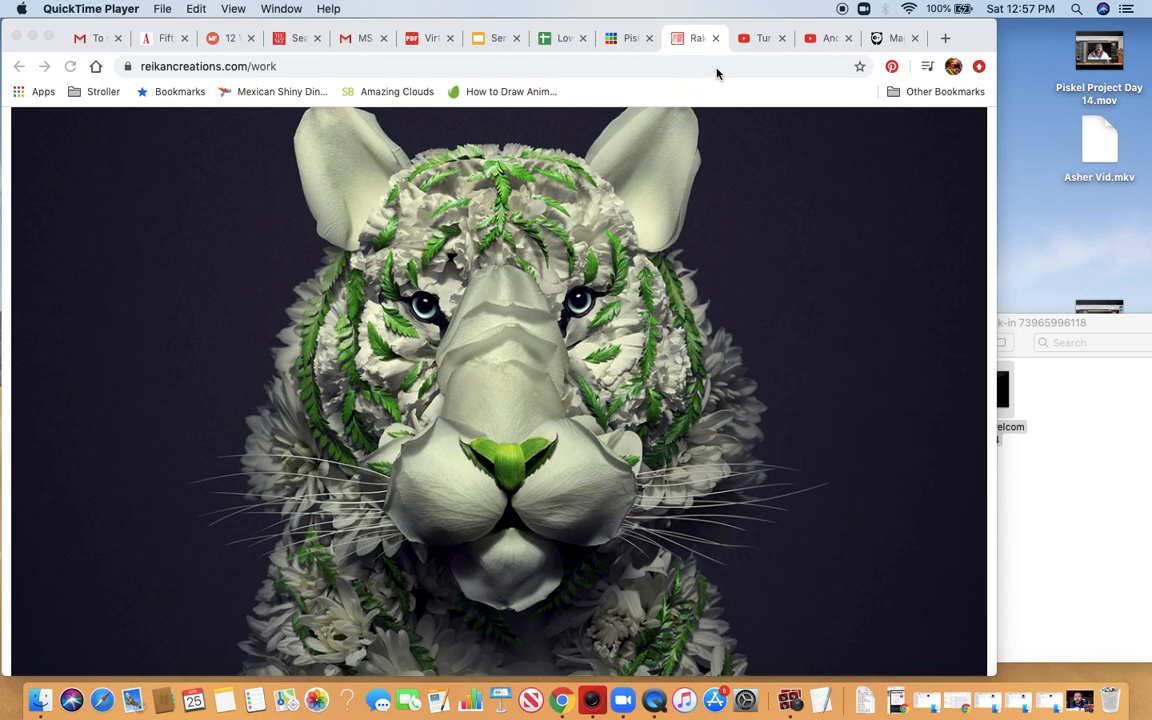
mouse_move(740, 192)
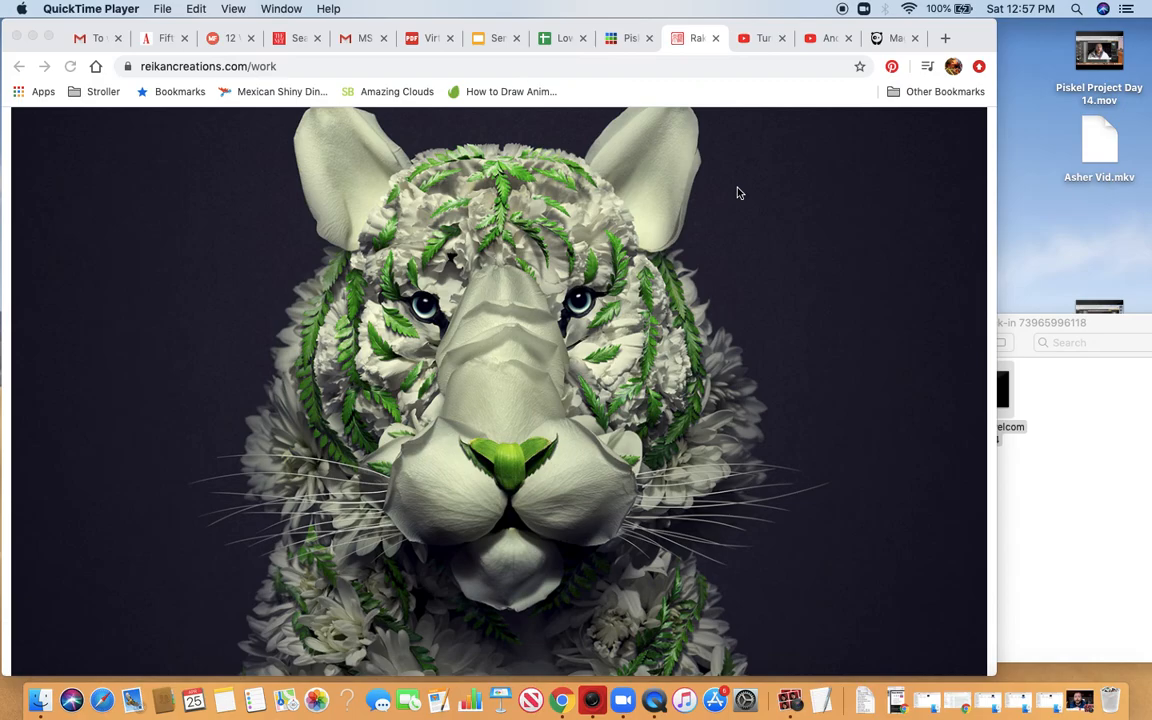
click(762, 38)
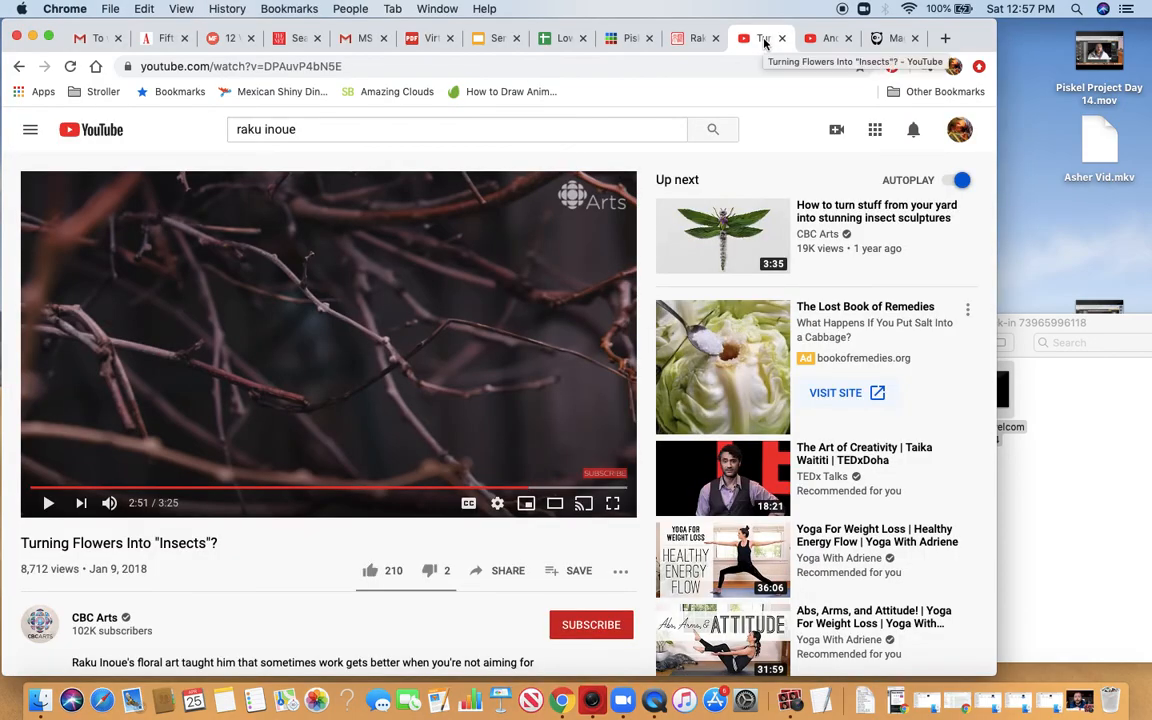
mouse_move(264, 578)
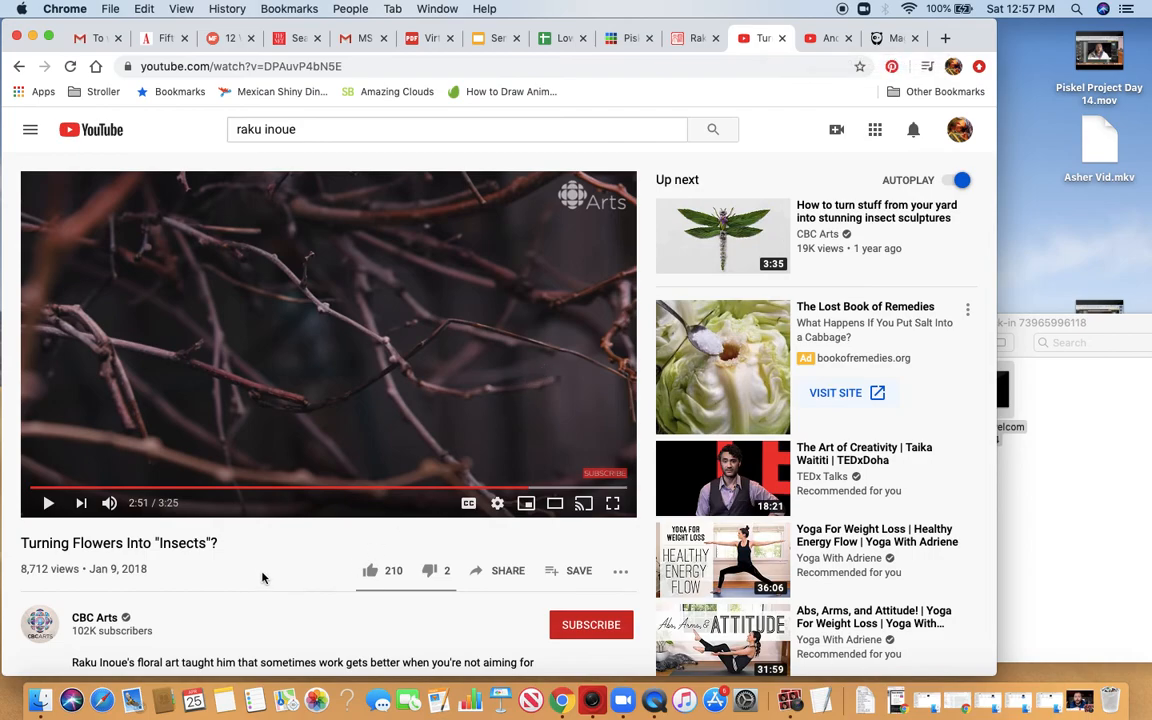
mouse_move(415, 547)
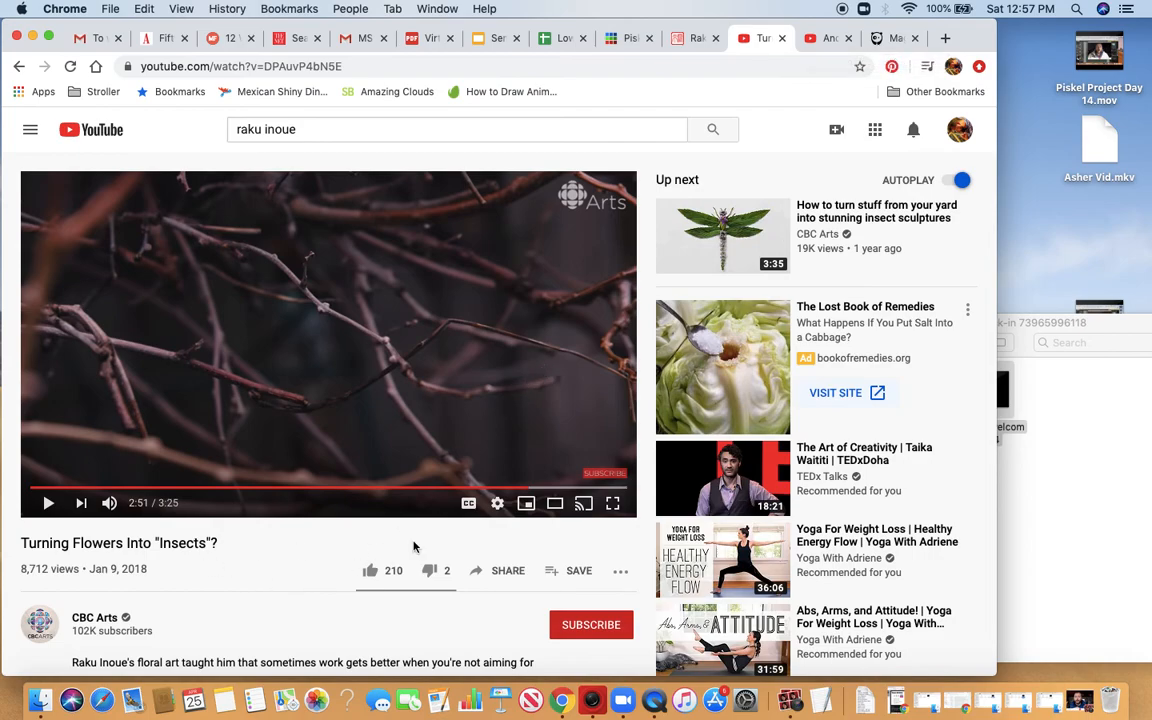
Return to the Reikan Creations tab showing the 'Natura Tribute' 2018 flower tiger.
click(697, 38)
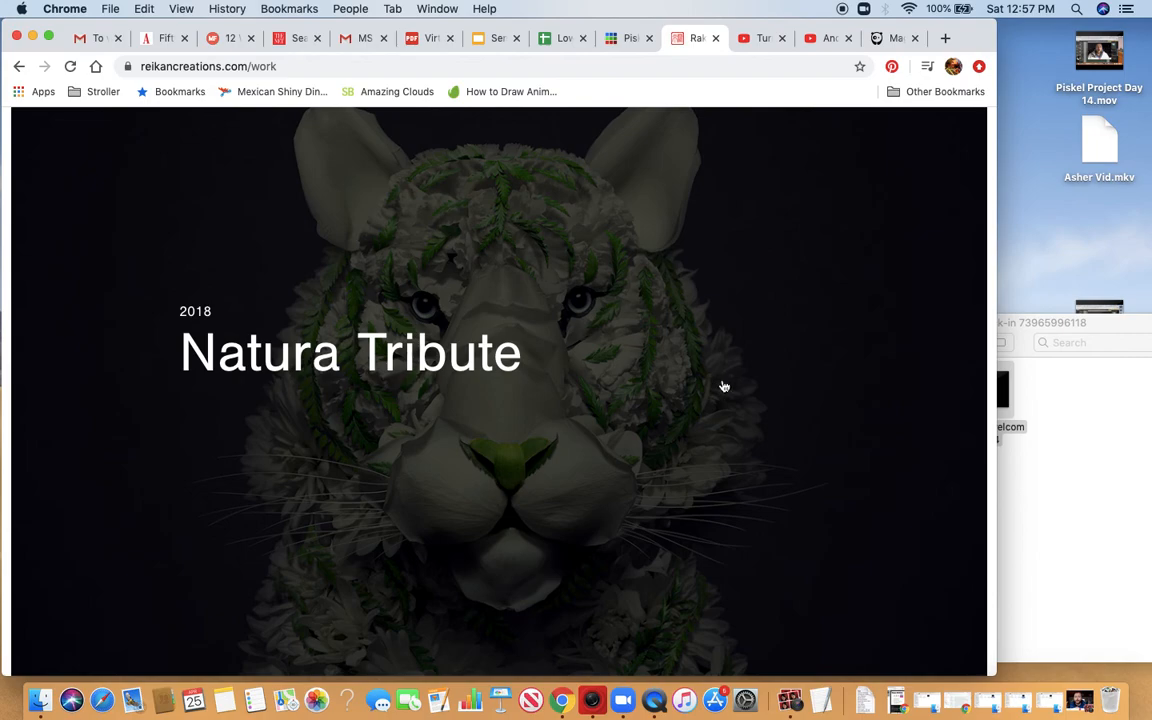
Open the Natura Tribute tile to reach the natura-insects-animals project page.
click(350, 351)
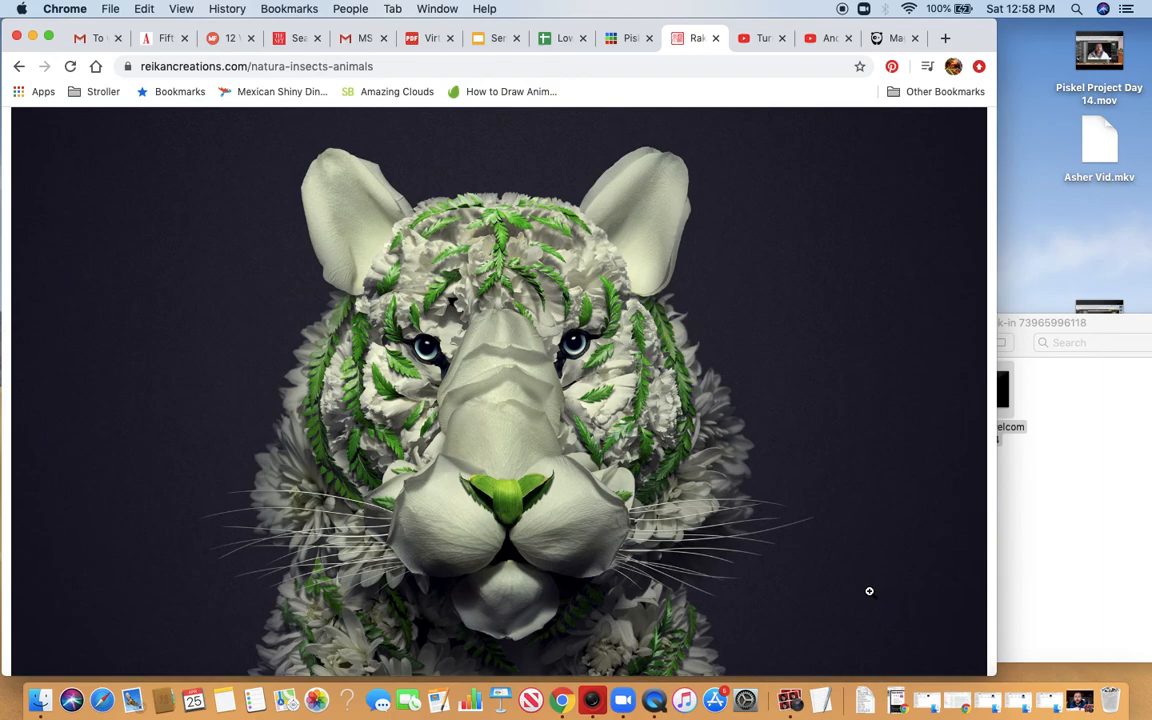
mouse_move(704, 396)
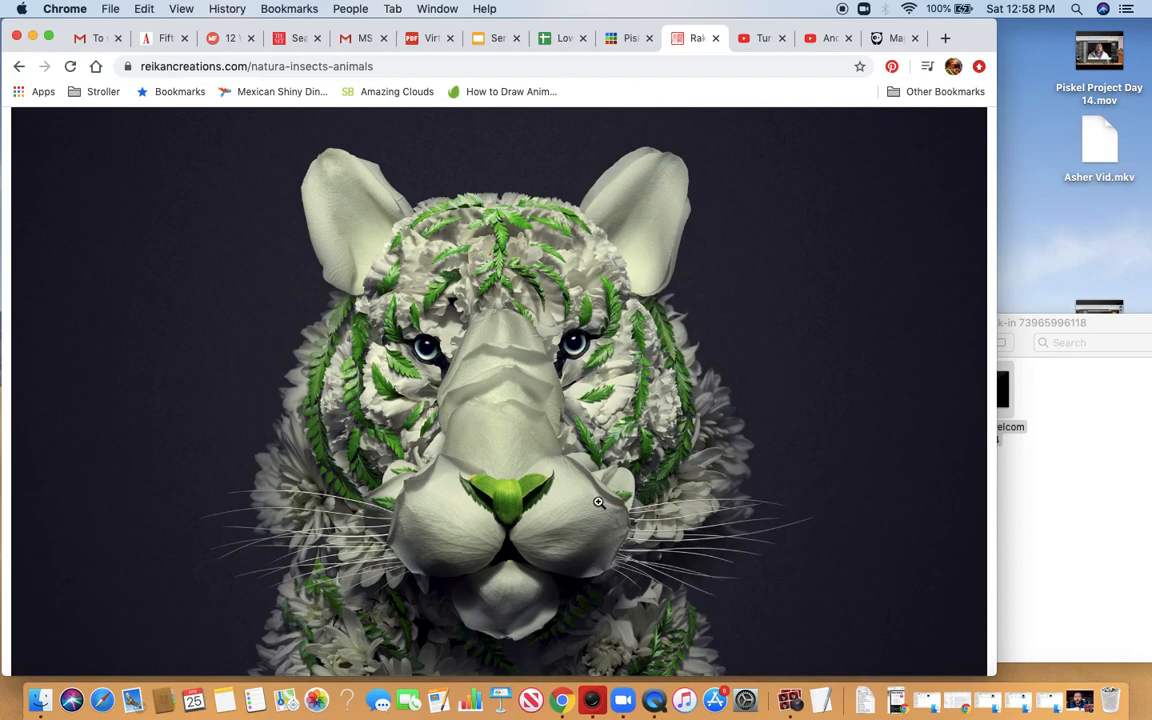
mouse_move(595, 268)
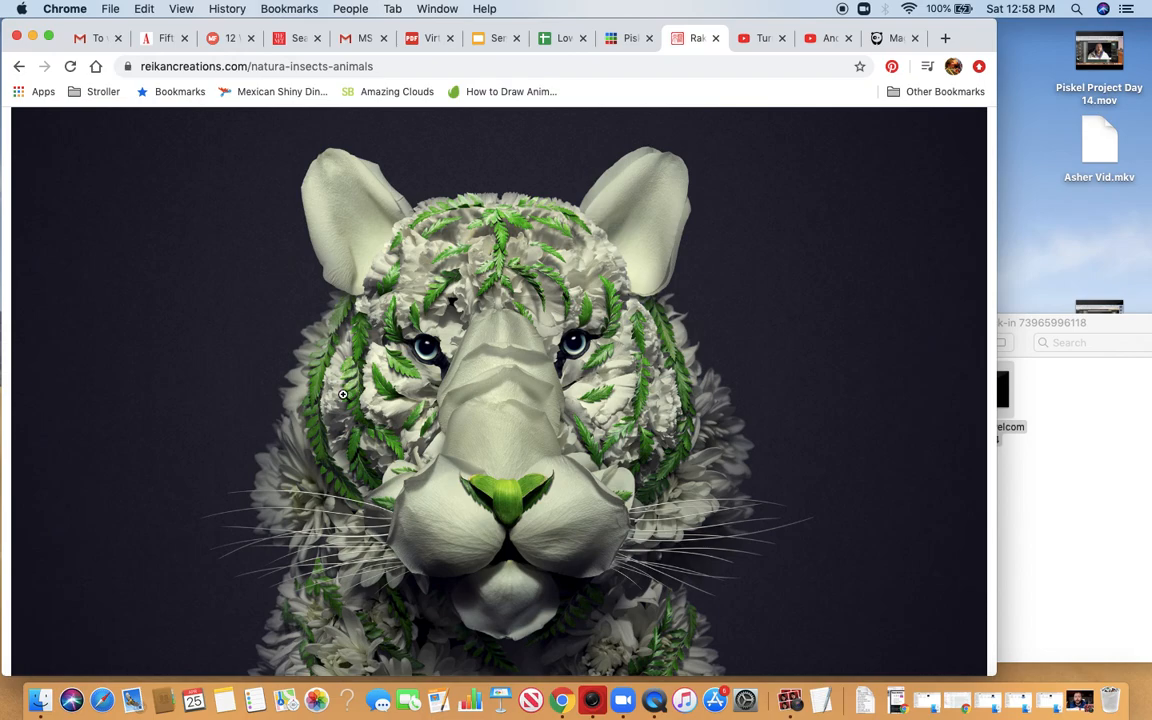
mouse_move(659, 414)
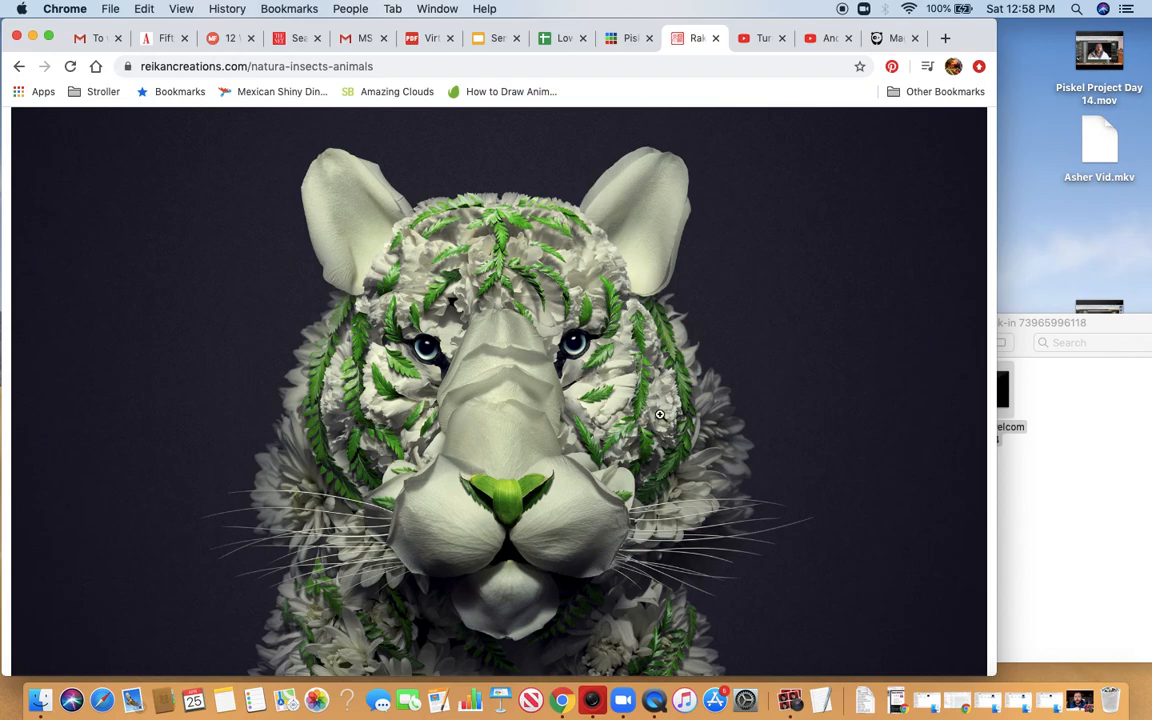
mouse_move(652, 468)
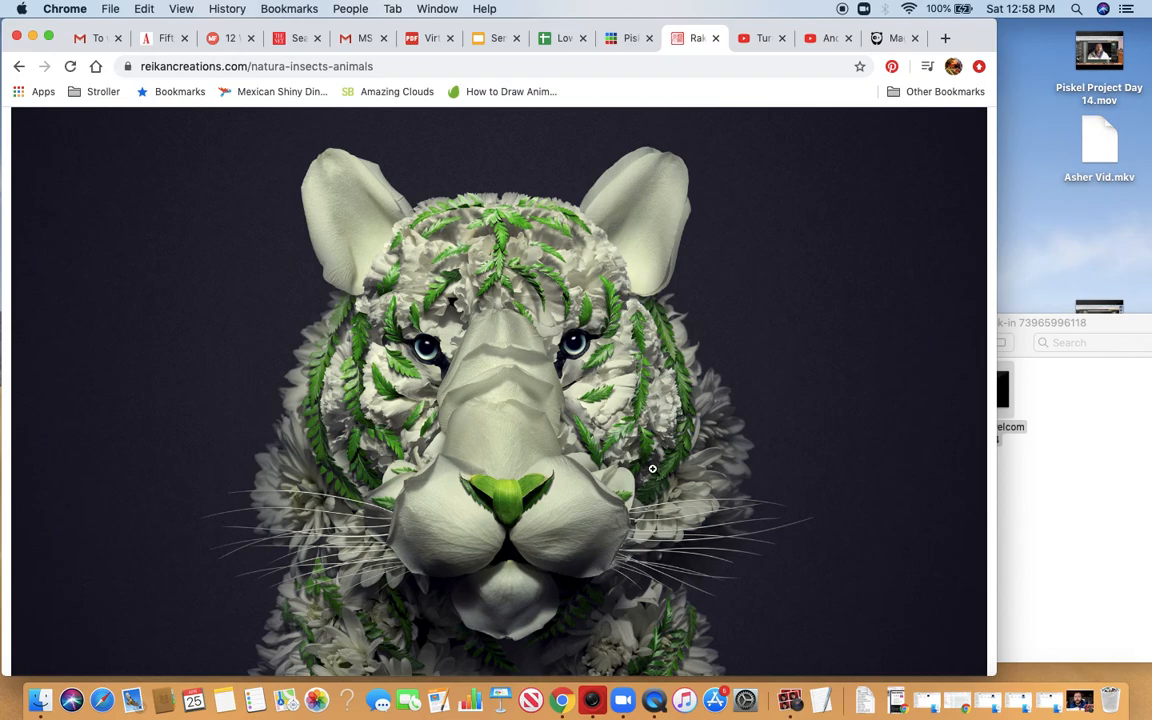
mouse_move(595, 362)
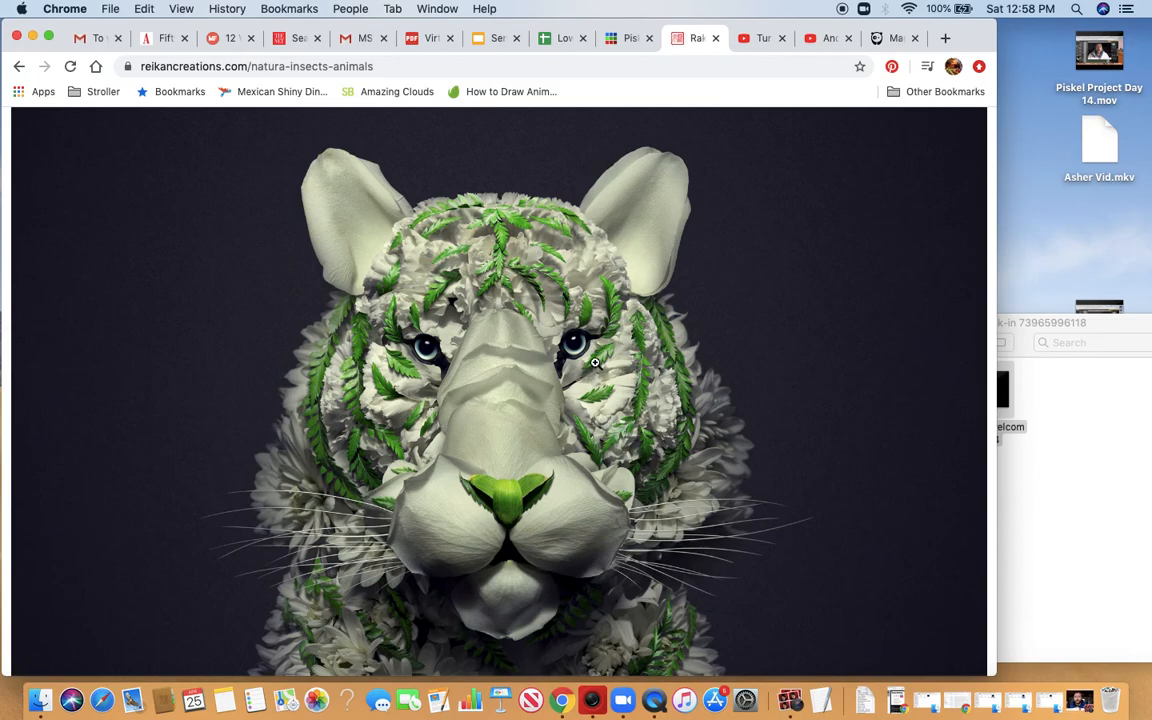
mouse_move(631, 439)
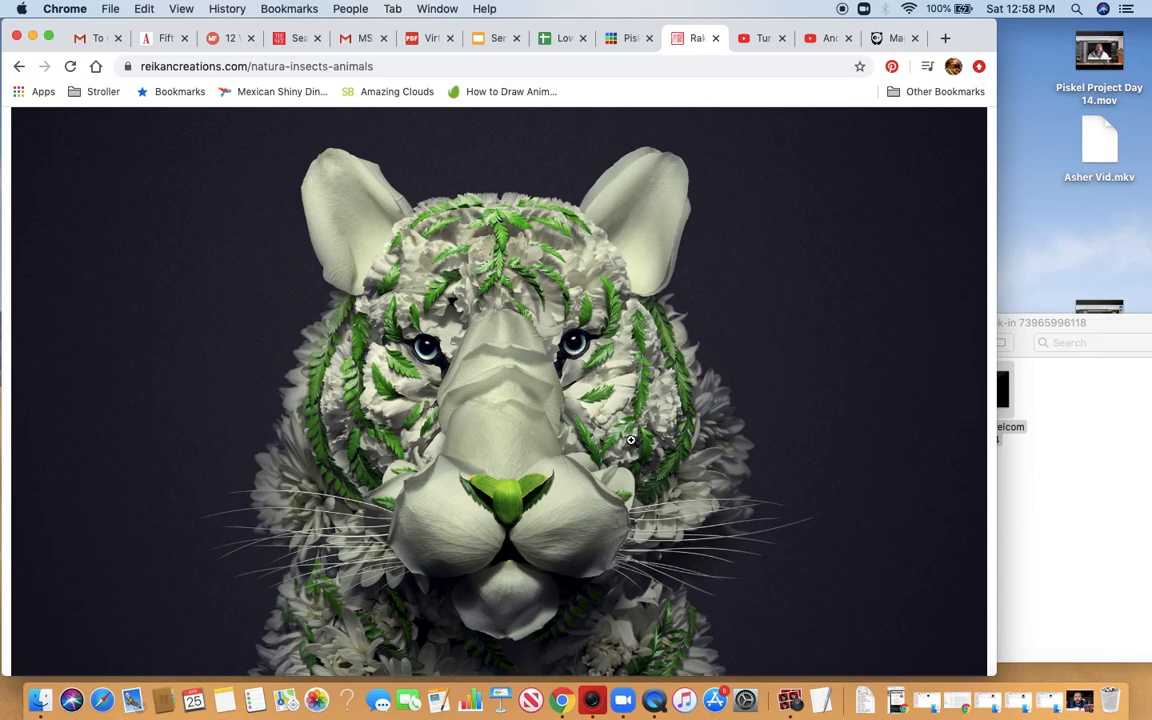
Scroll the Natura Tribute gallery past the magazine cover and flower beetle to the owl.
scroll(down, 3)
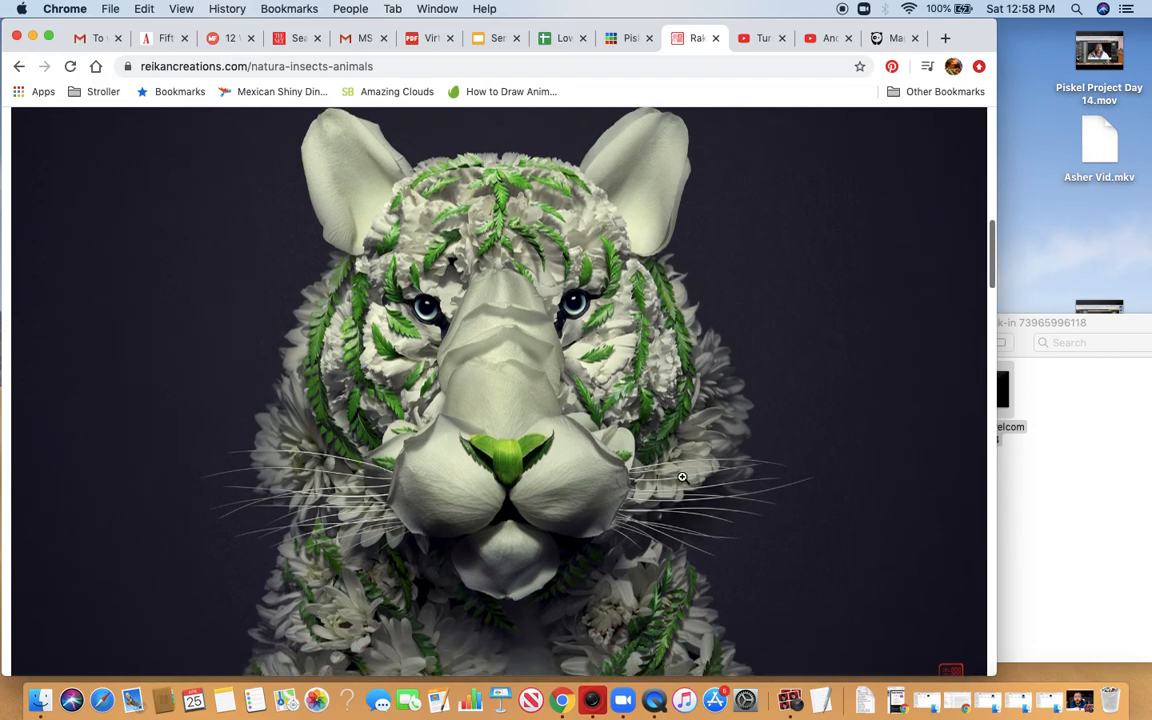
scroll(down, 3)
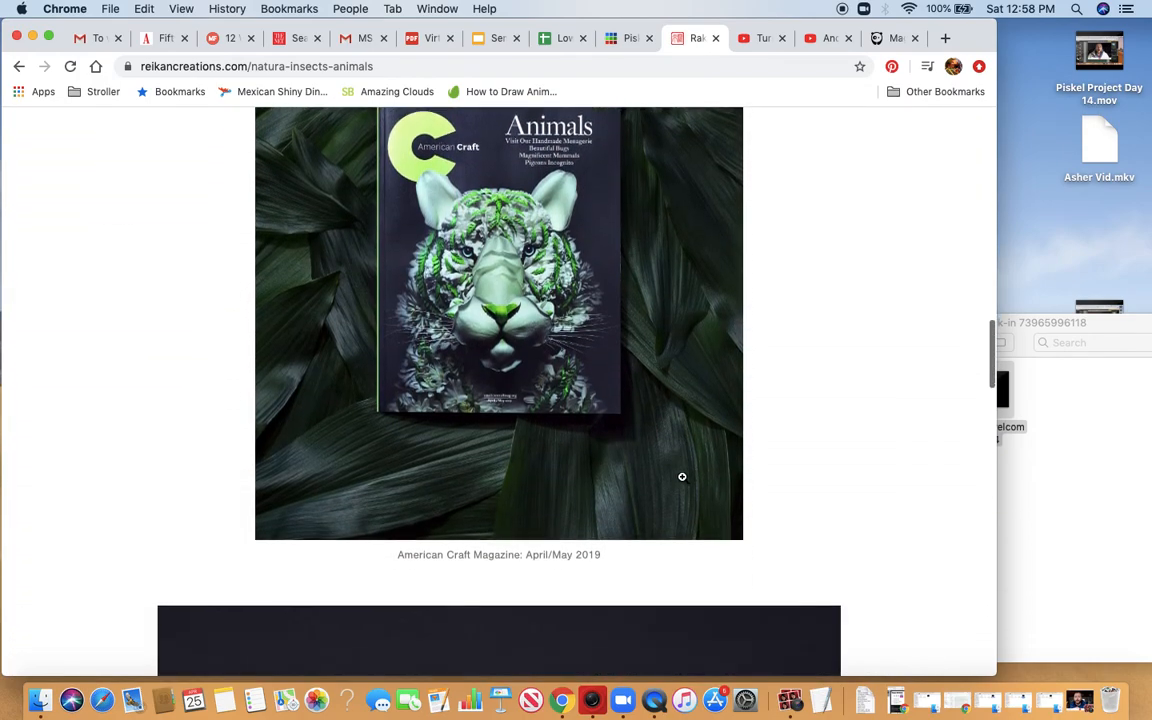
scroll(down, 3)
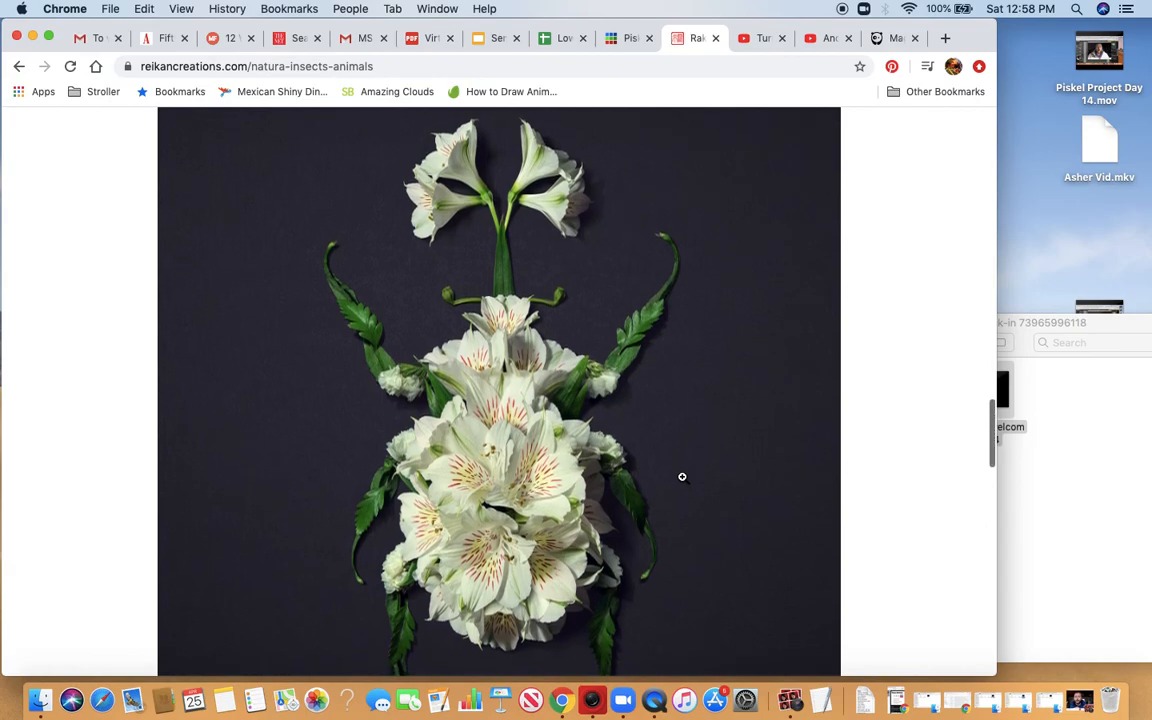
scroll(down, 3)
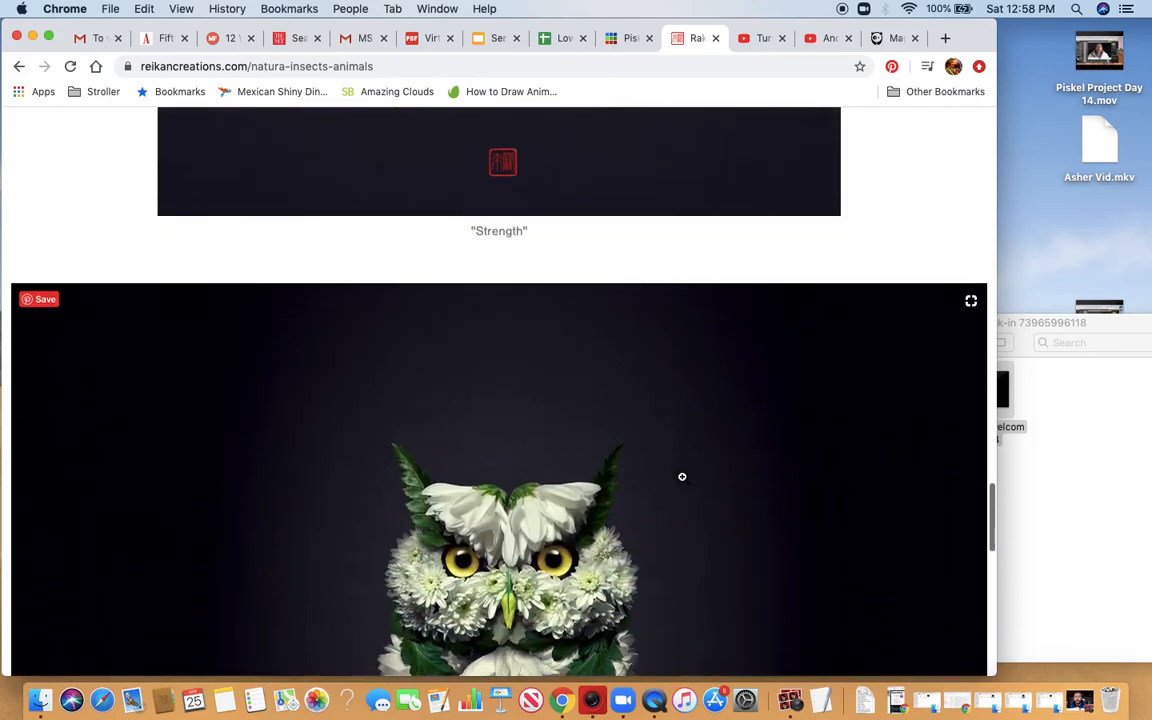
scroll(down, 3)
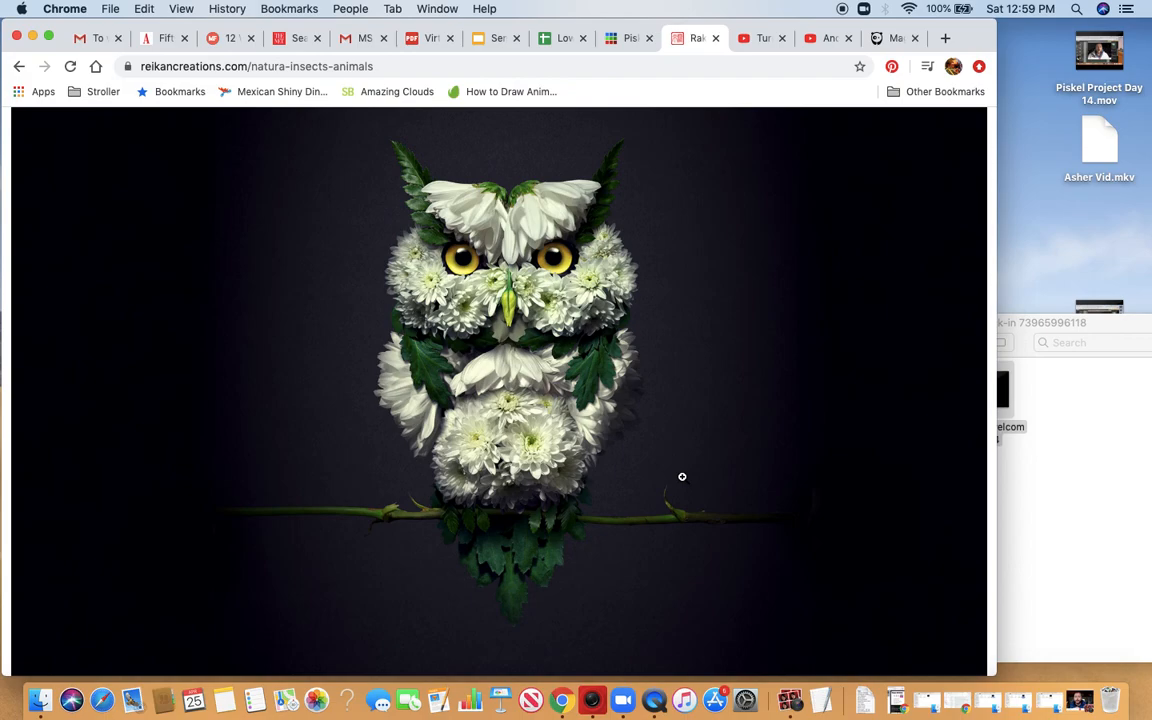
mouse_move(645, 510)
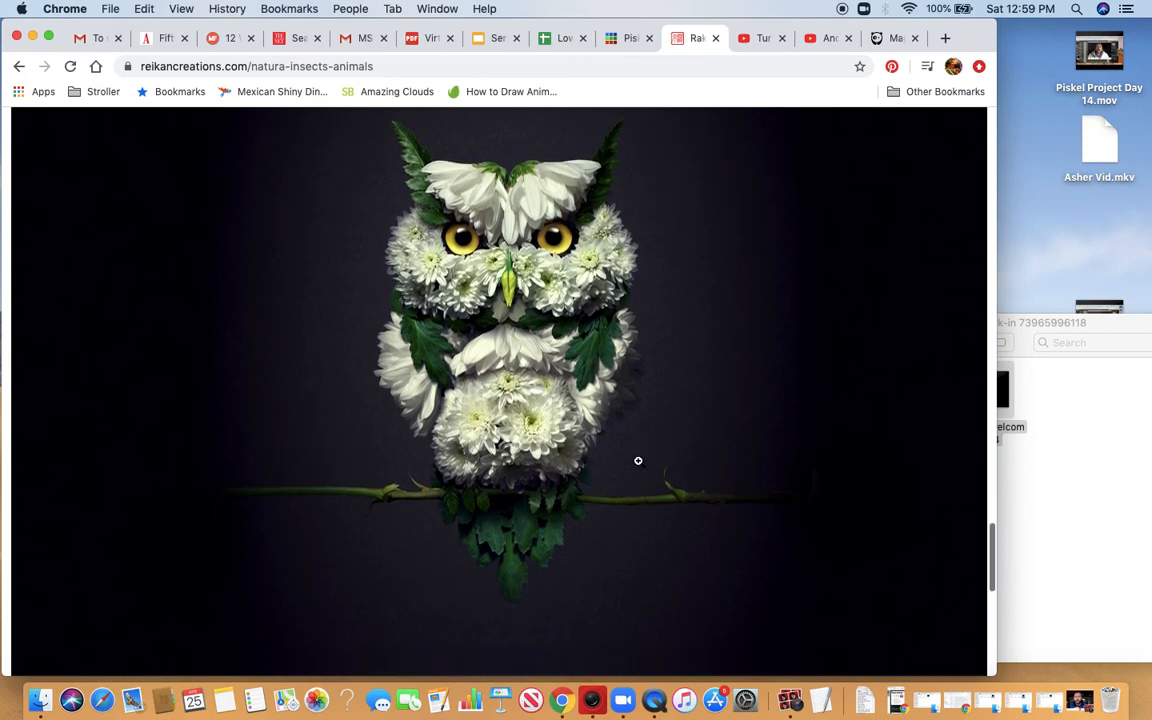
scroll(down, 3)
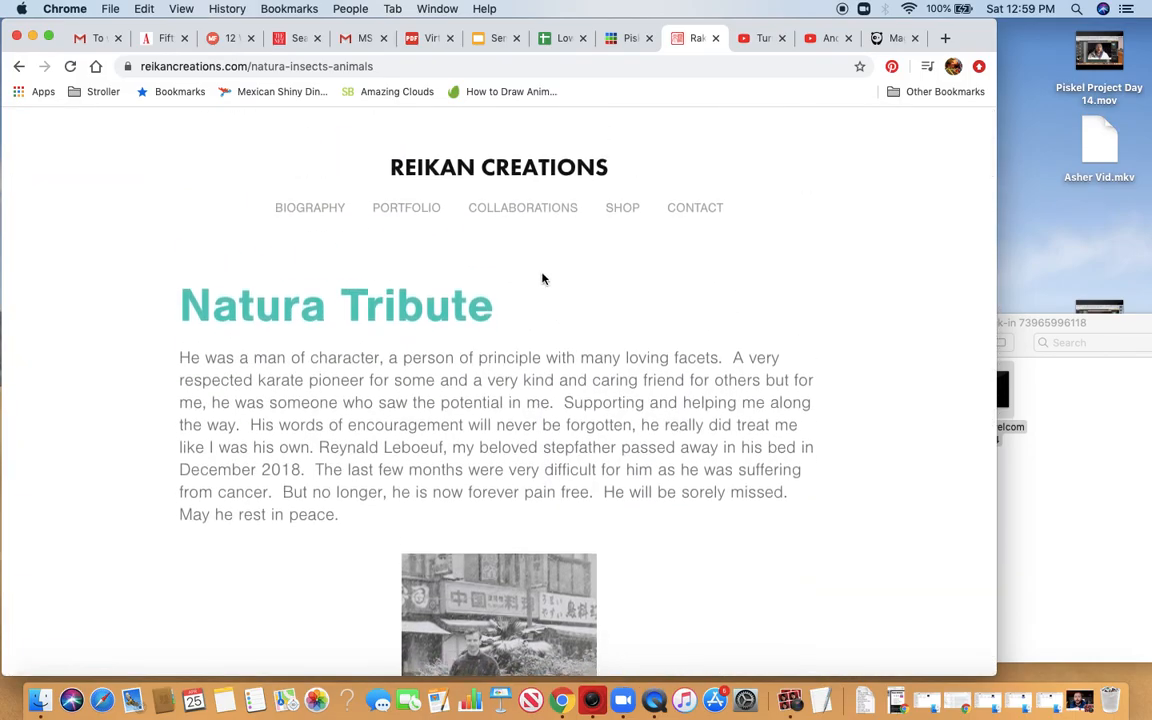
Go back to the works list and open the Natura Insects project page.
click(406, 207)
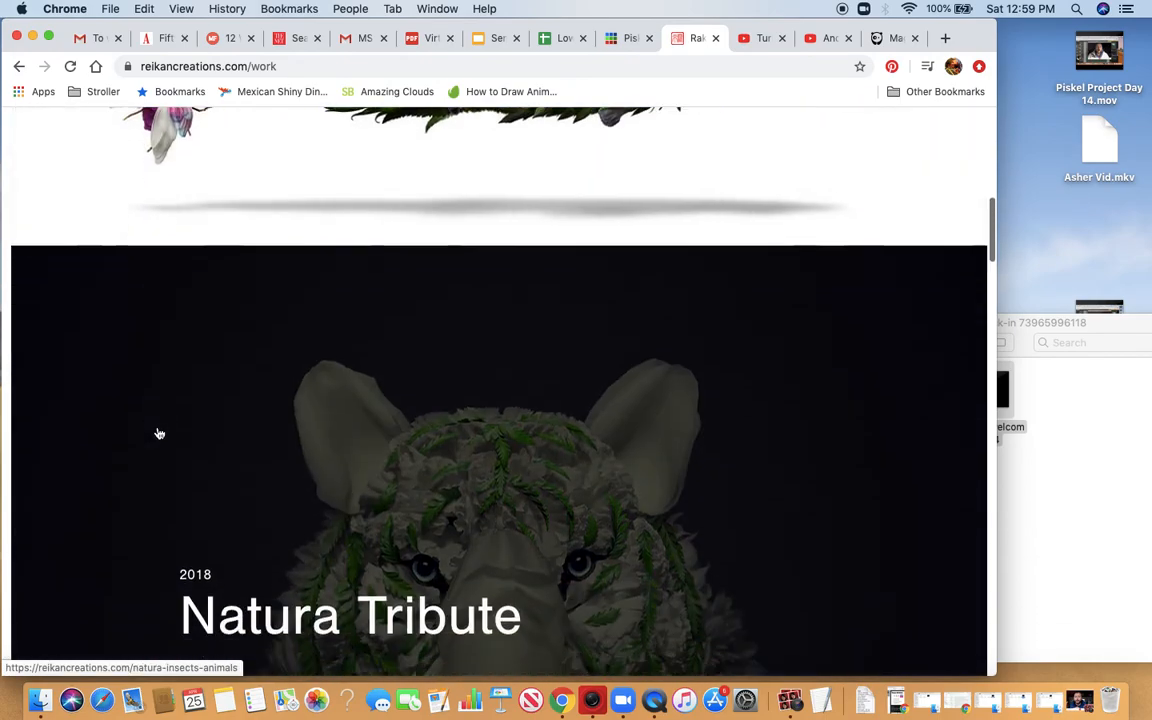
scroll(down, 3)
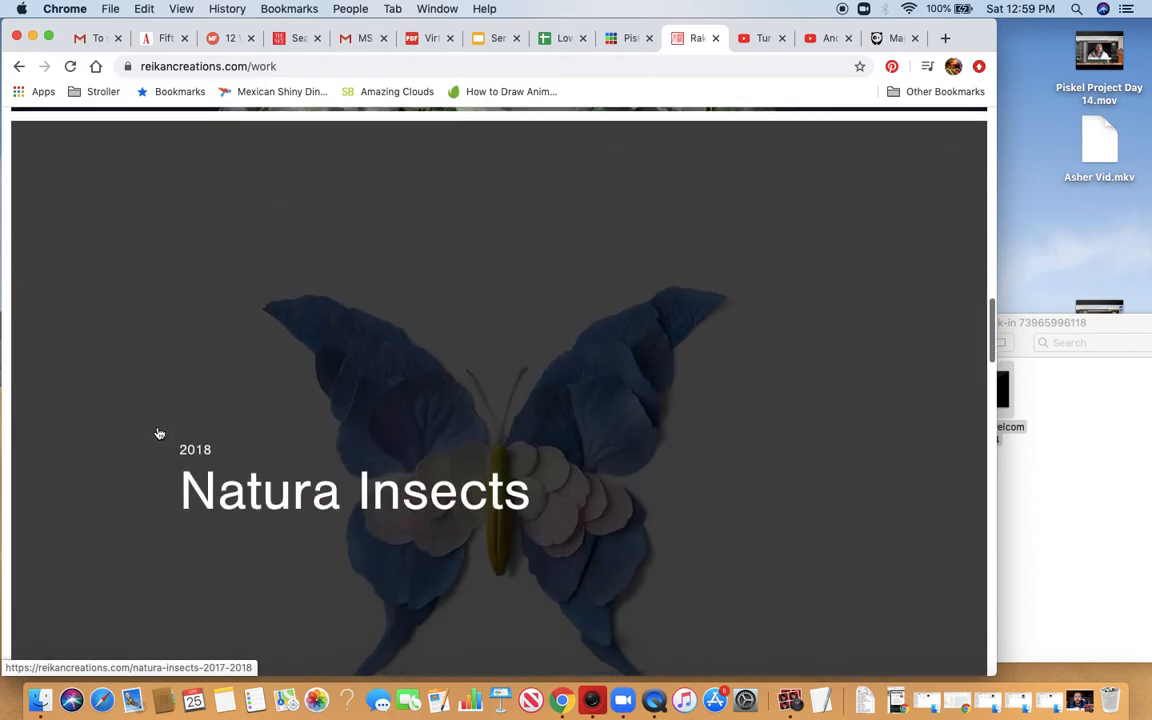
scroll(up, 3)
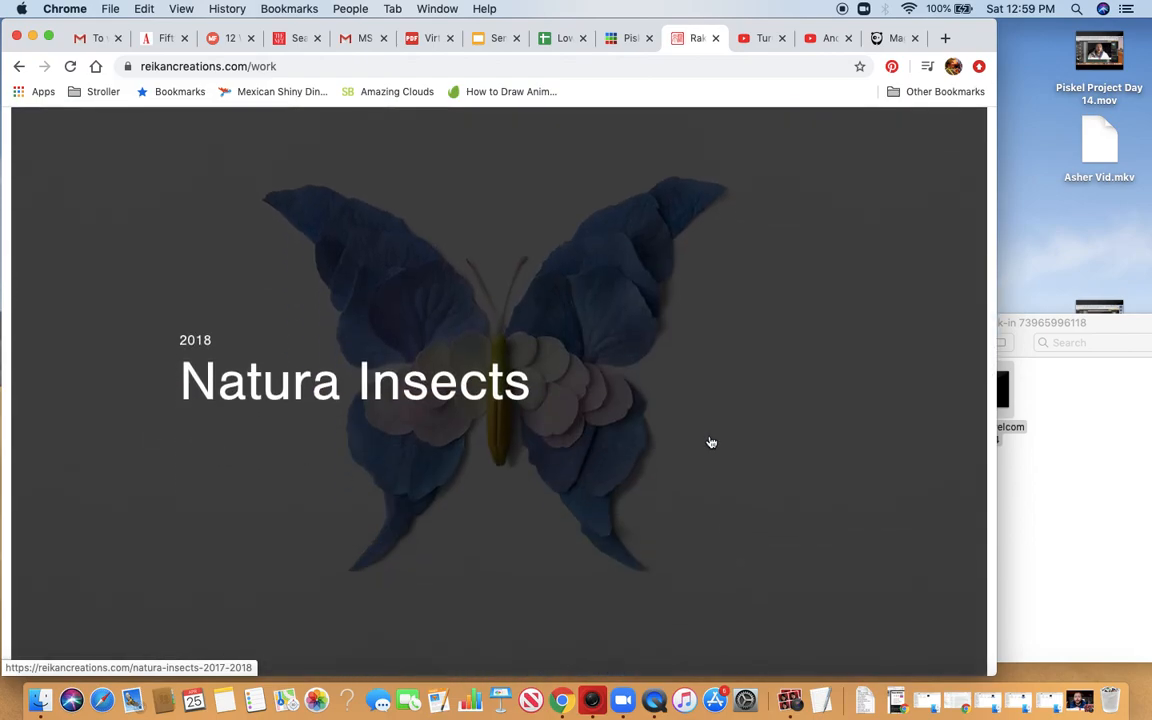
click(354, 381)
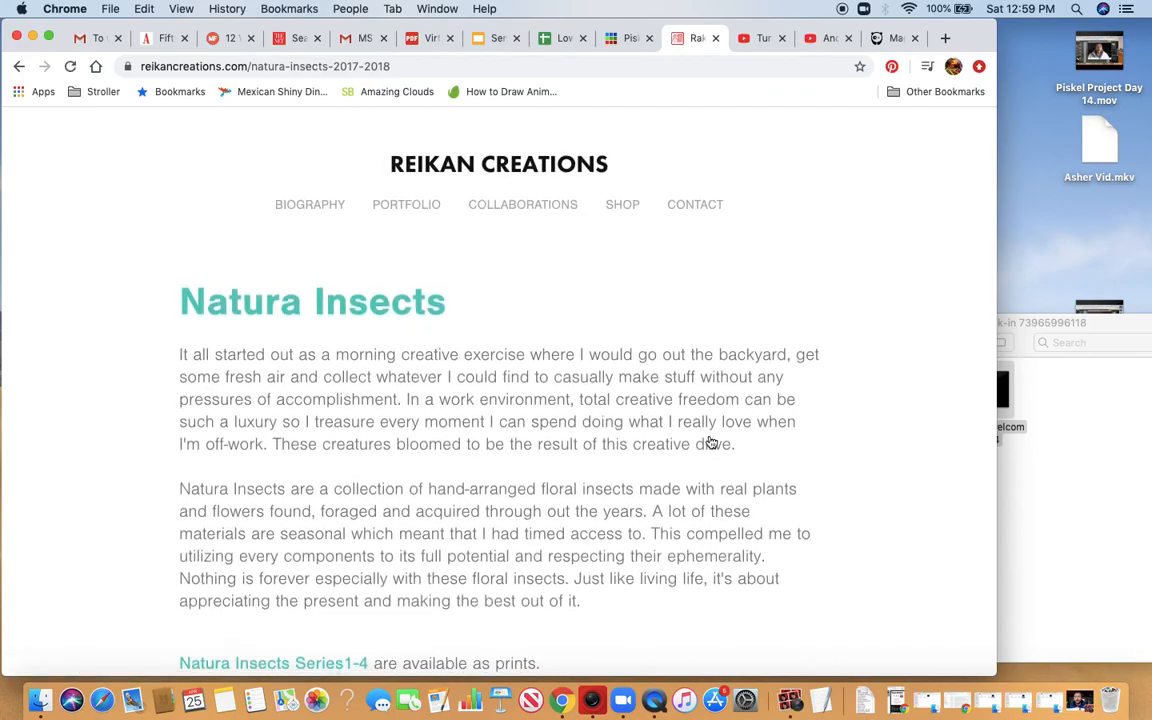
Scroll past the leaf dragonfly, butterflies, beetles and National Geographic spread to the green leaf beetle.
scroll(down, 3)
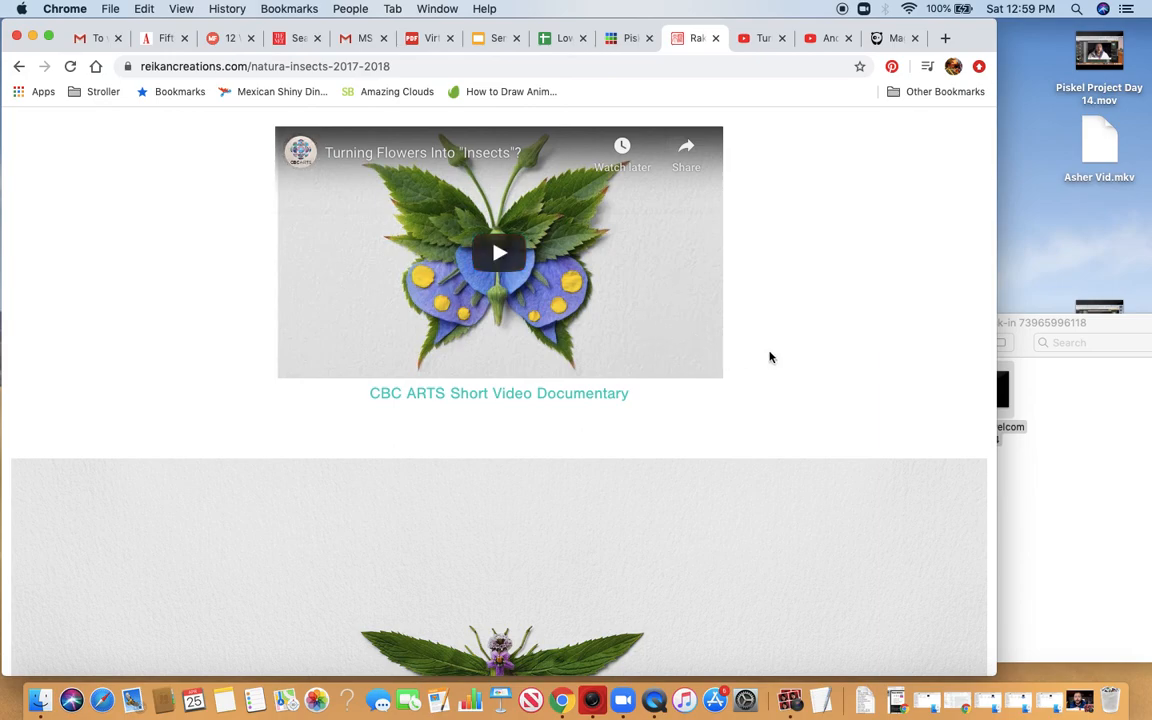
scroll(down, 3)
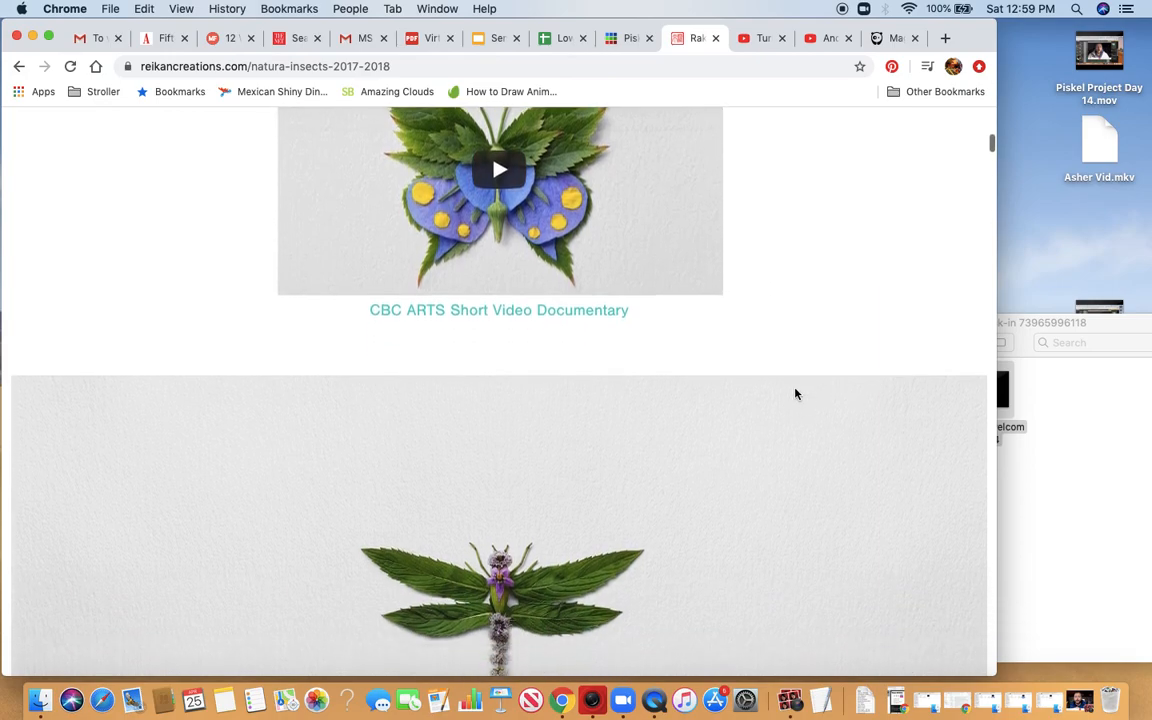
scroll(down, 3)
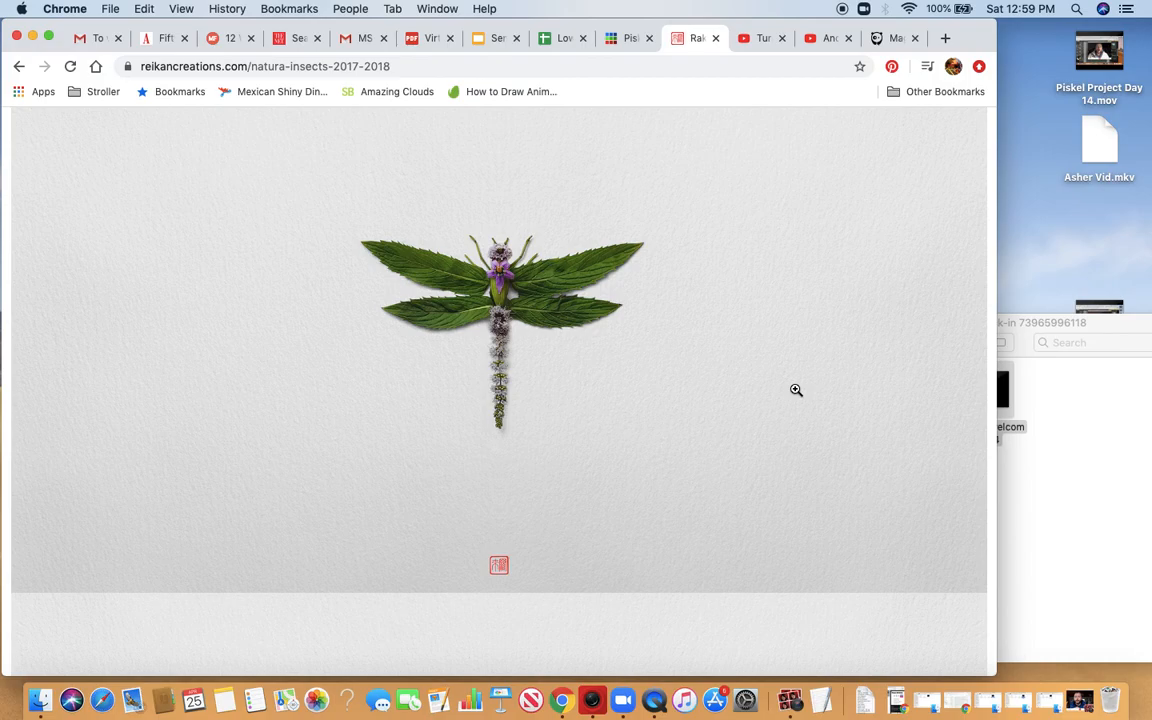
scroll(down, 3)
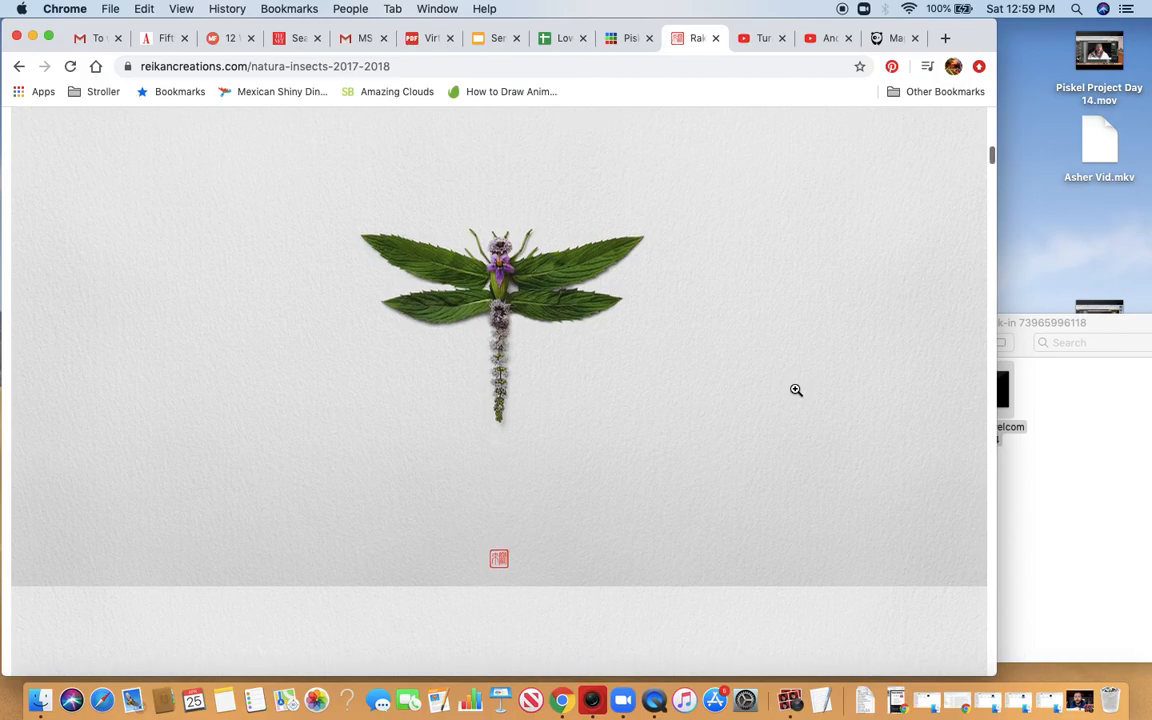
scroll(down, 3)
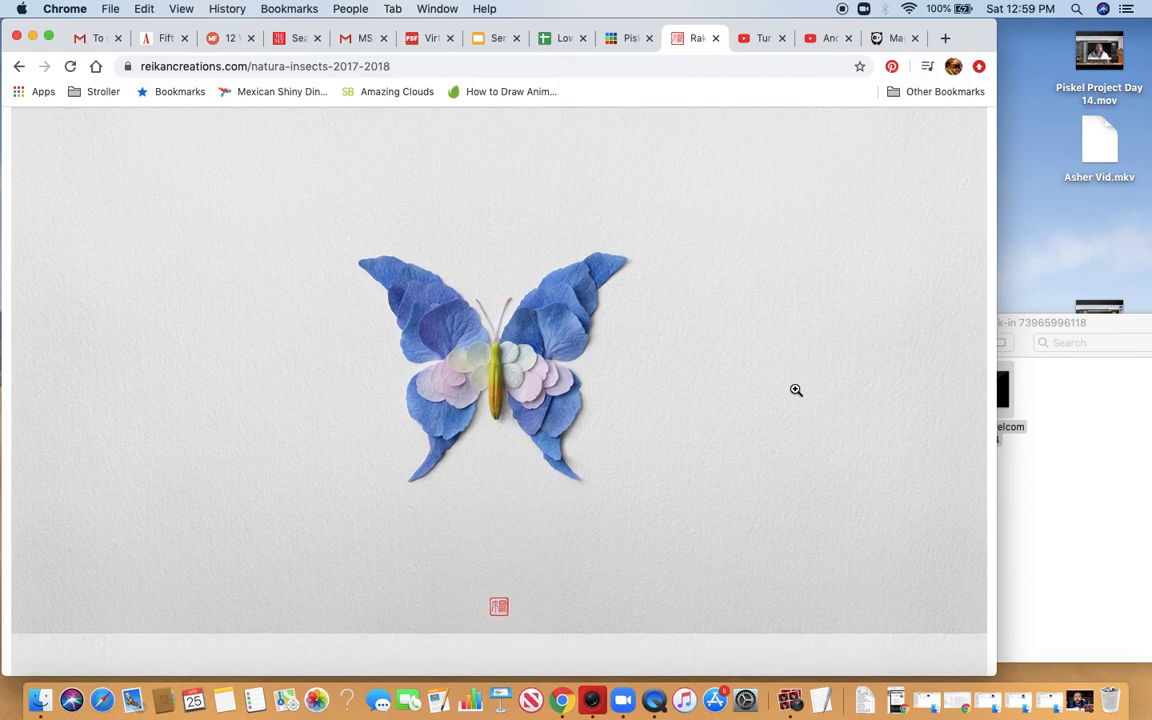
mouse_move(603, 407)
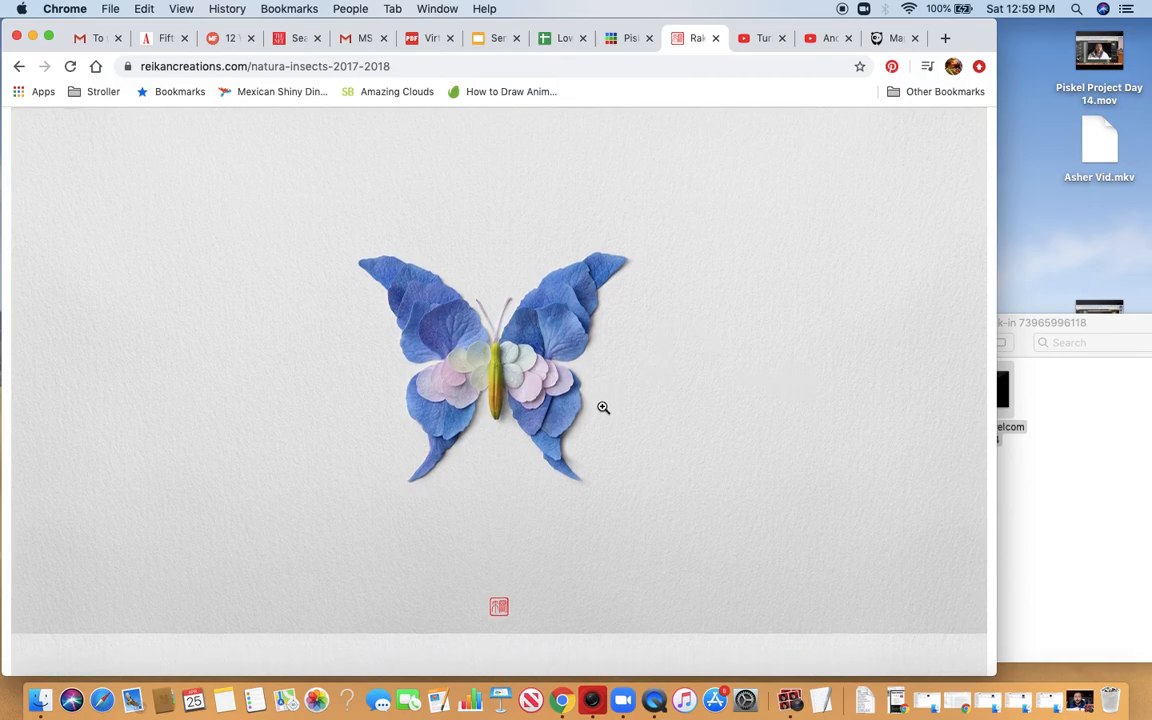
mouse_move(668, 443)
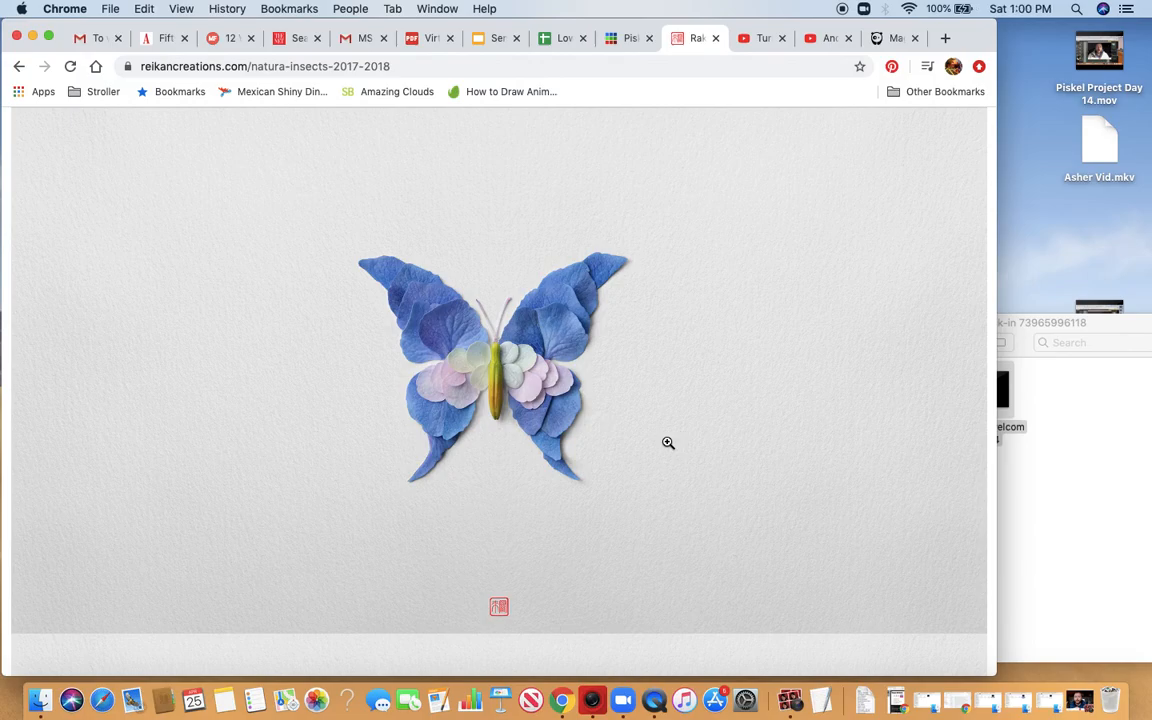
scroll(down, 3)
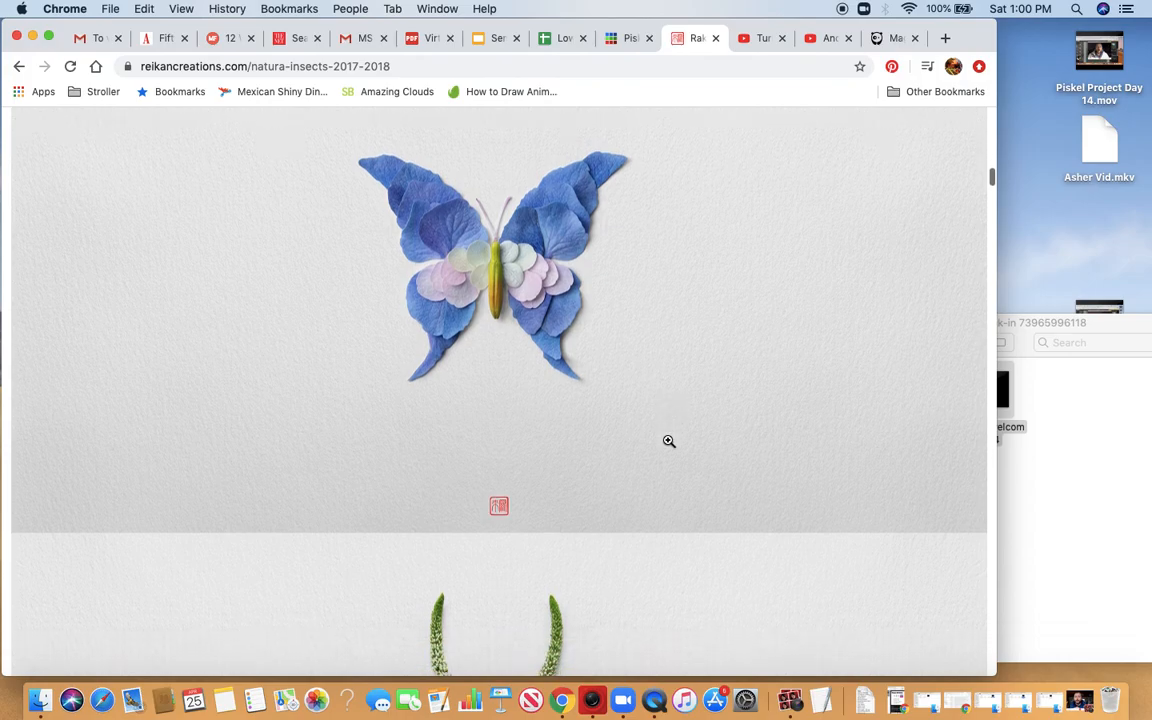
scroll(down, 3)
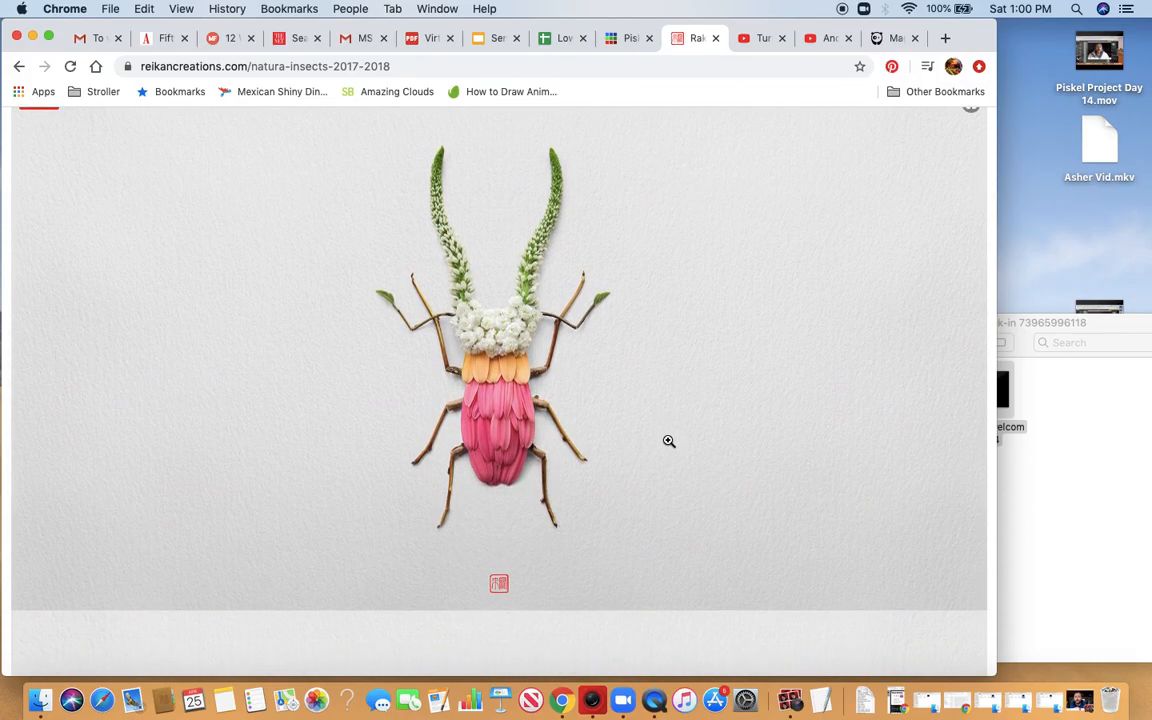
scroll(down, 3)
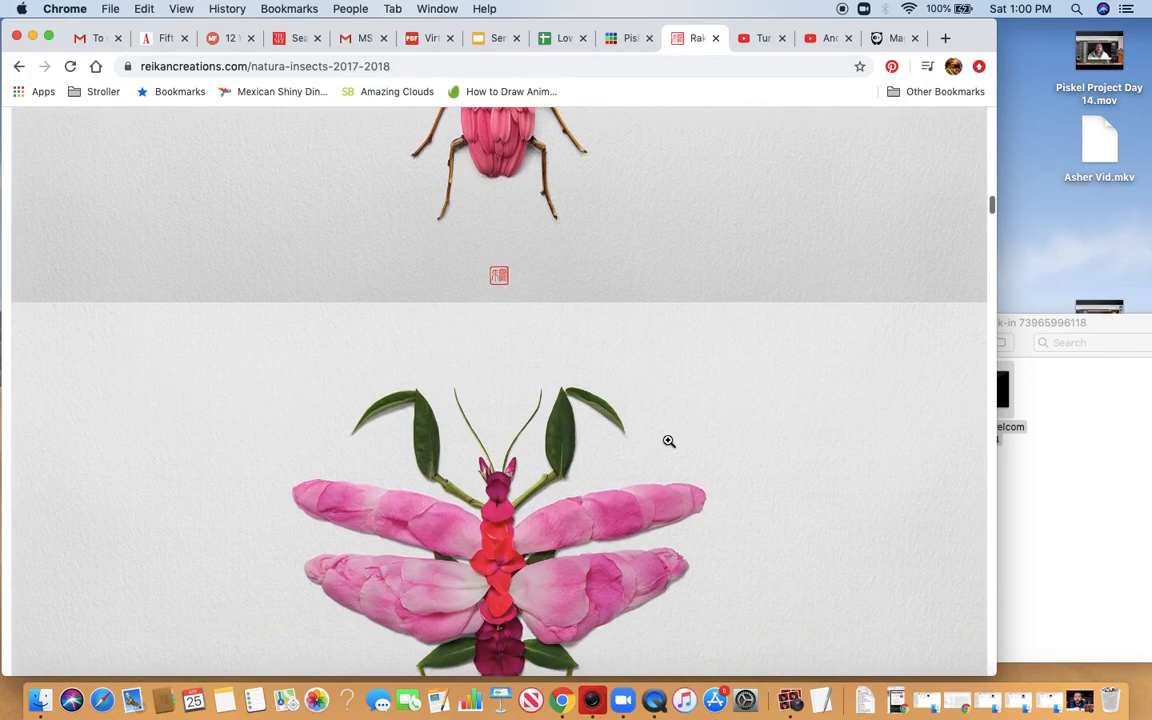
scroll(down, 3)
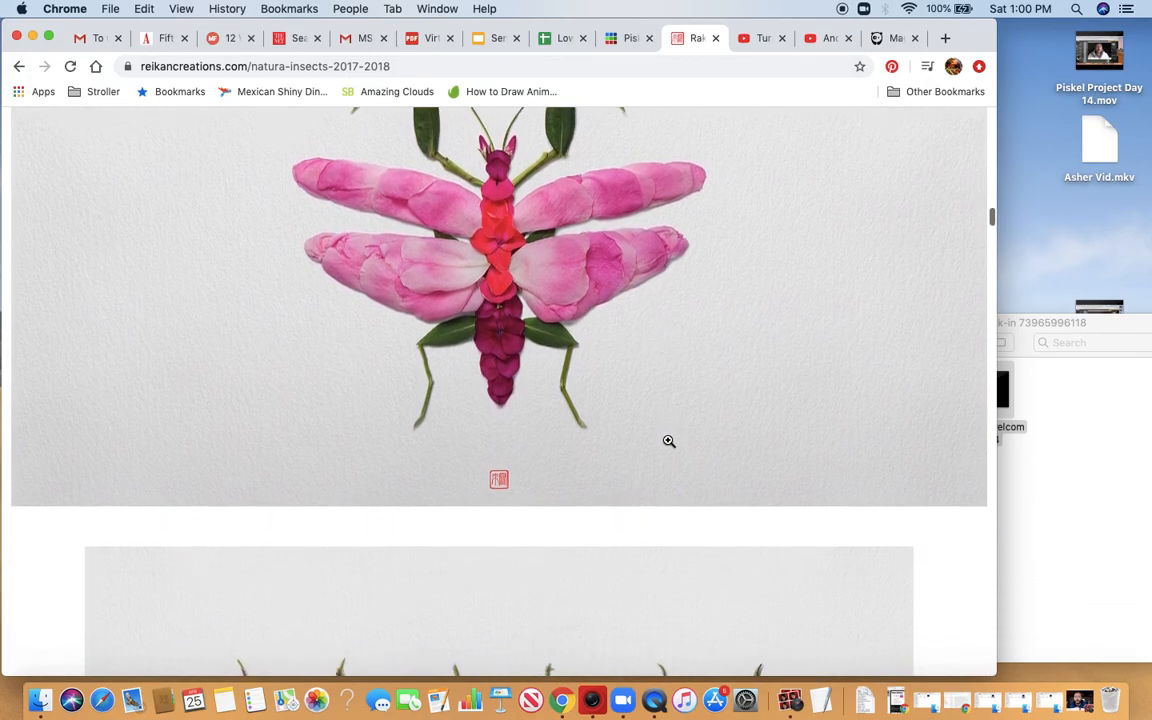
scroll(down, 3)
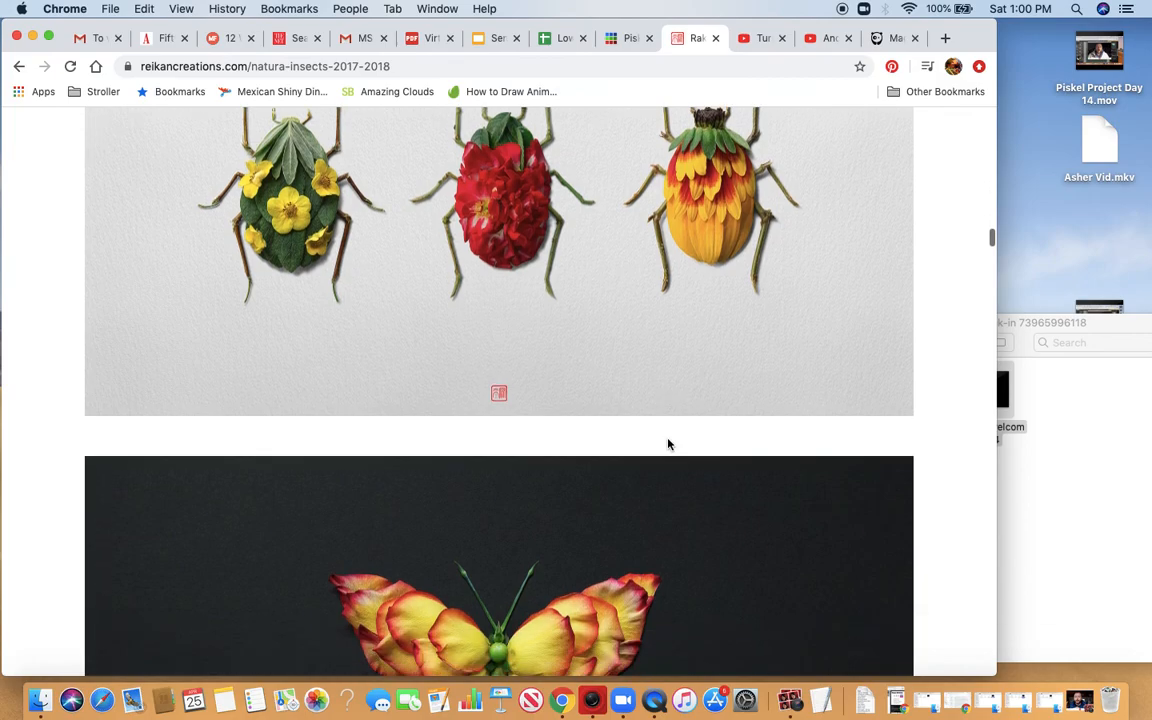
scroll(down, 3)
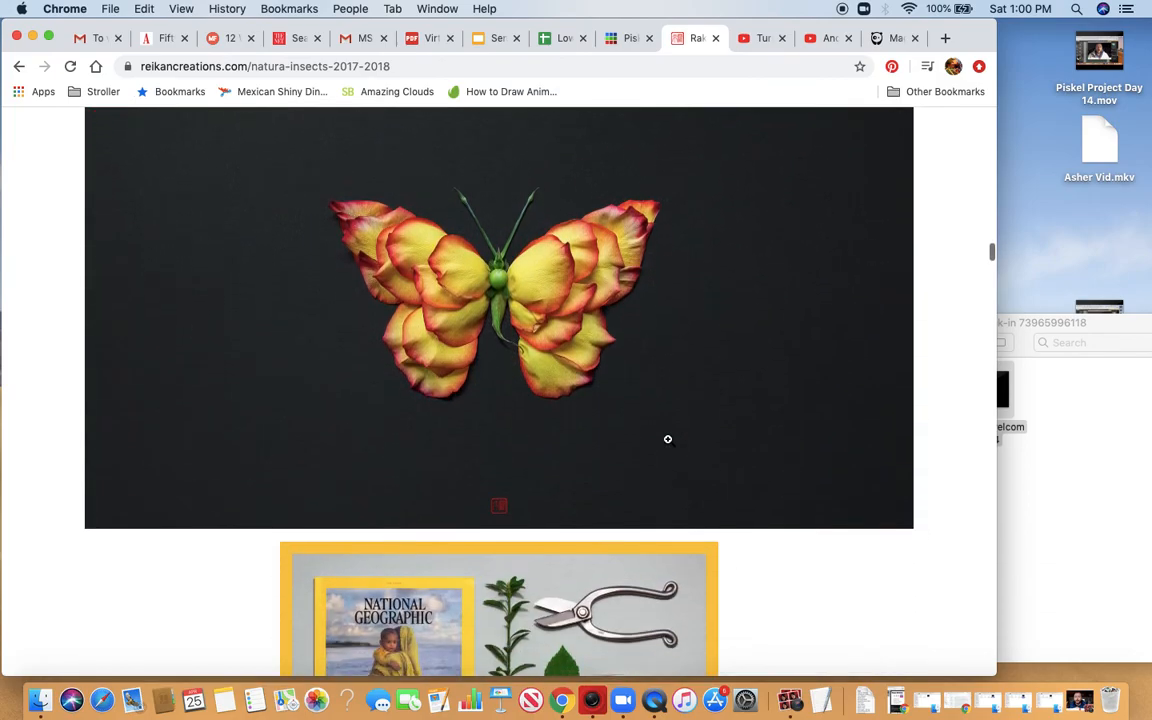
scroll(down, 3)
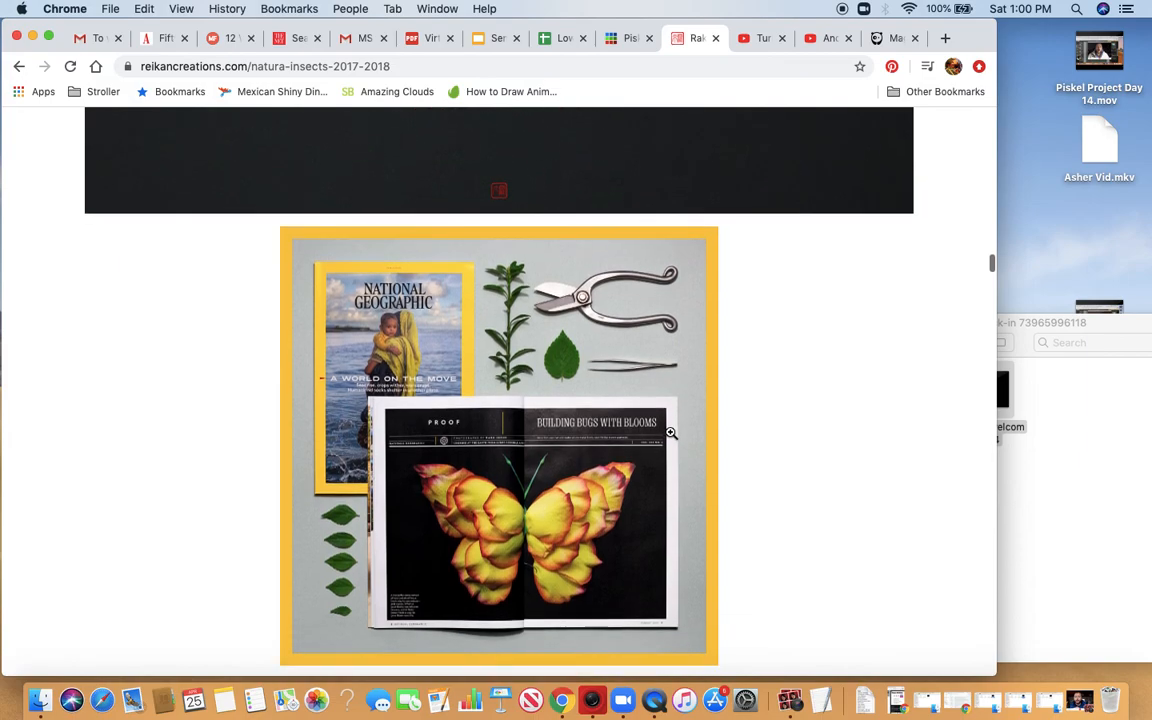
mouse_move(827, 529)
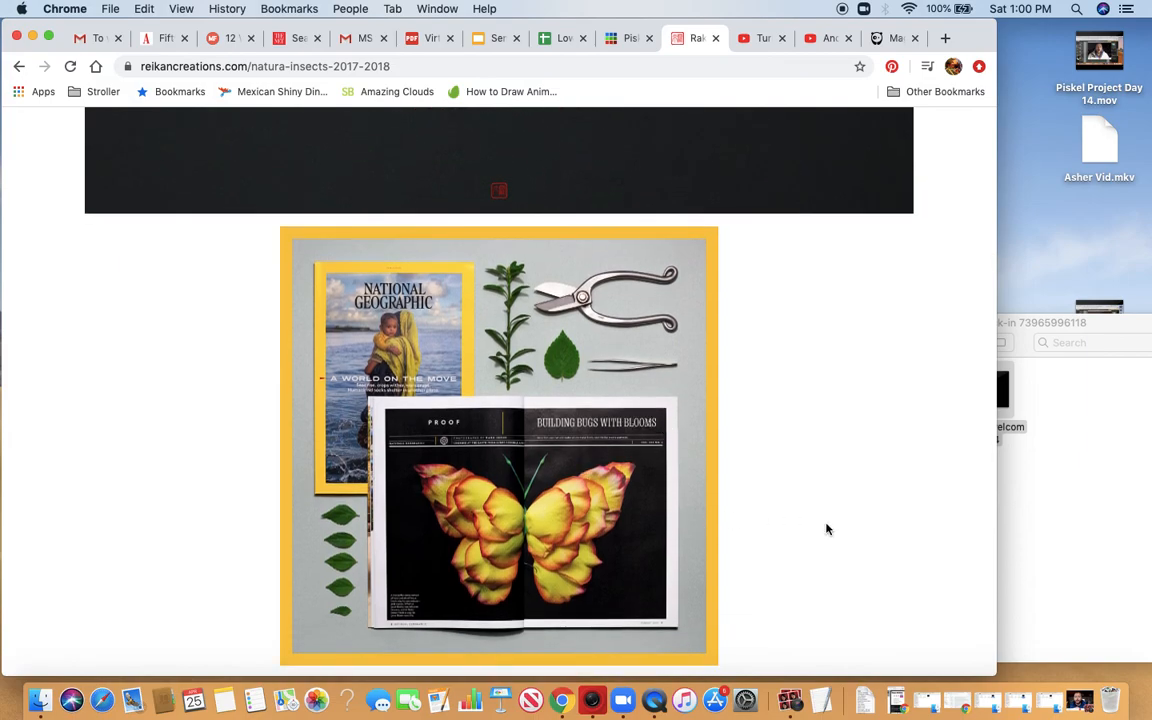
scroll(down, 3)
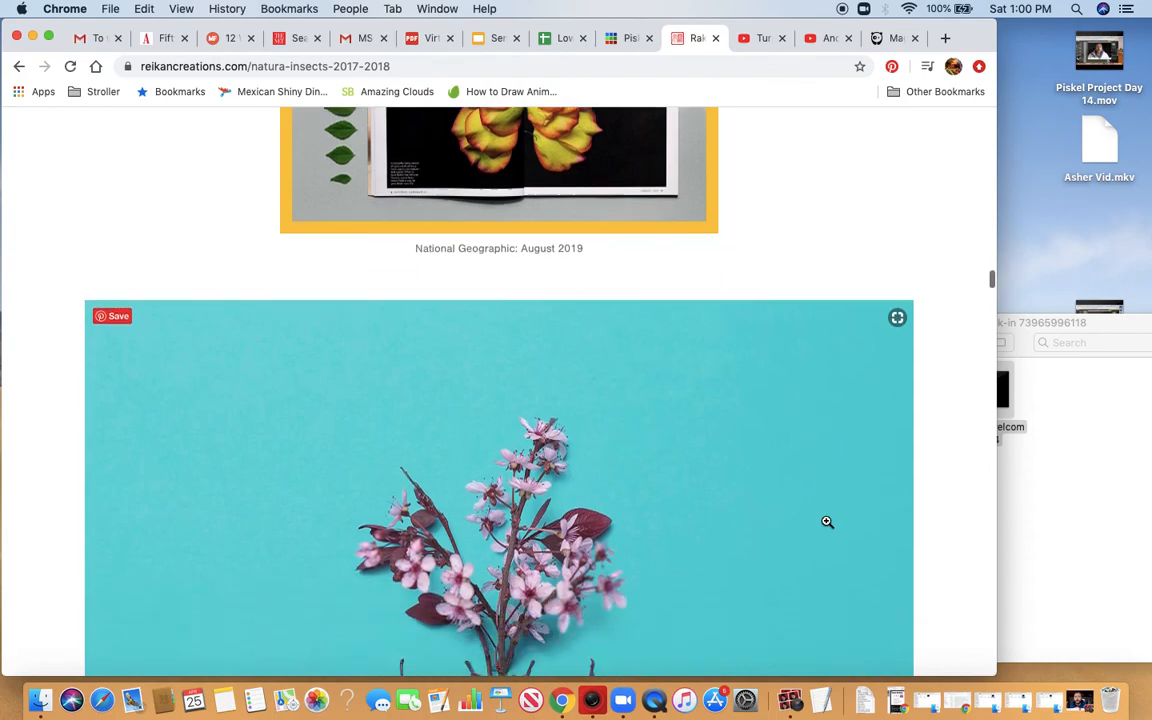
scroll(down, 3)
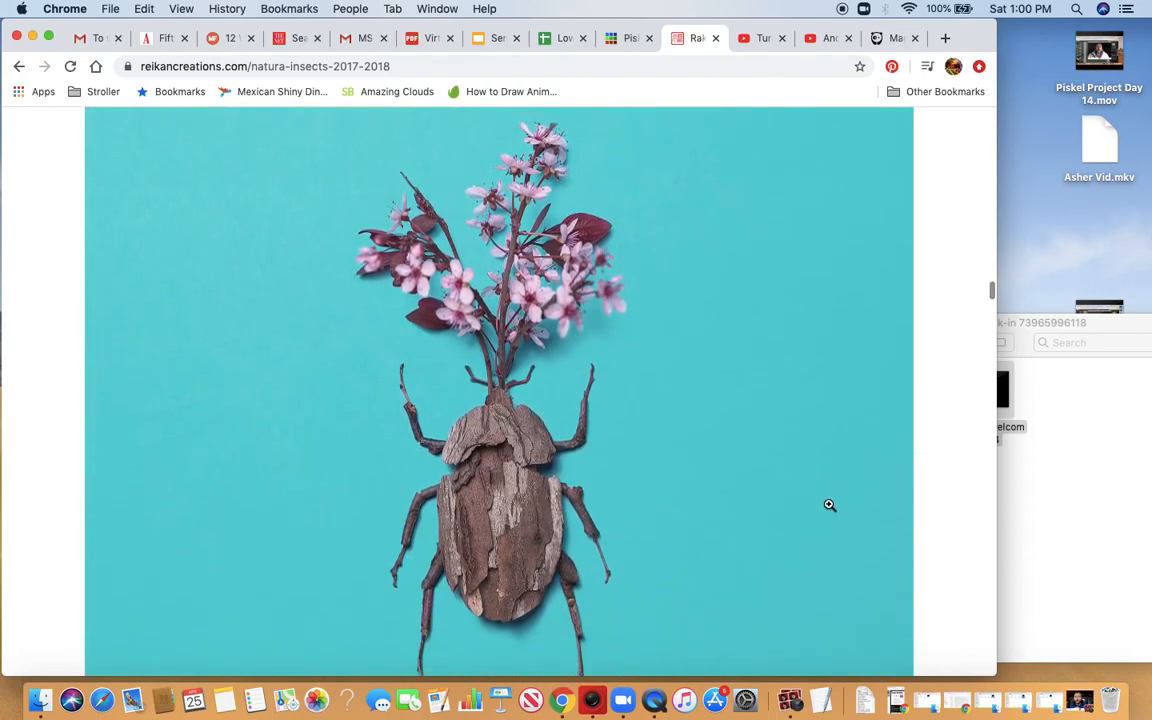
scroll(down, 3)
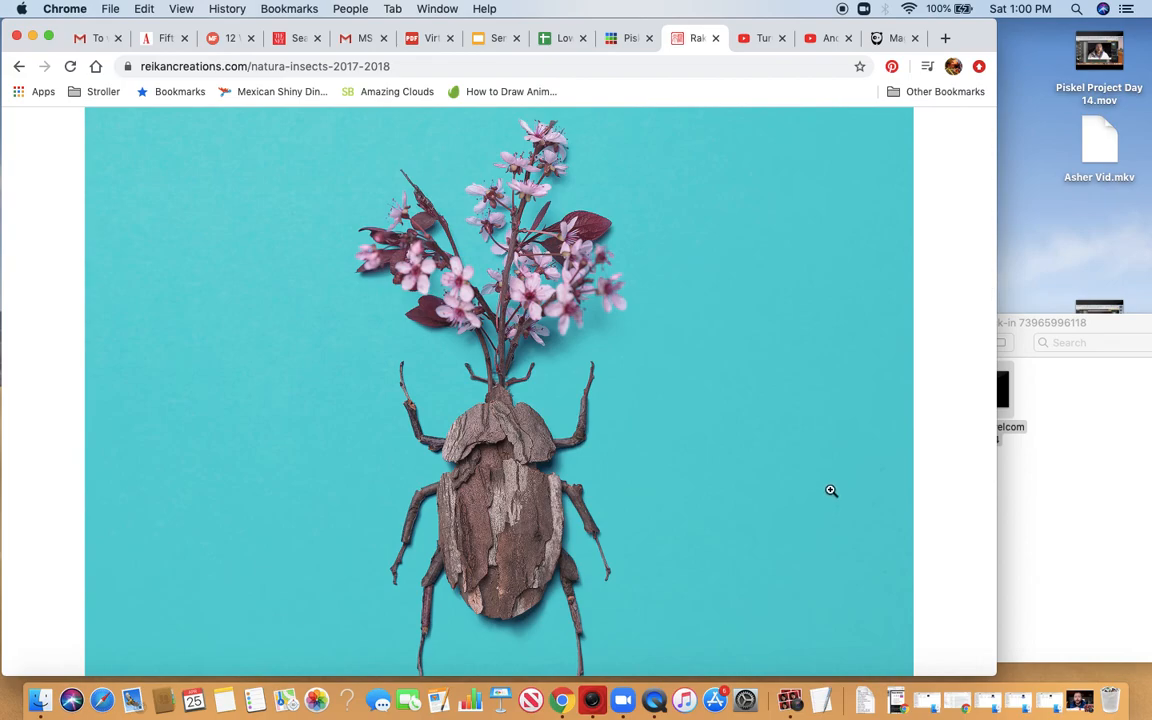
scroll(down, 3)
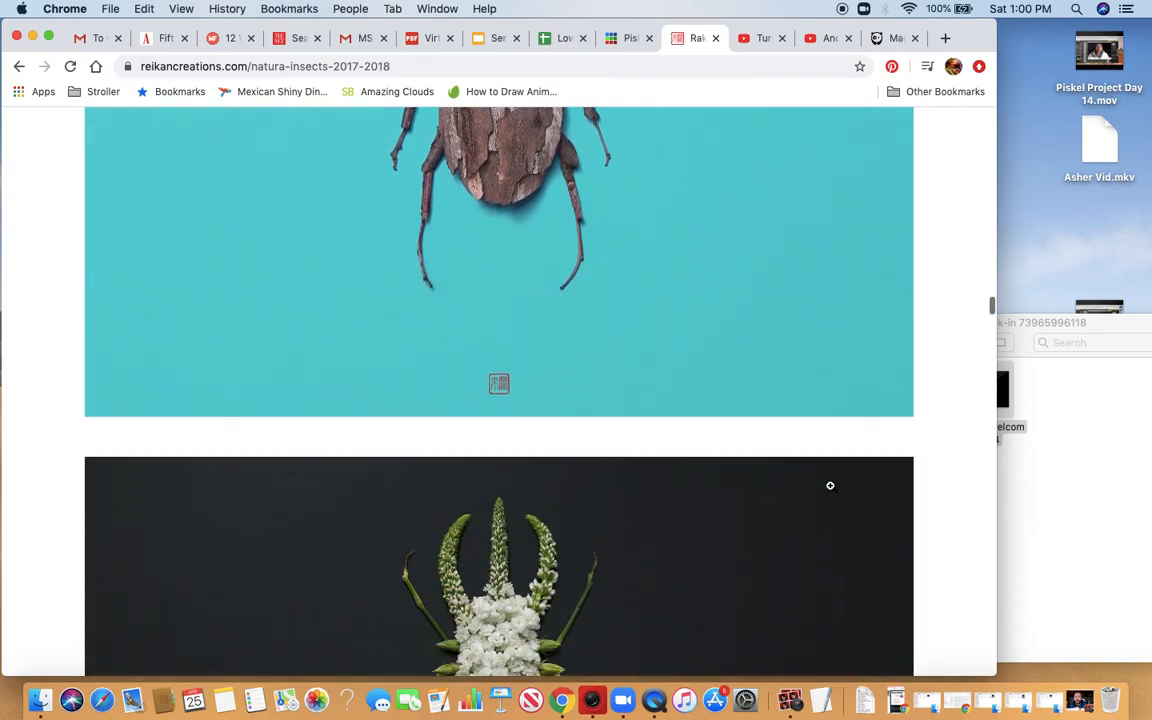
scroll(down, 3)
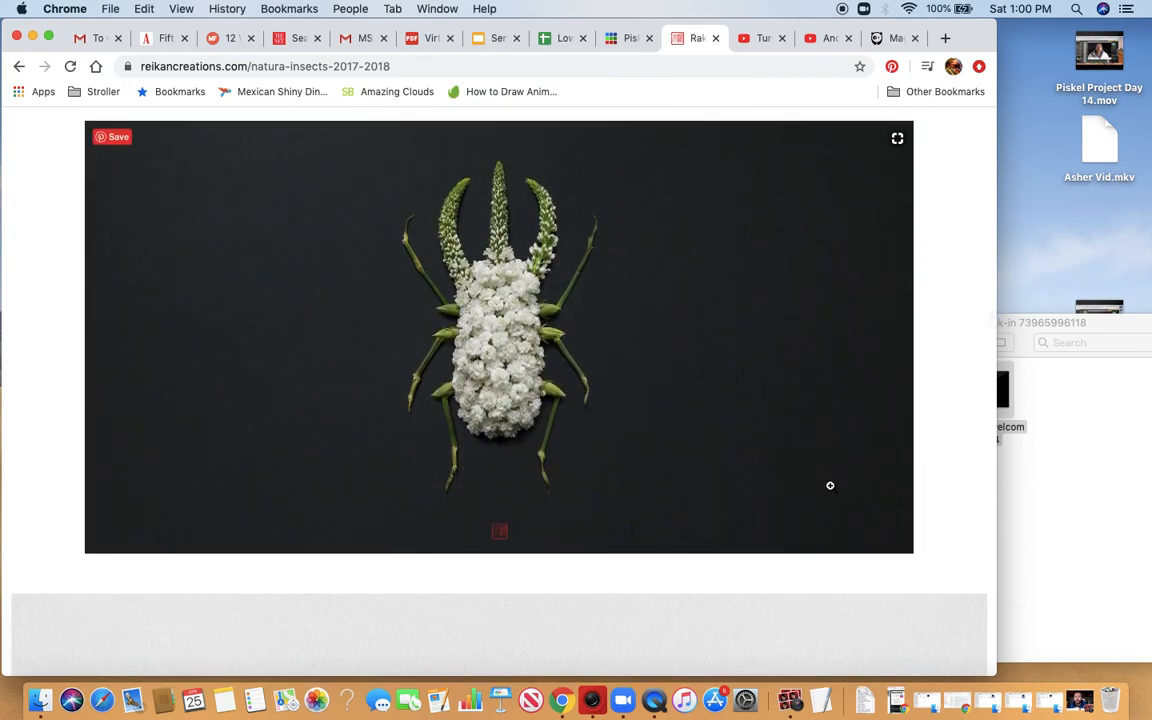
scroll(down, 3)
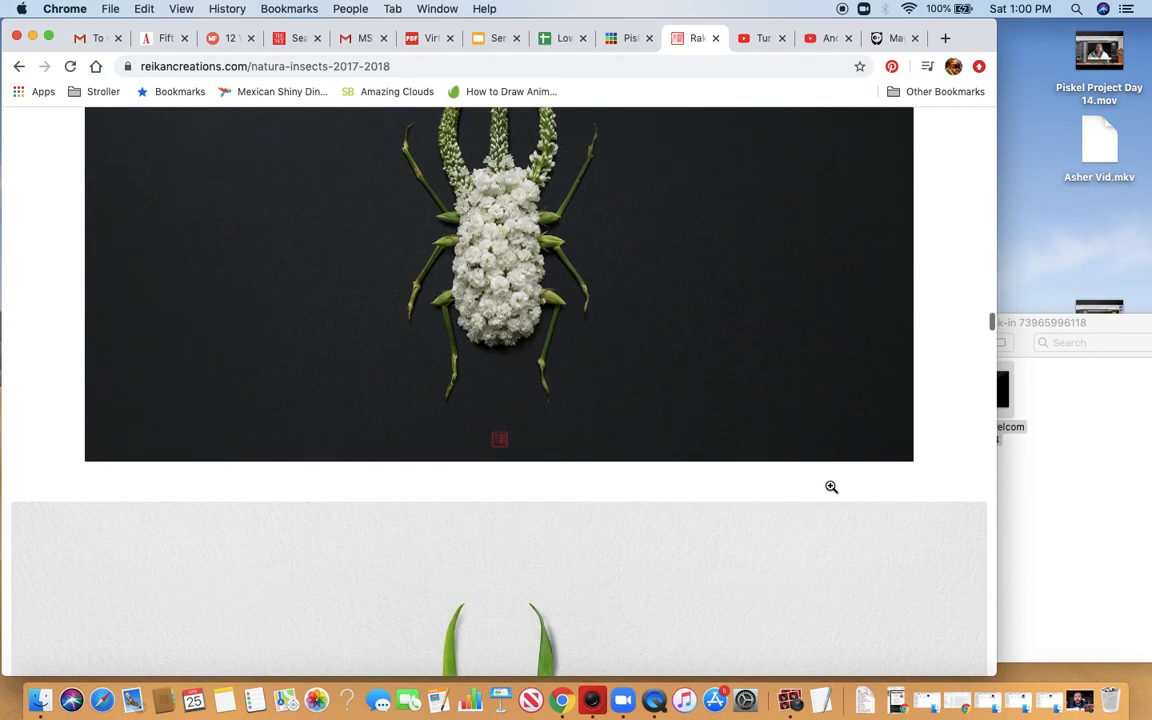
scroll(down, 3)
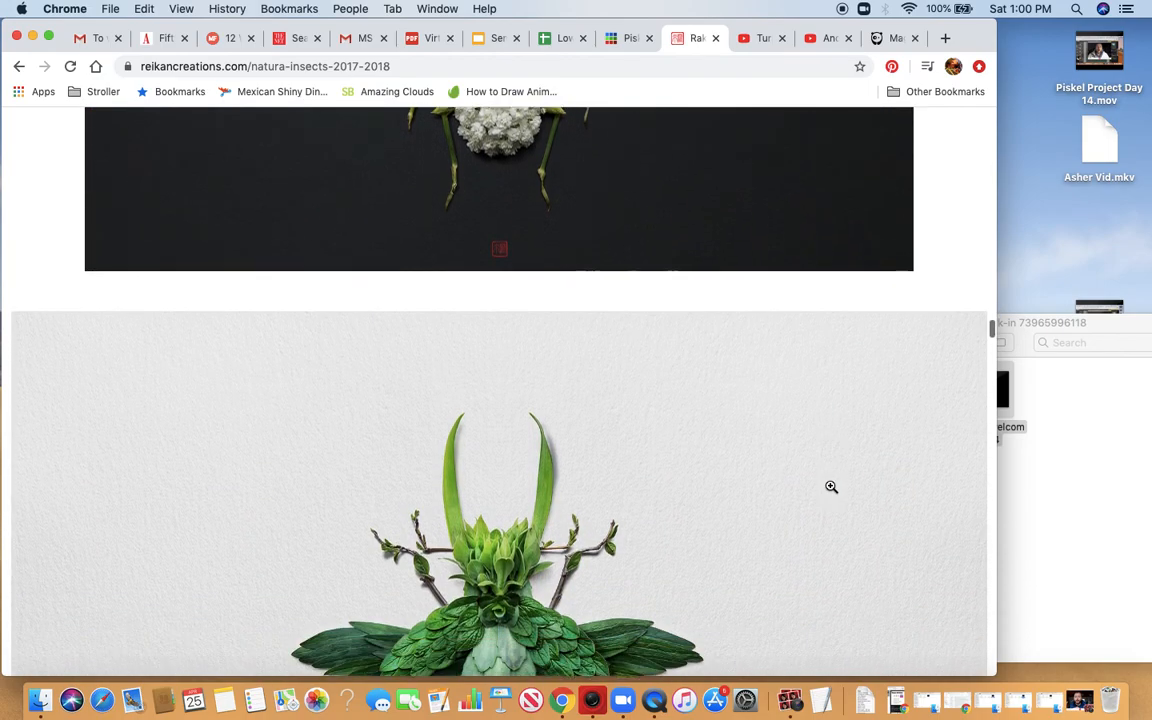
scroll(down, 3)
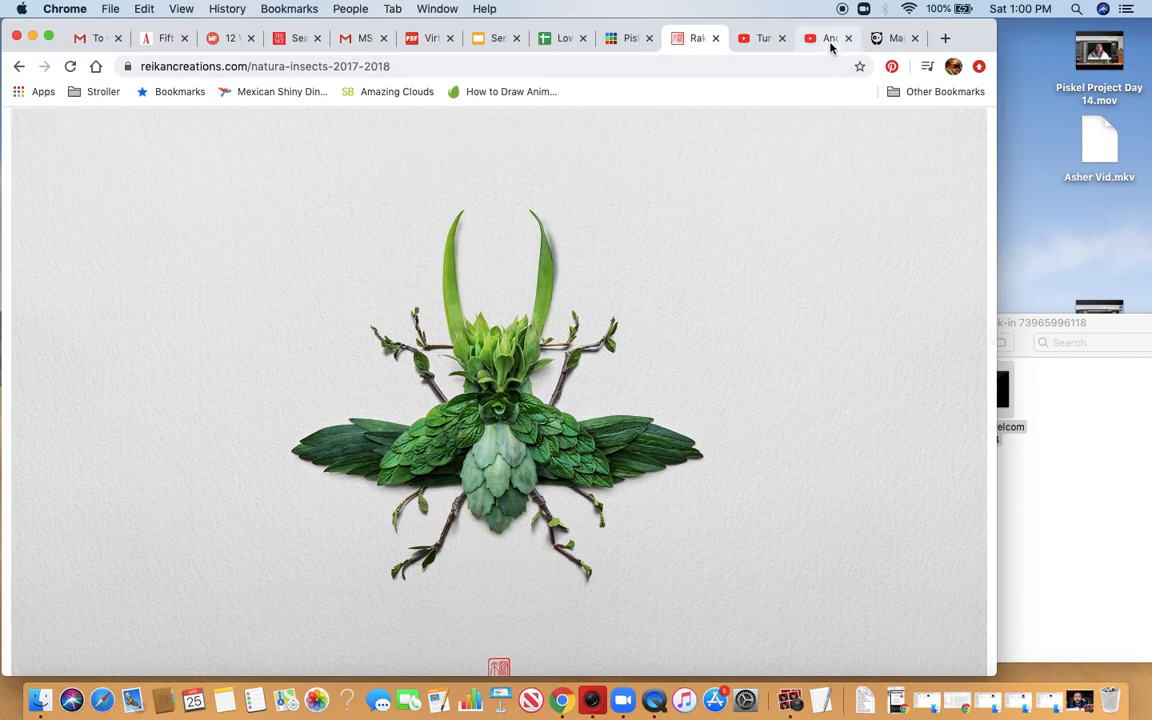
mouse_move(829, 42)
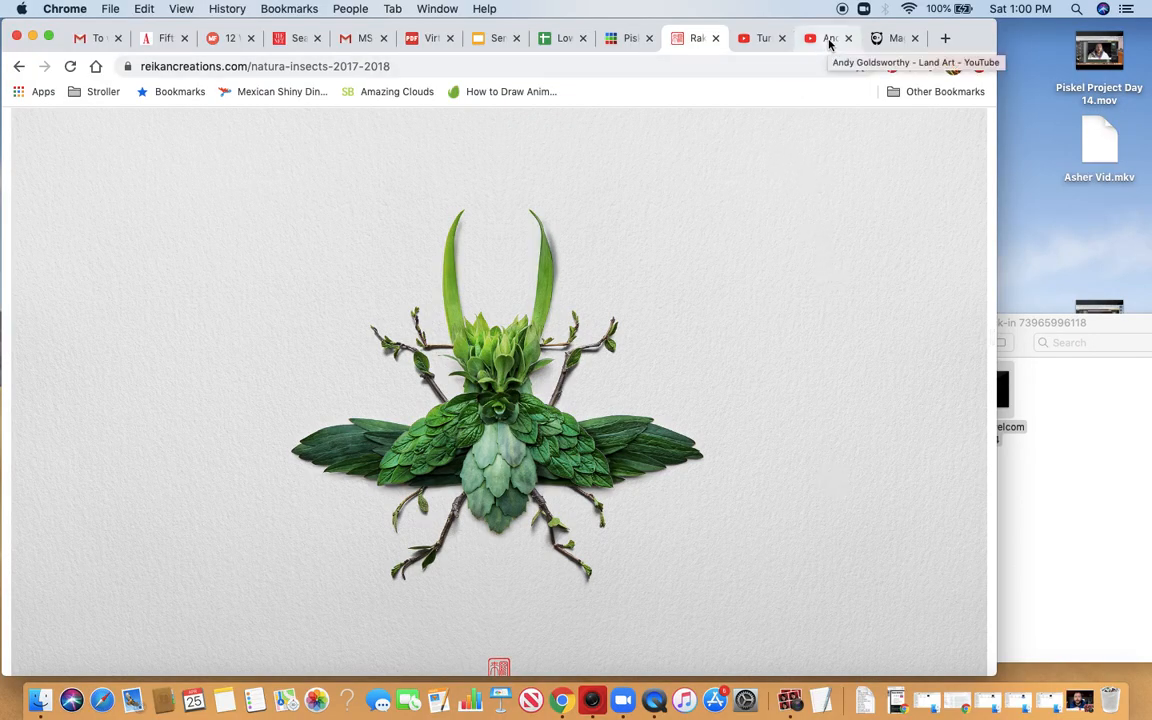
click(828, 38)
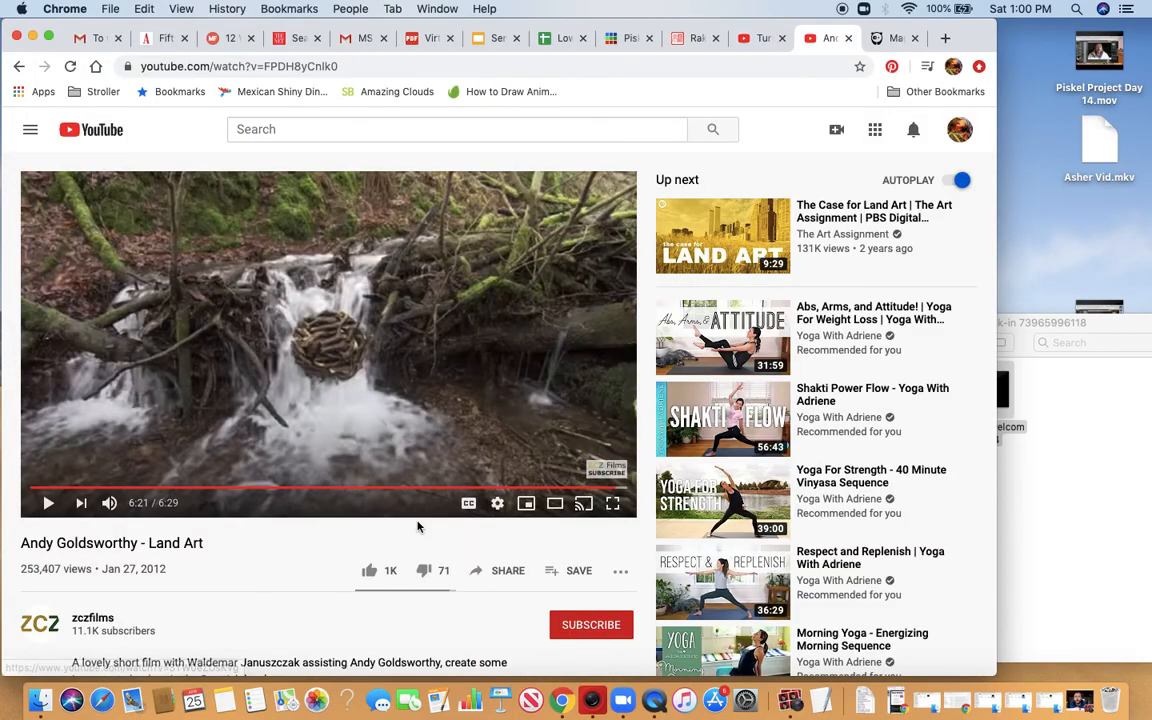
mouse_move(335, 580)
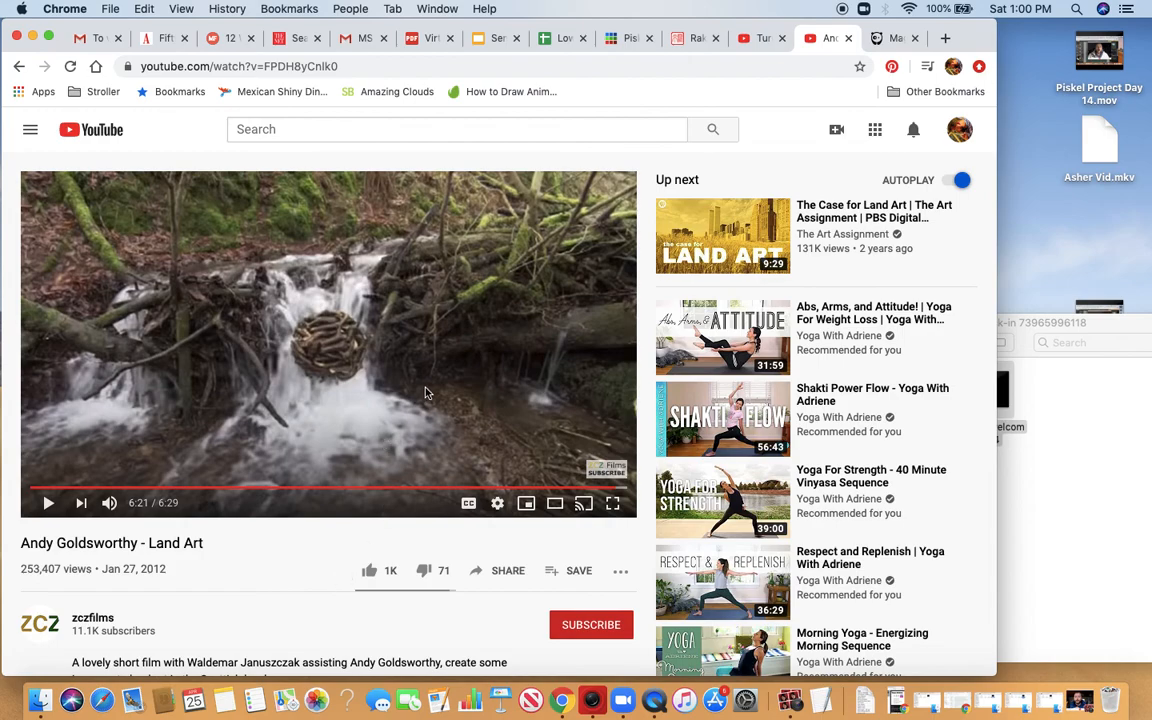
mouse_move(335, 433)
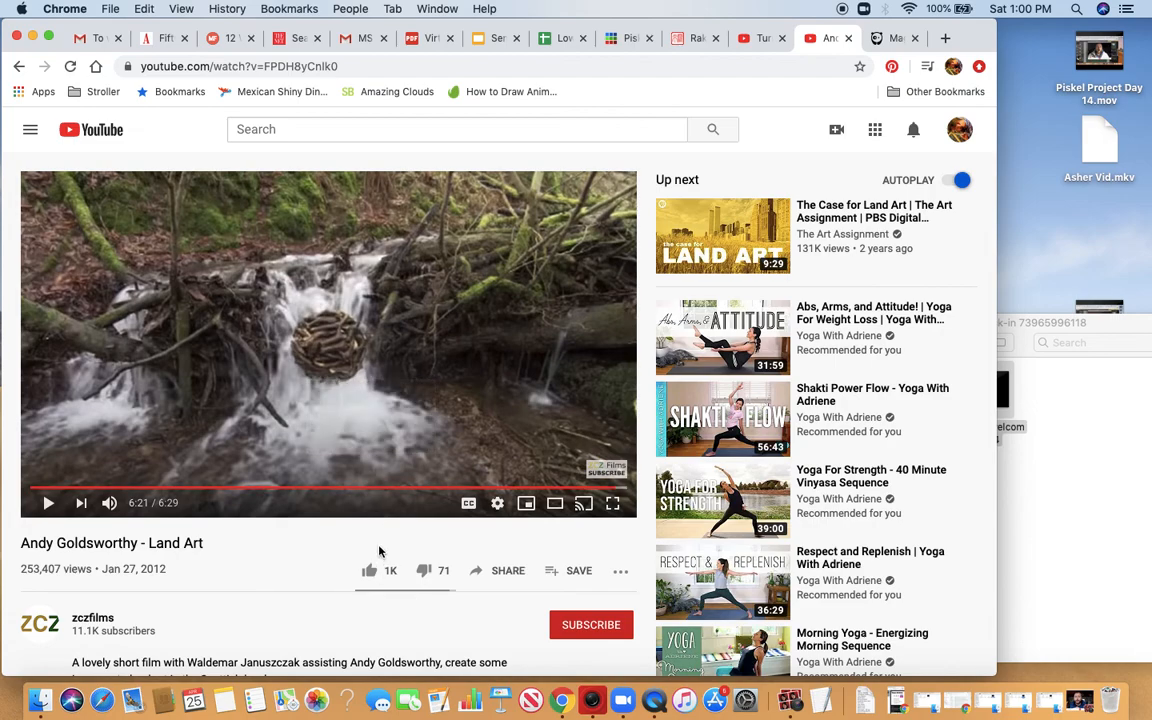
mouse_move(362, 539)
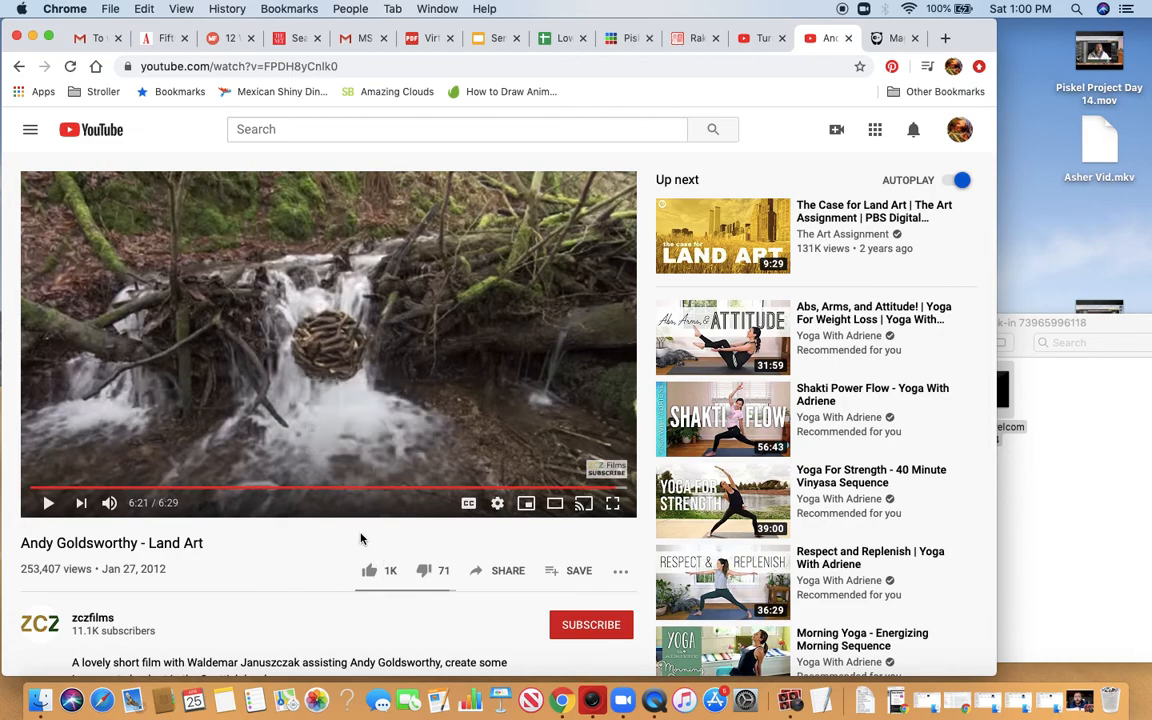
mouse_move(380, 358)
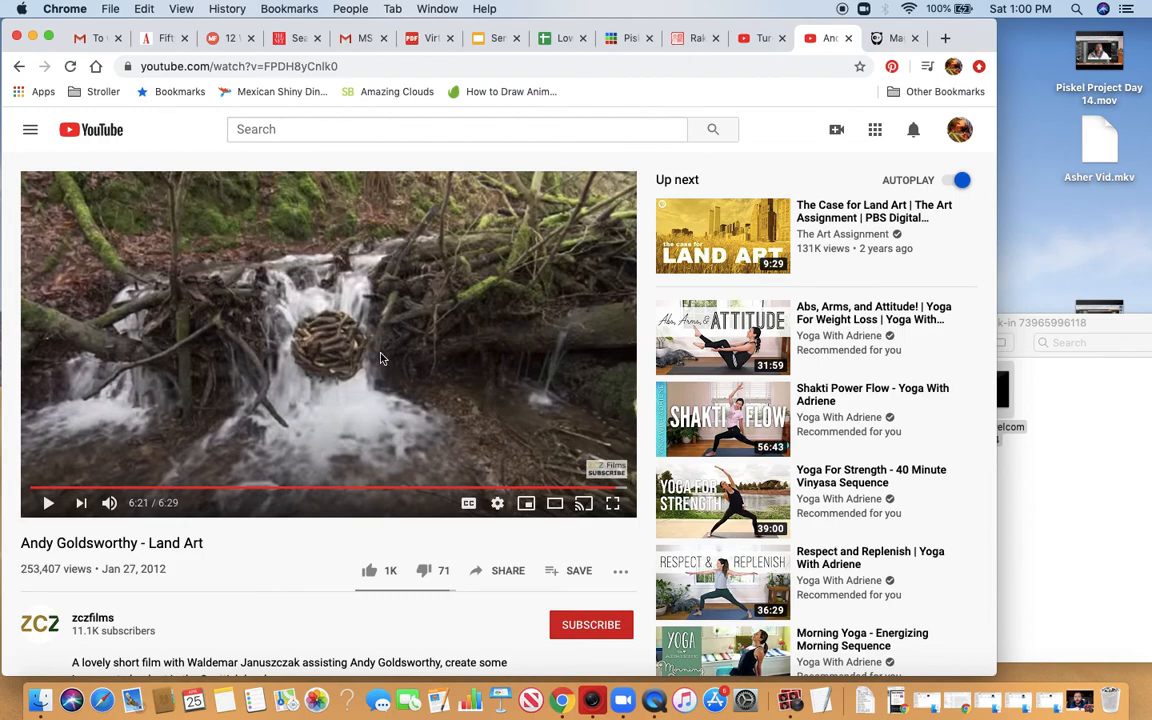
mouse_move(323, 433)
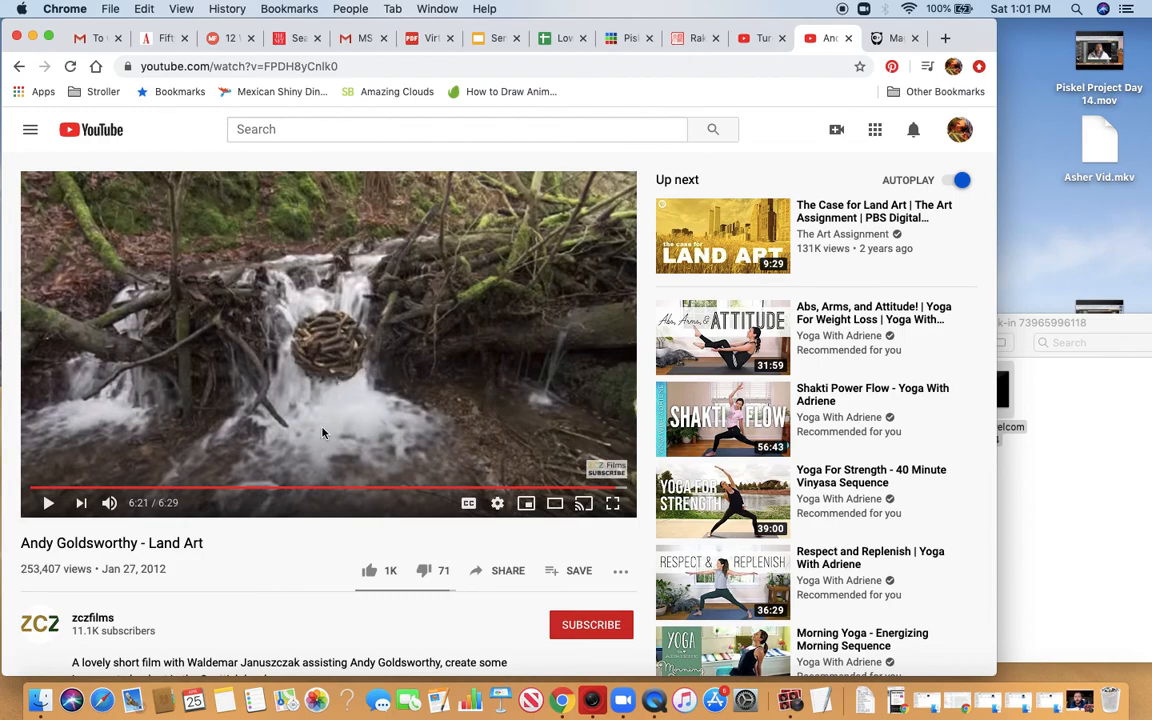
mouse_move(266, 548)
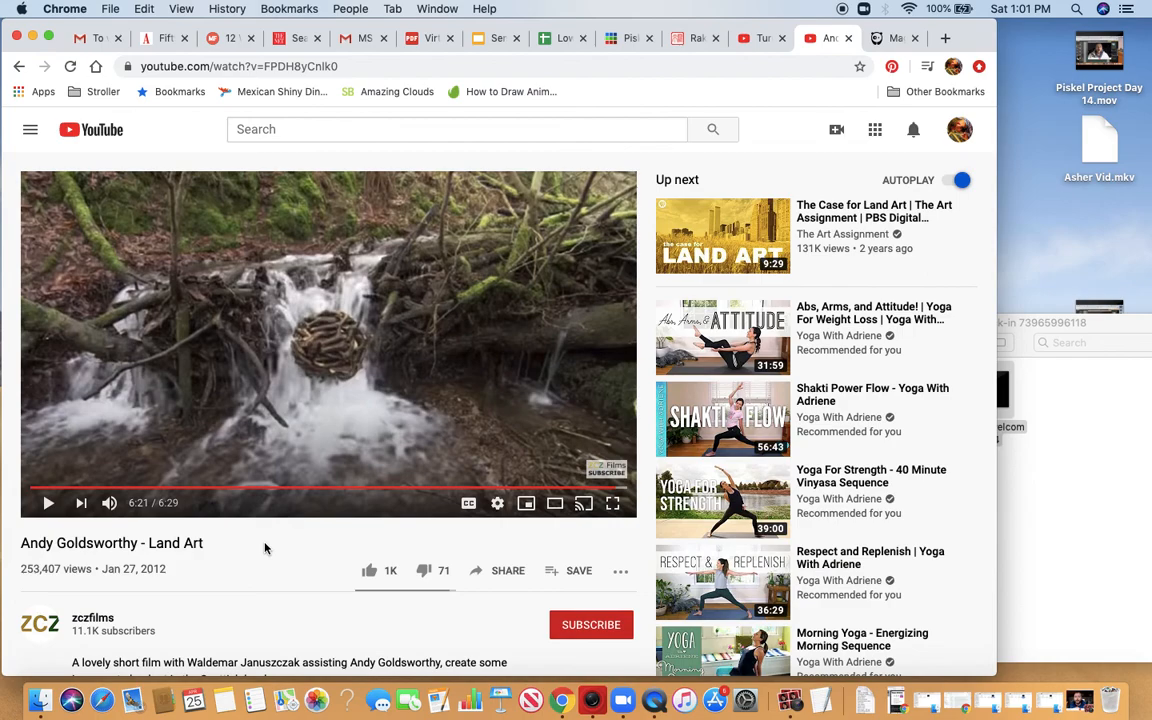
mouse_move(470, 477)
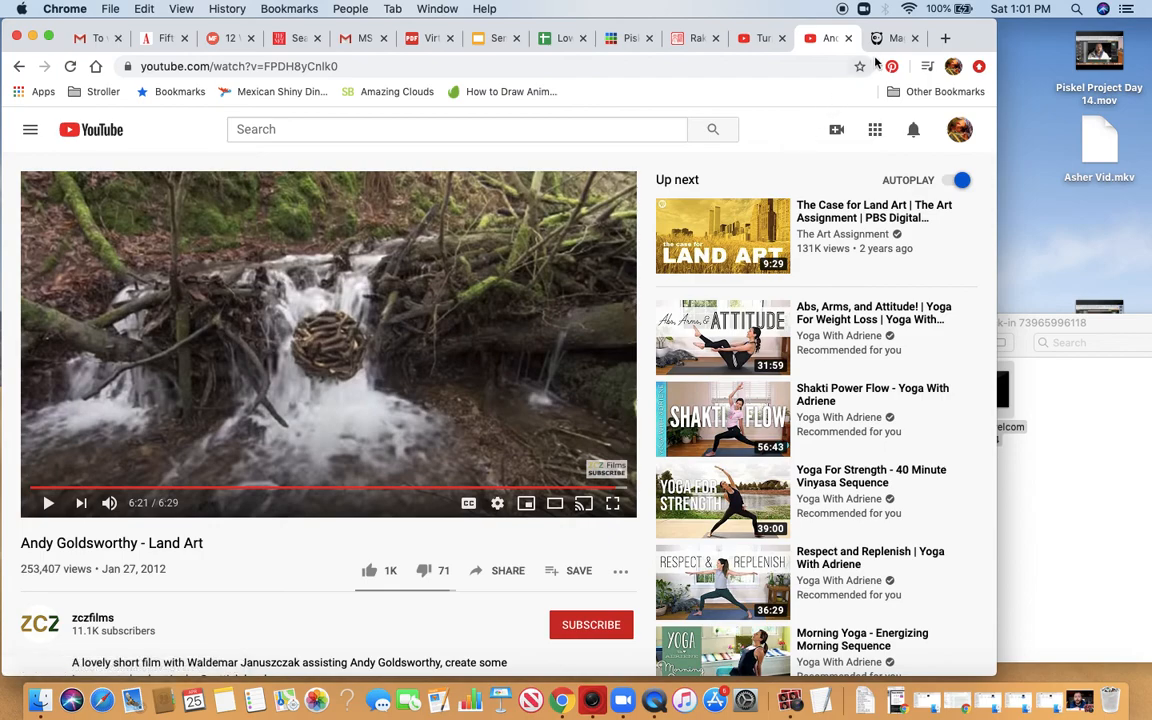
Switch to the Bored Panda Goldsworthy article and scroll to the stick circle over water.
click(884, 38)
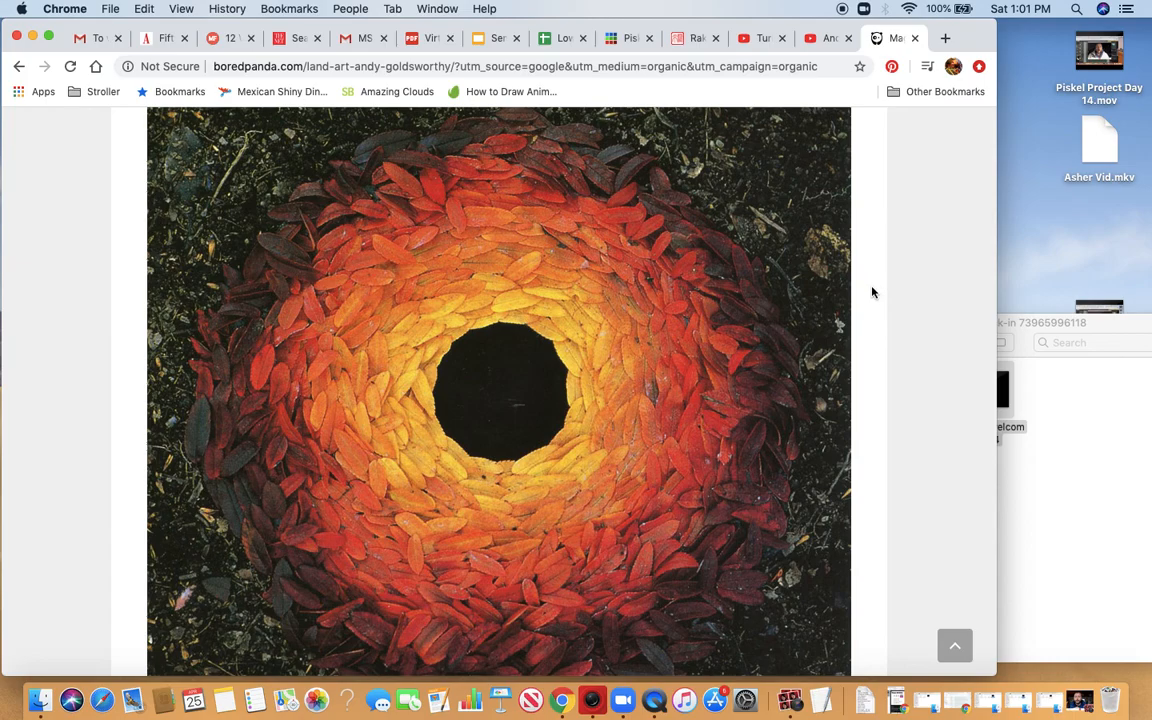
scroll(down, 3)
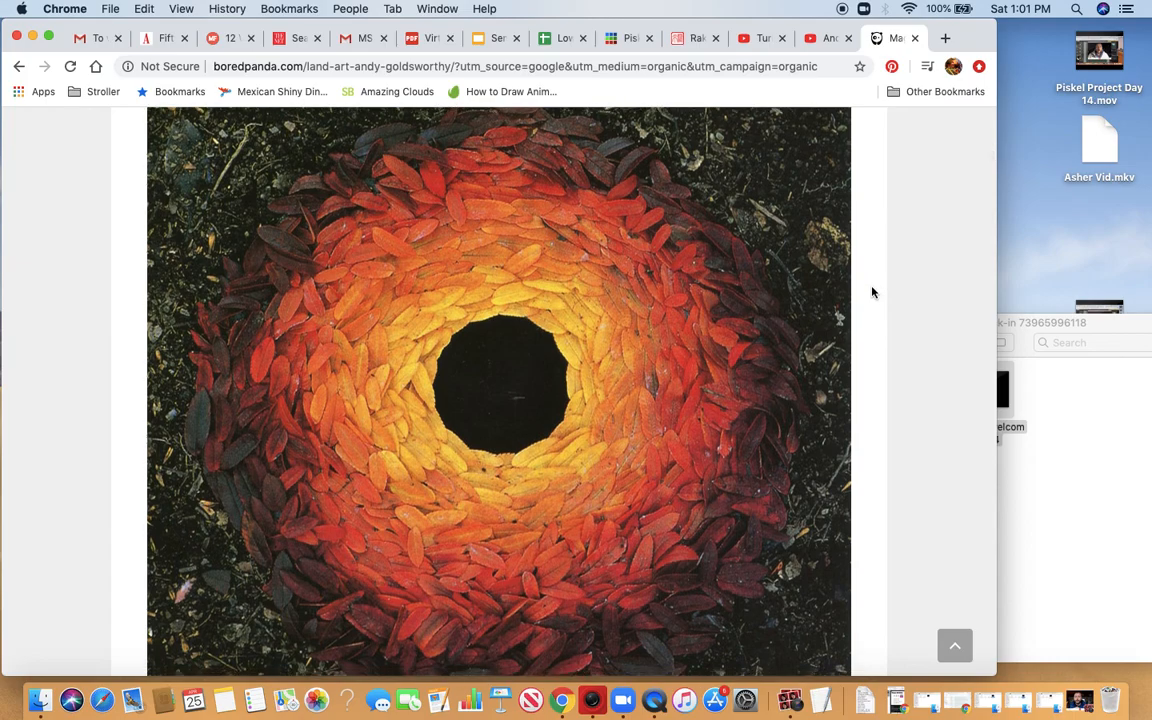
scroll(down, 3)
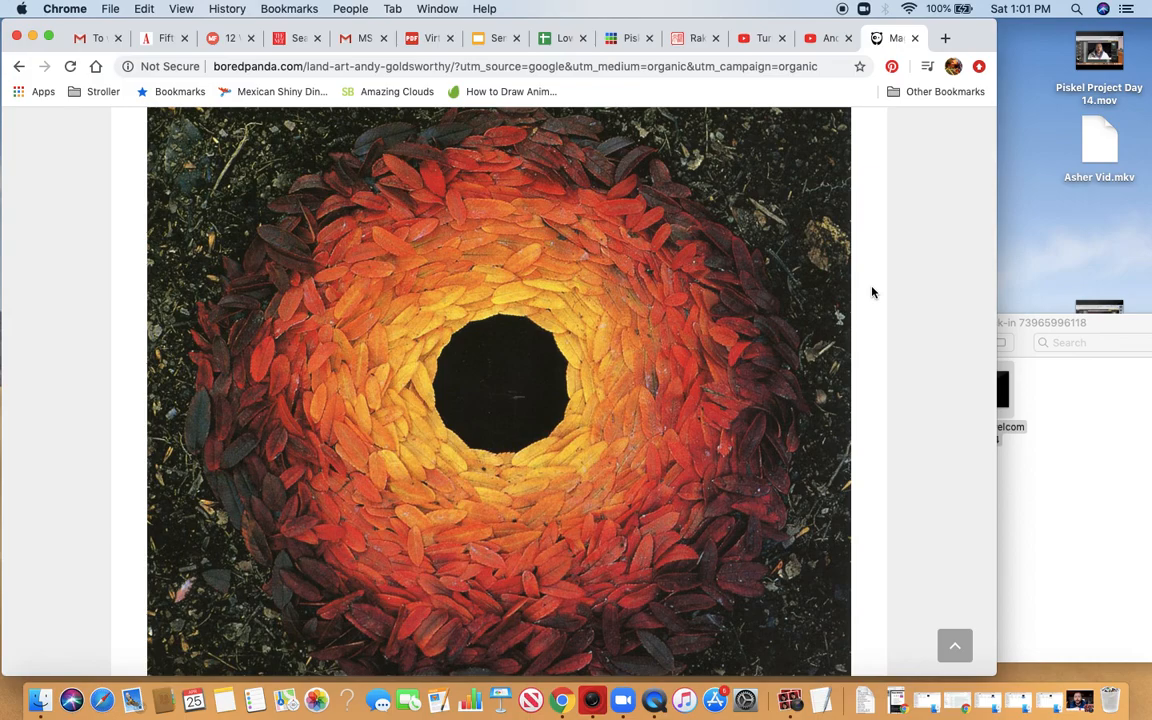
scroll(down, 3)
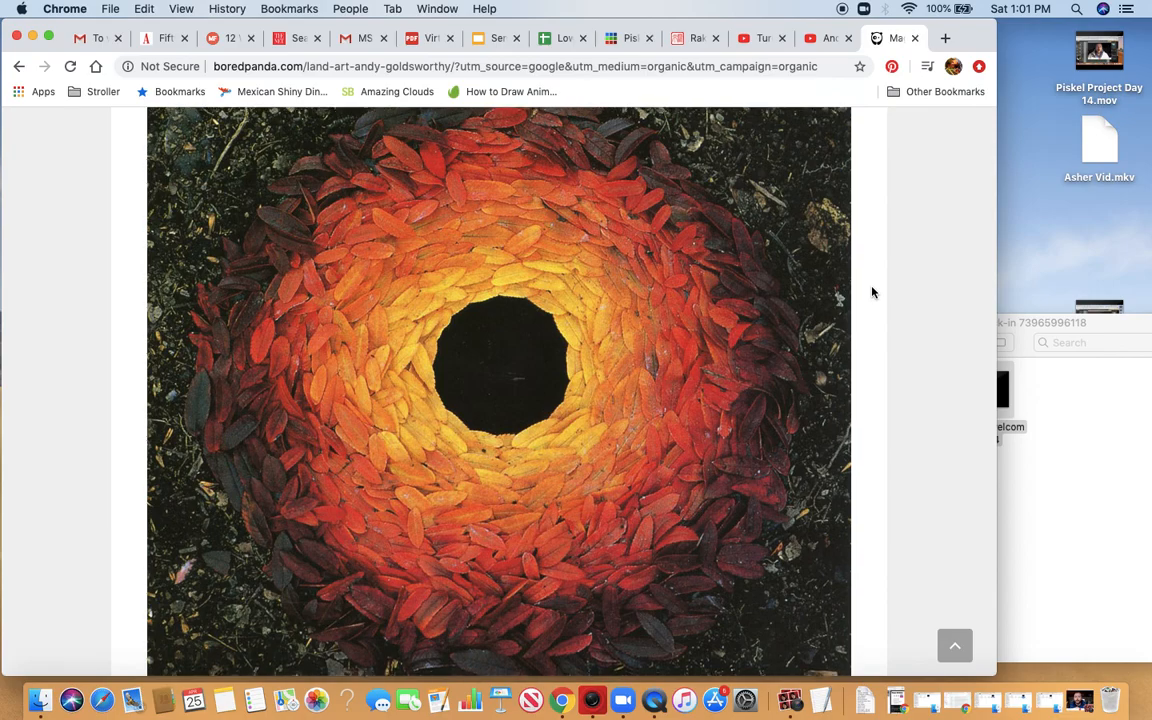
scroll(down, 3)
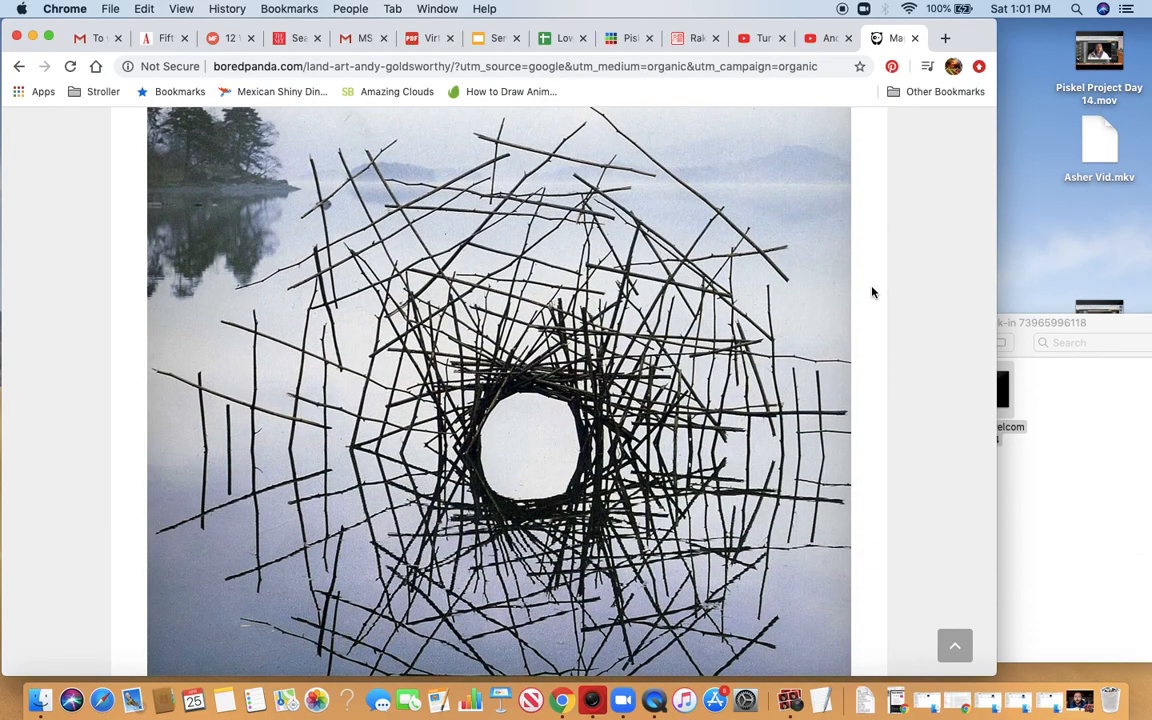
scroll(down, 3)
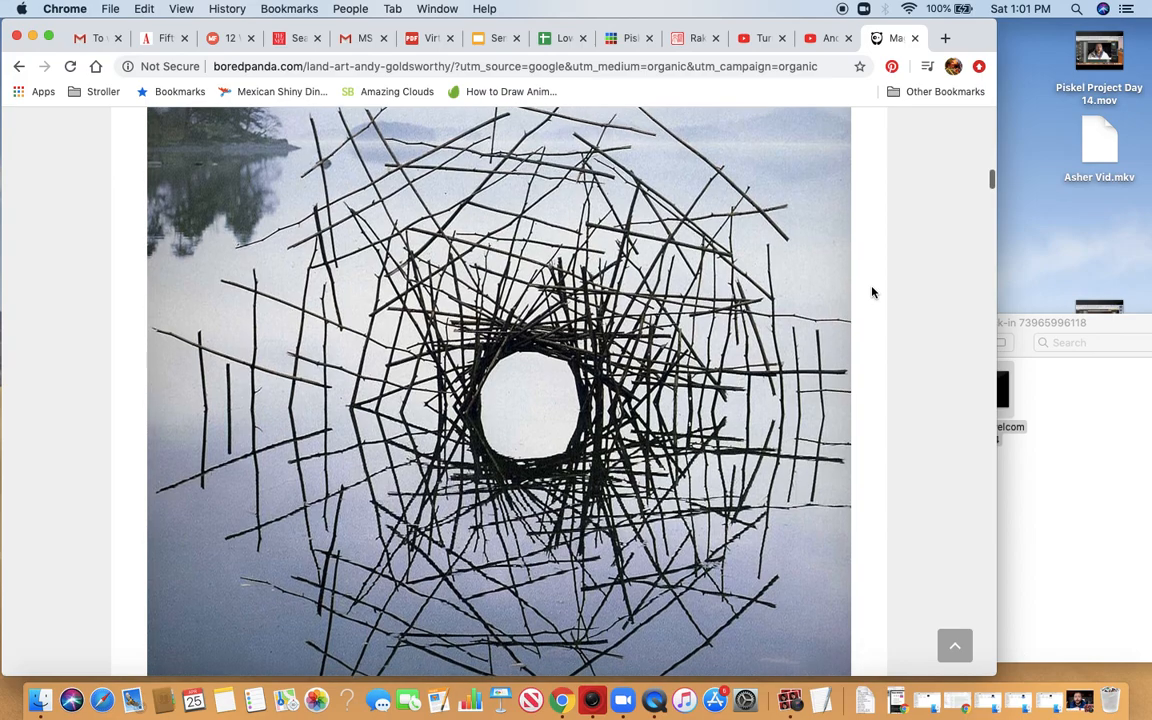
scroll(down, 3)
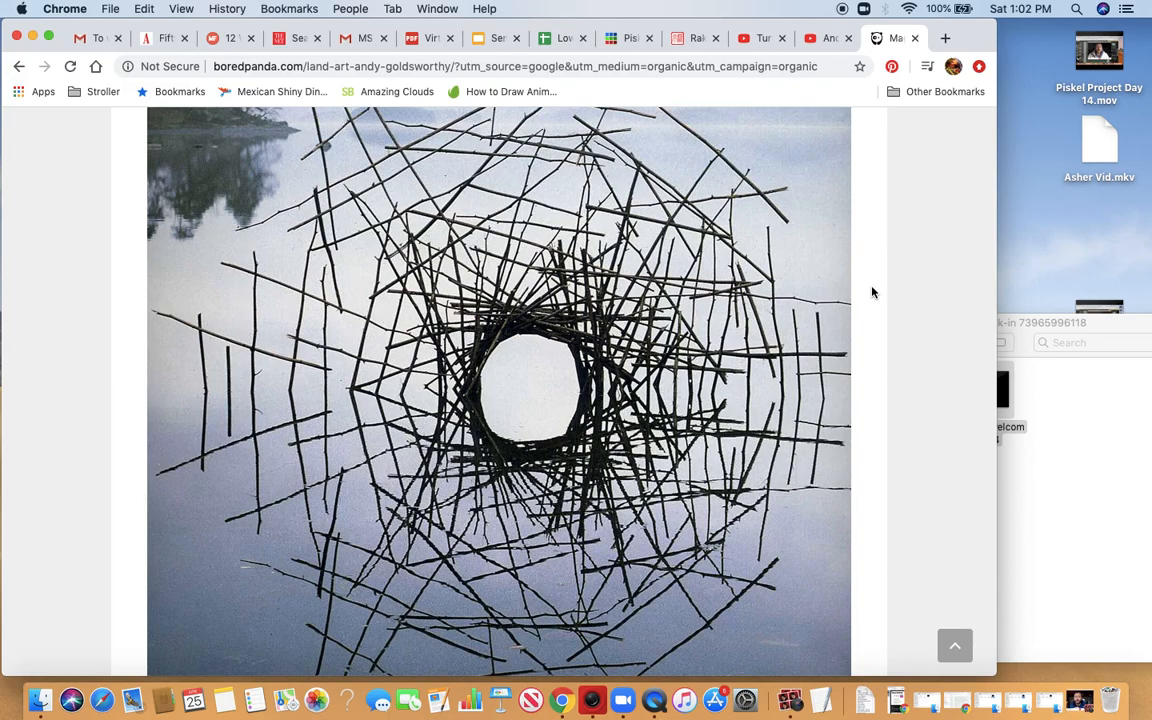
Scroll past the leaf-filled pool, maple-leaf and twig-nest photos to the yellow leaf line.
scroll(down, 3)
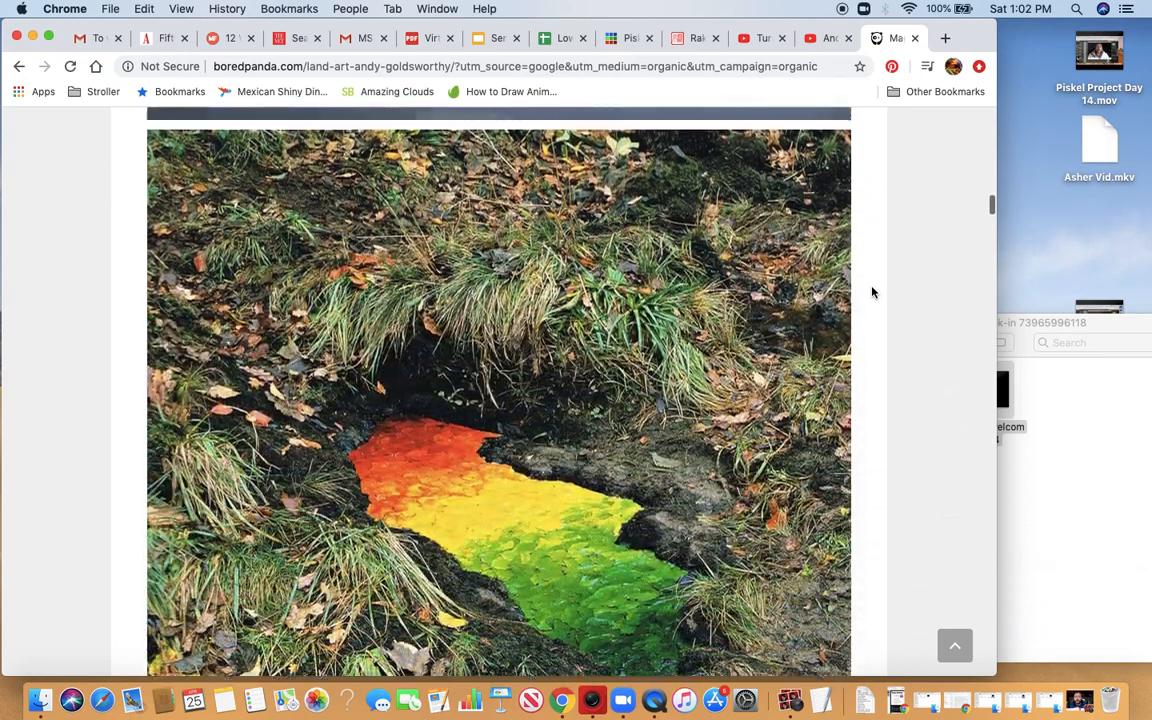
scroll(down, 3)
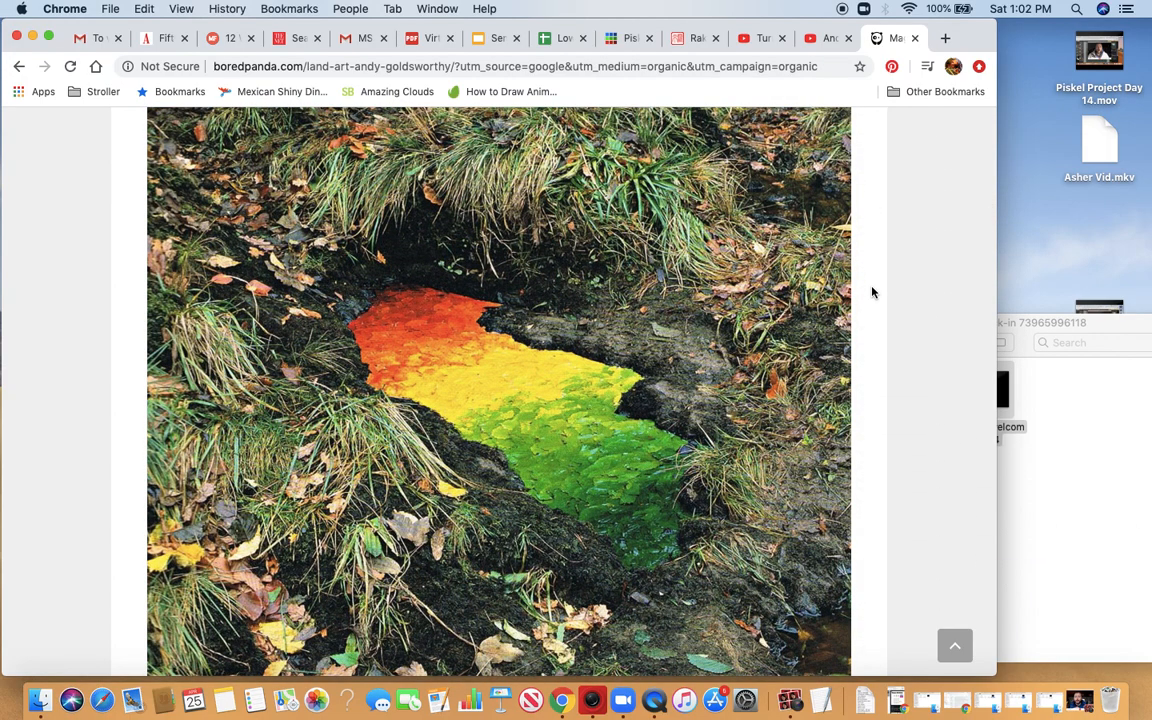
scroll(down, 3)
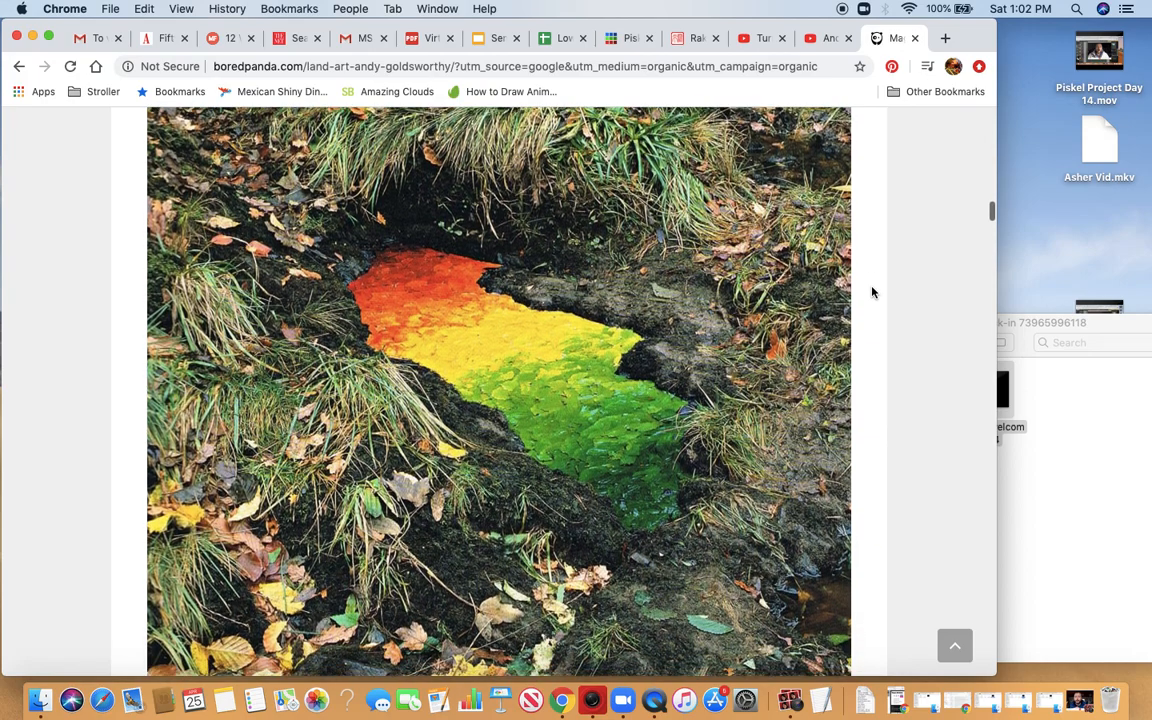
scroll(down, 3)
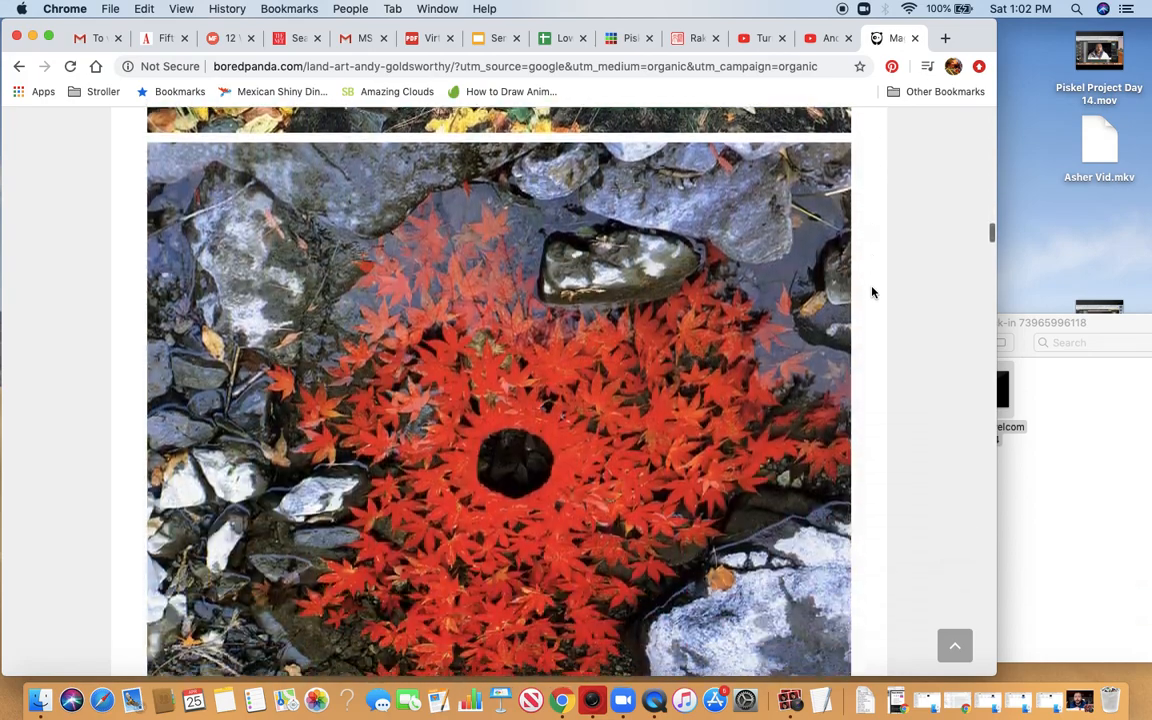
scroll(down, 3)
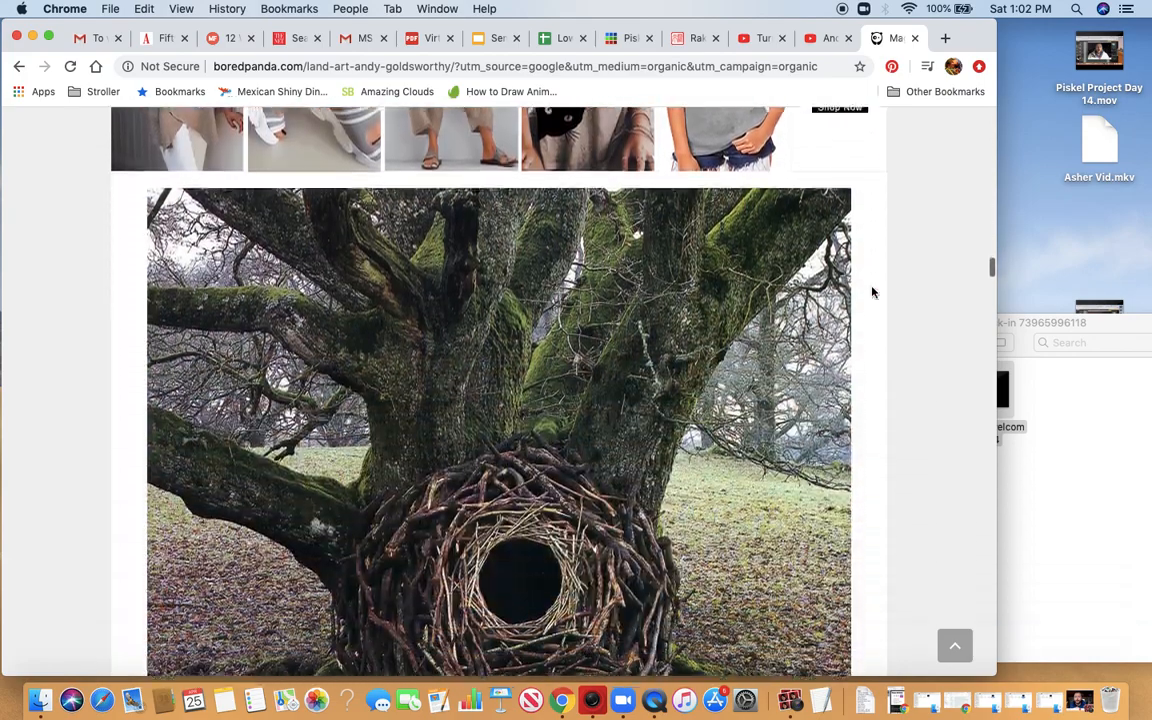
scroll(down, 3)
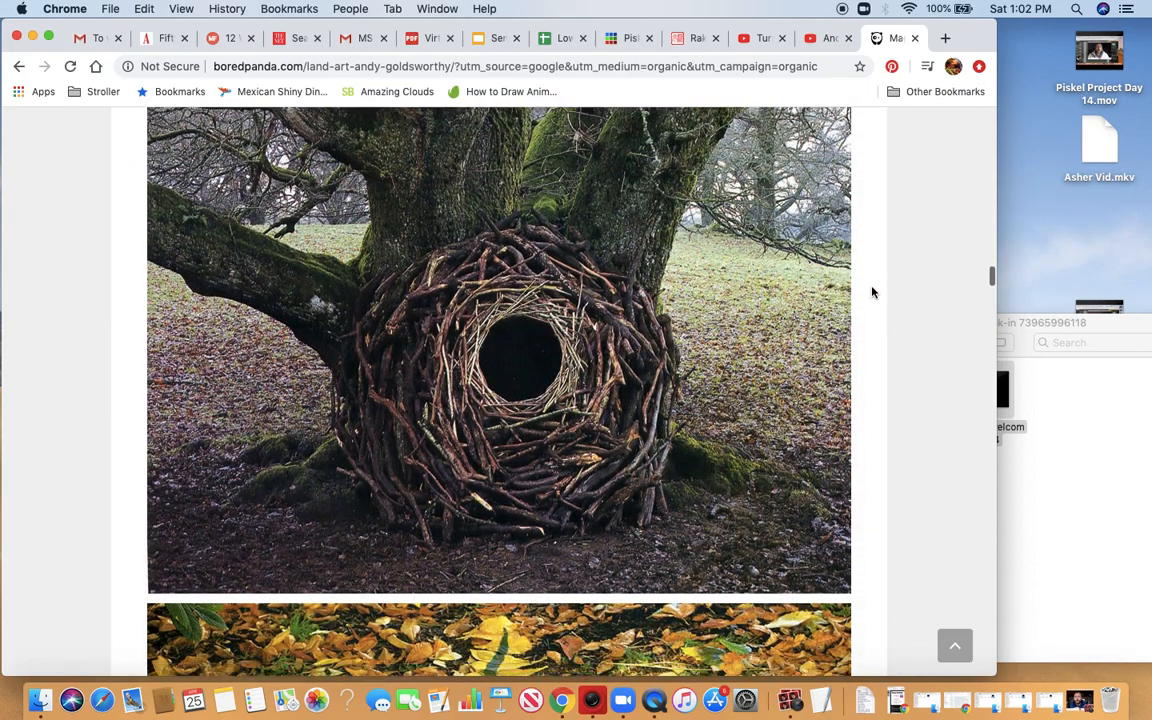
scroll(down, 3)
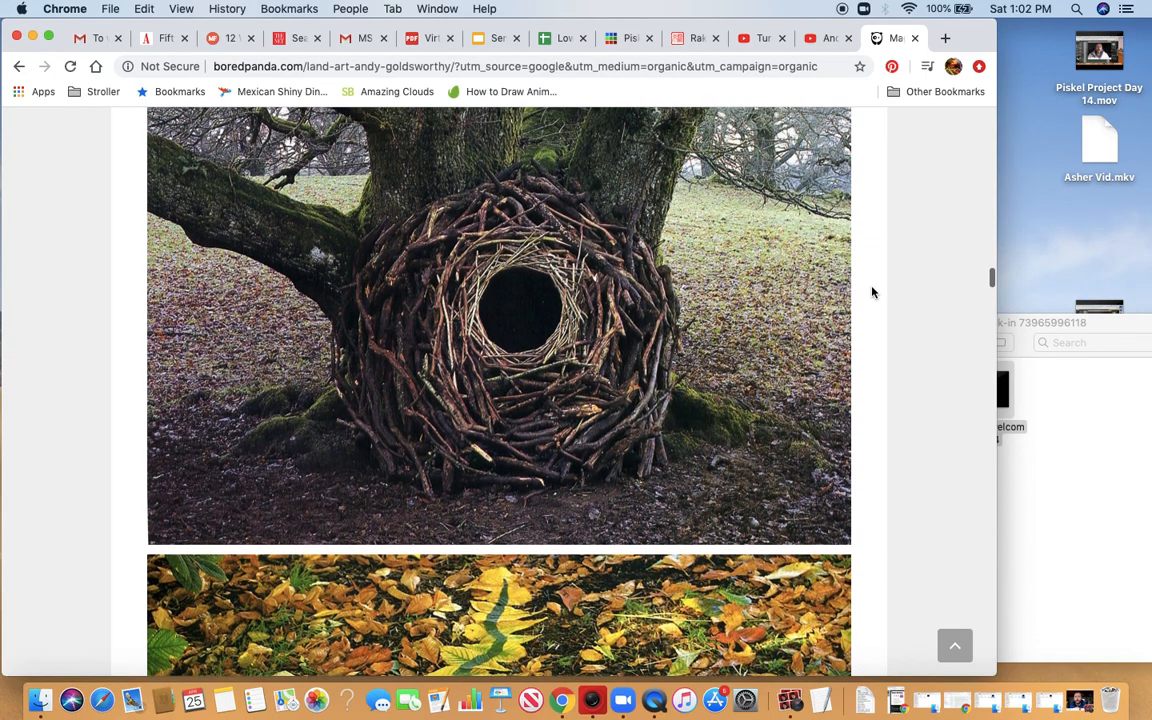
scroll(down, 3)
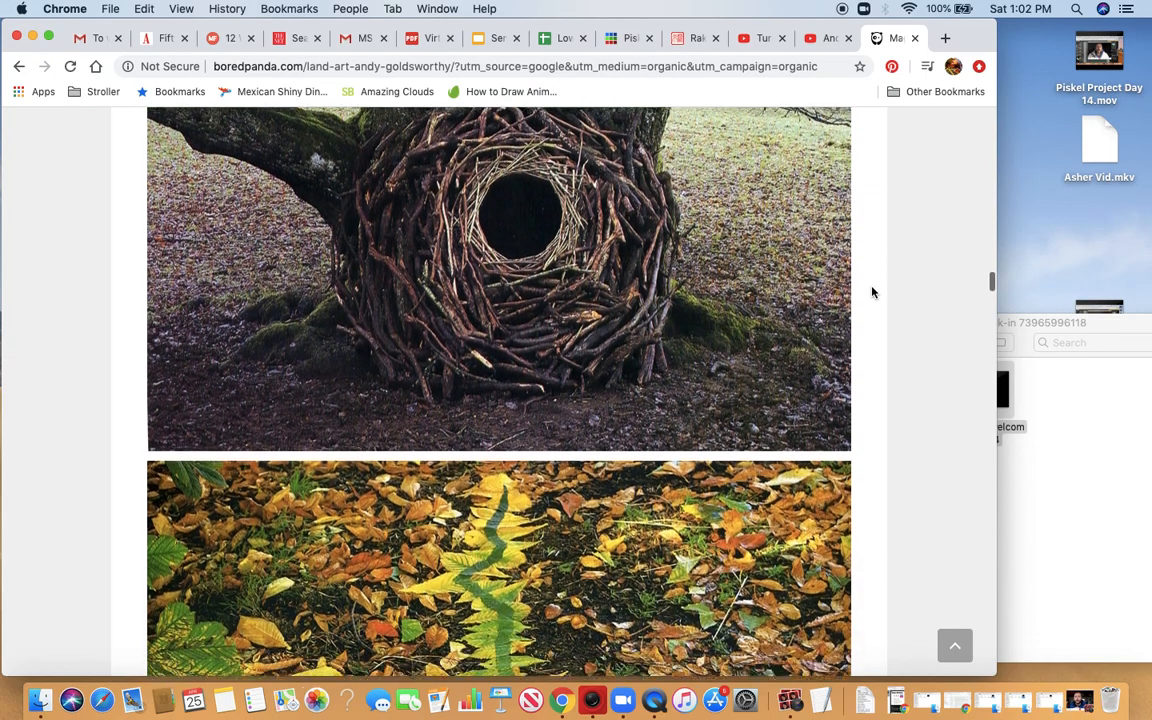
scroll(down, 3)
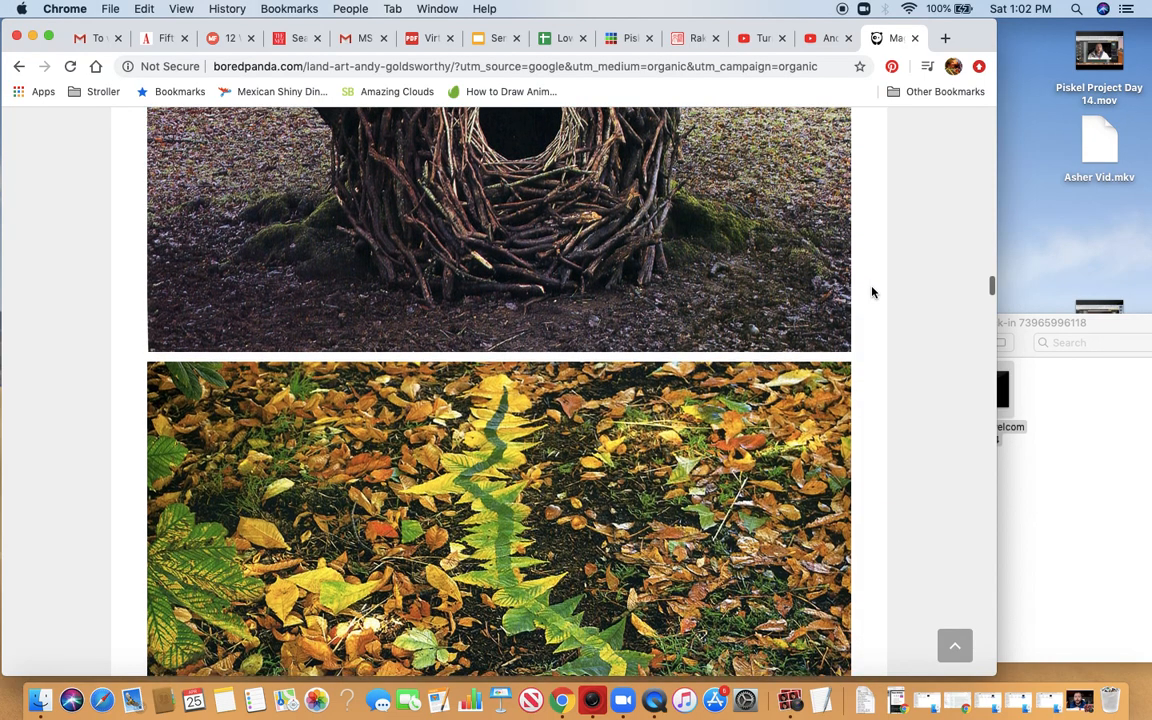
scroll(down, 3)
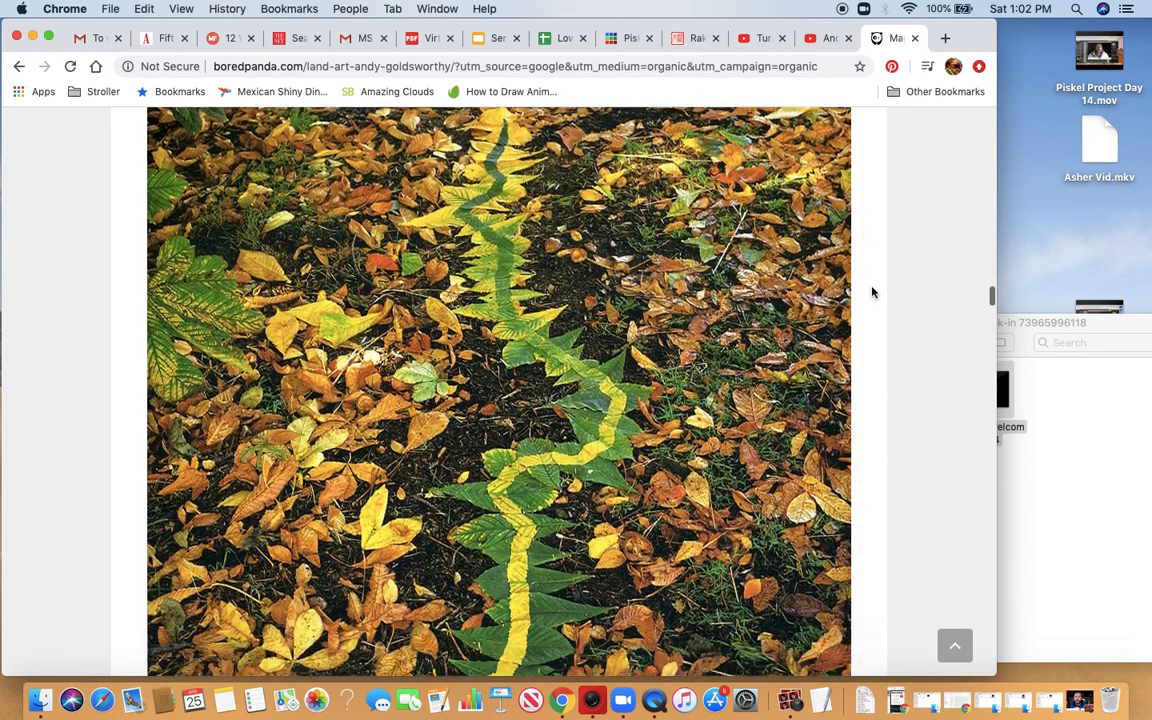
scroll(down, 3)
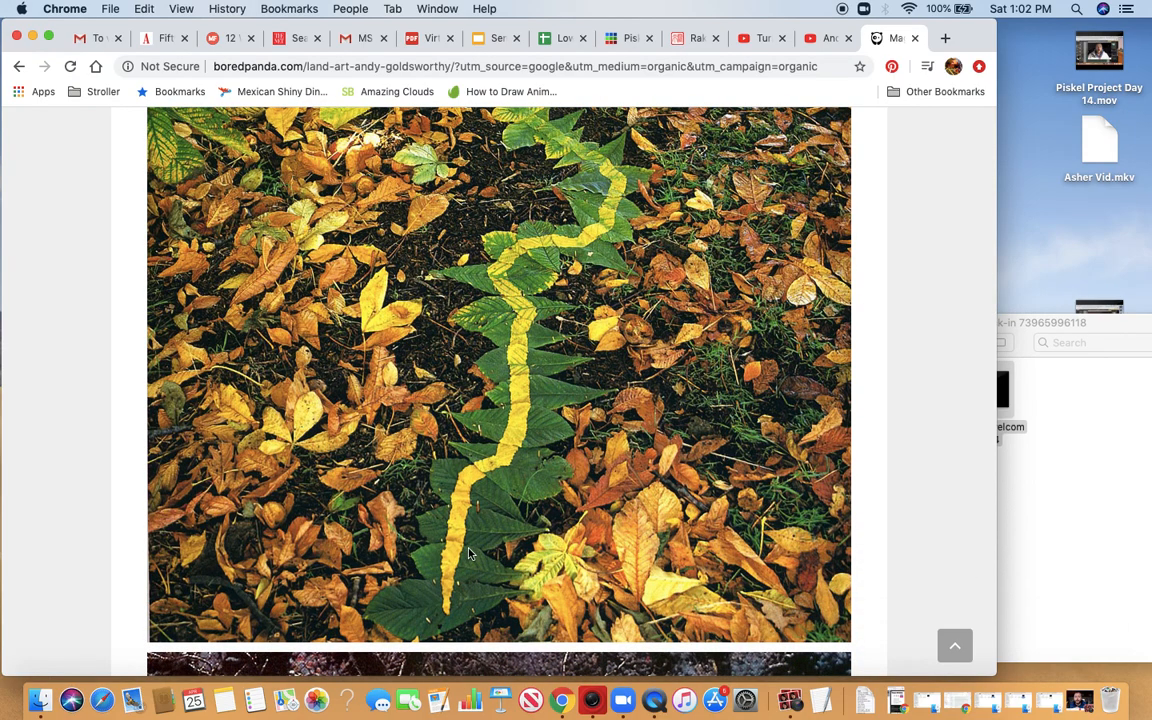
mouse_move(450, 485)
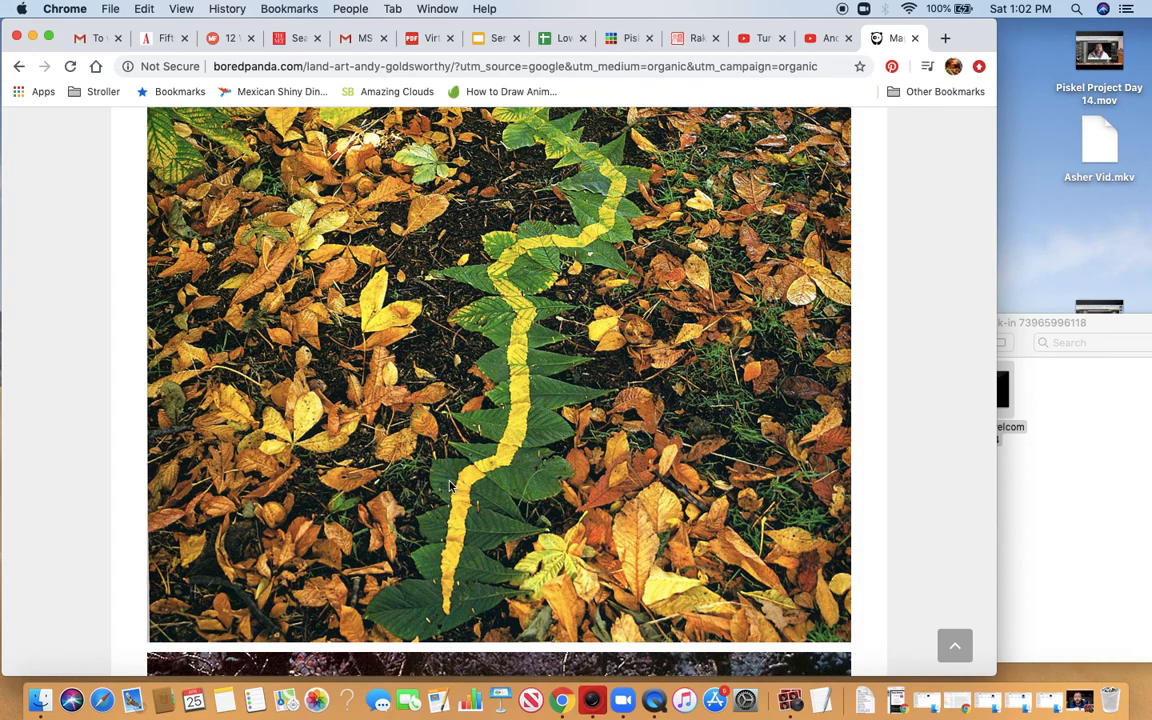
mouse_move(535, 425)
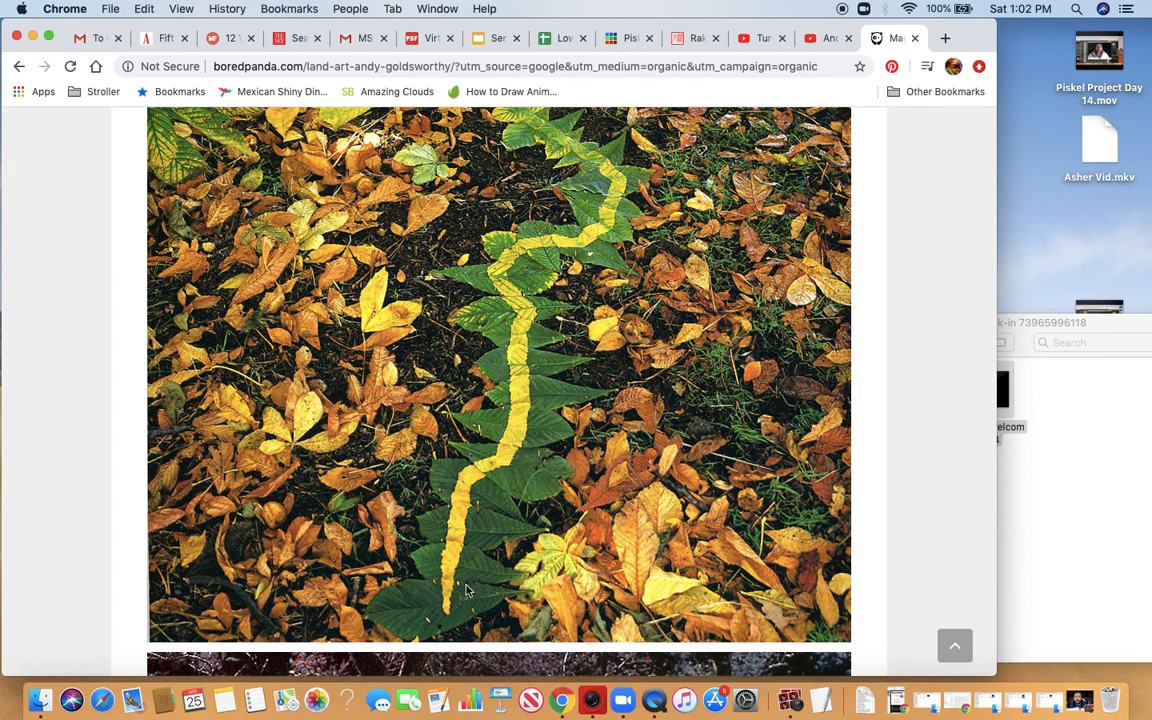
Scroll past the leaf-line photo to the white spiral around a snowy tree trunk.
scroll(down, 3)
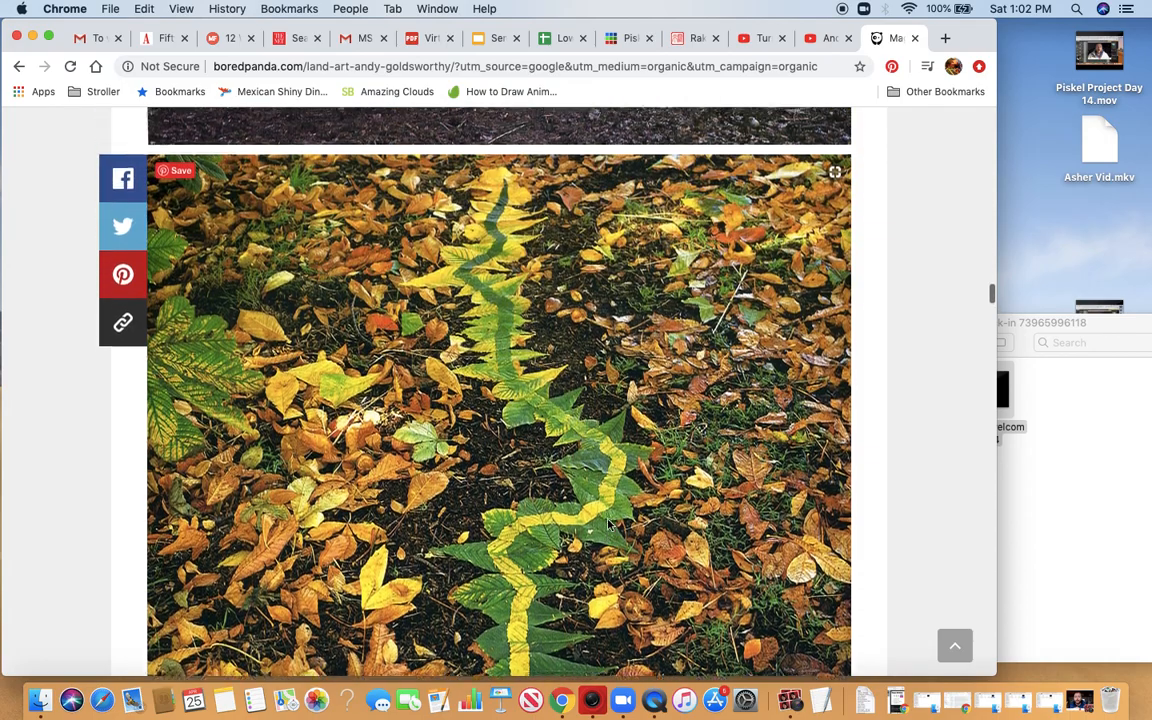
scroll(down, 3)
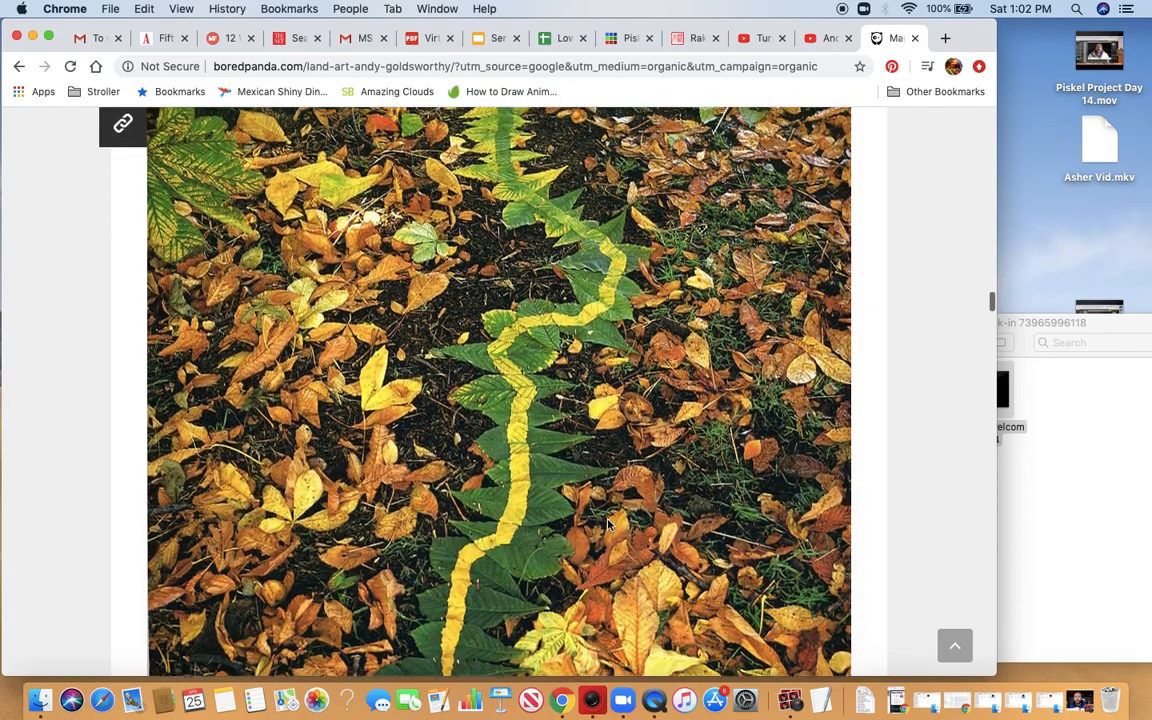
scroll(down, 3)
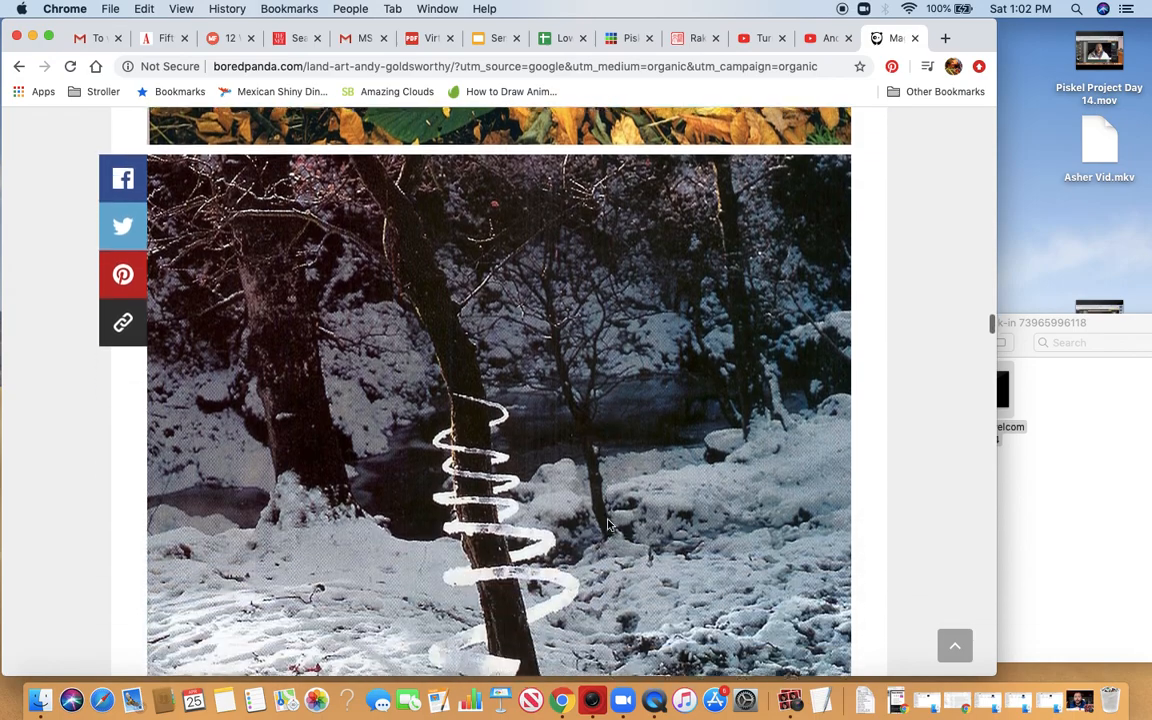
scroll(down, 3)
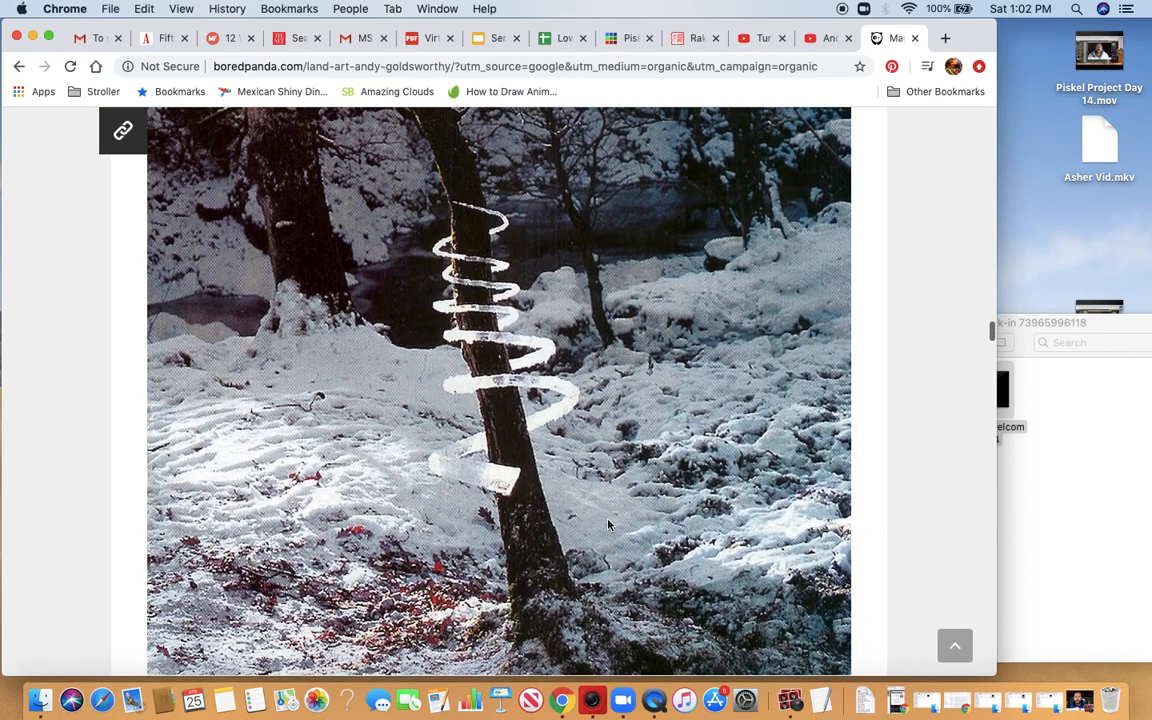
mouse_move(525, 423)
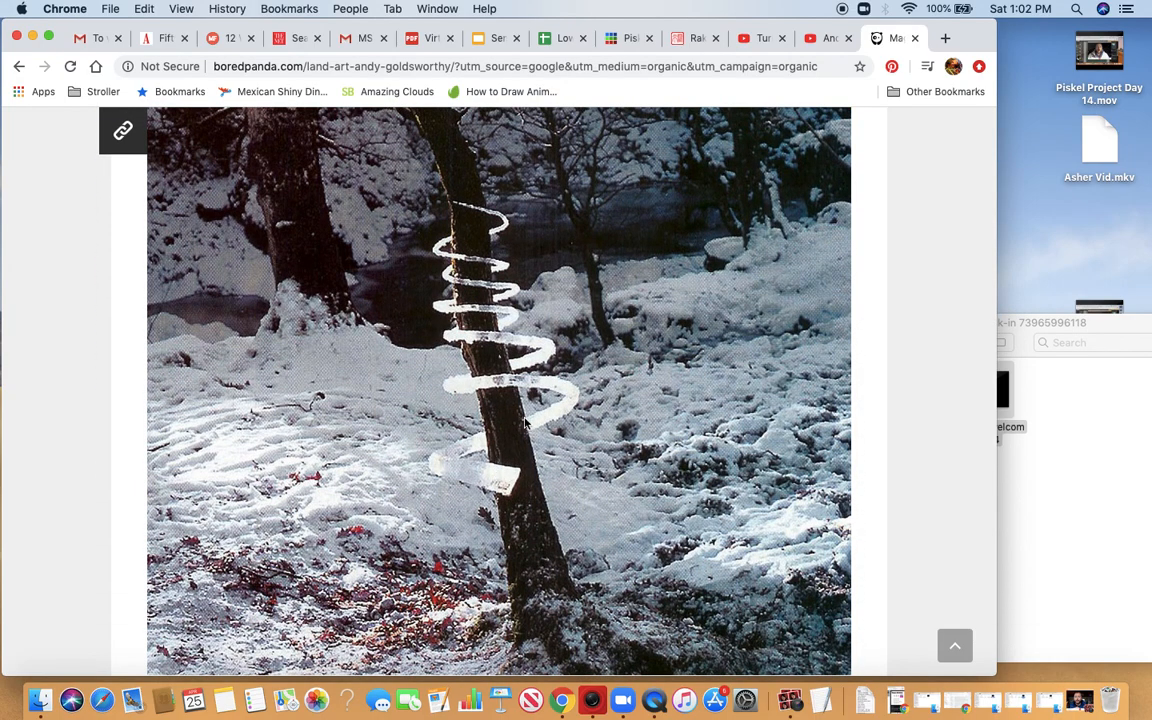
mouse_move(568, 360)
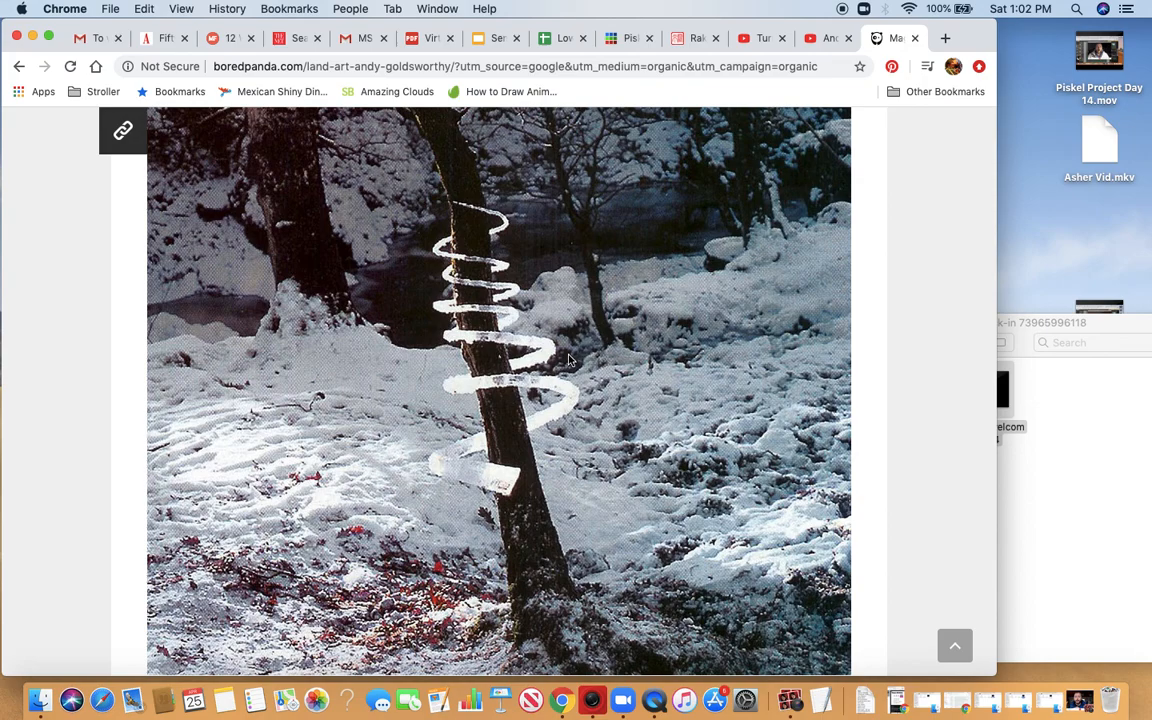
mouse_move(515, 458)
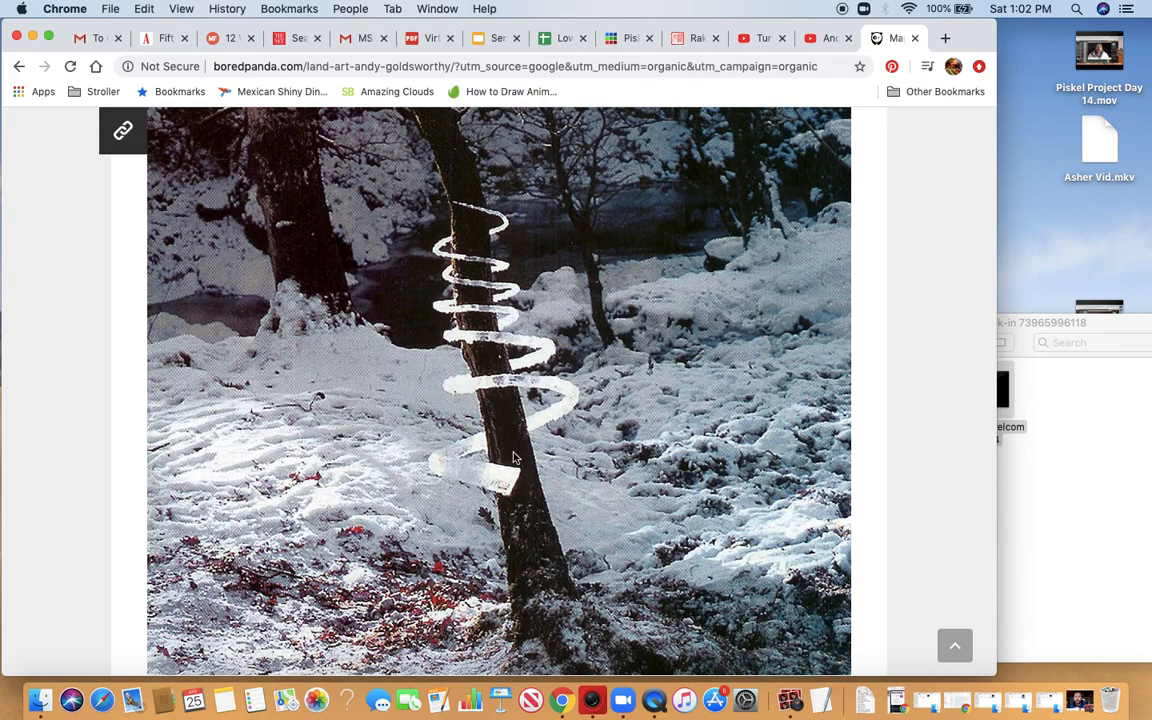
mouse_move(513, 470)
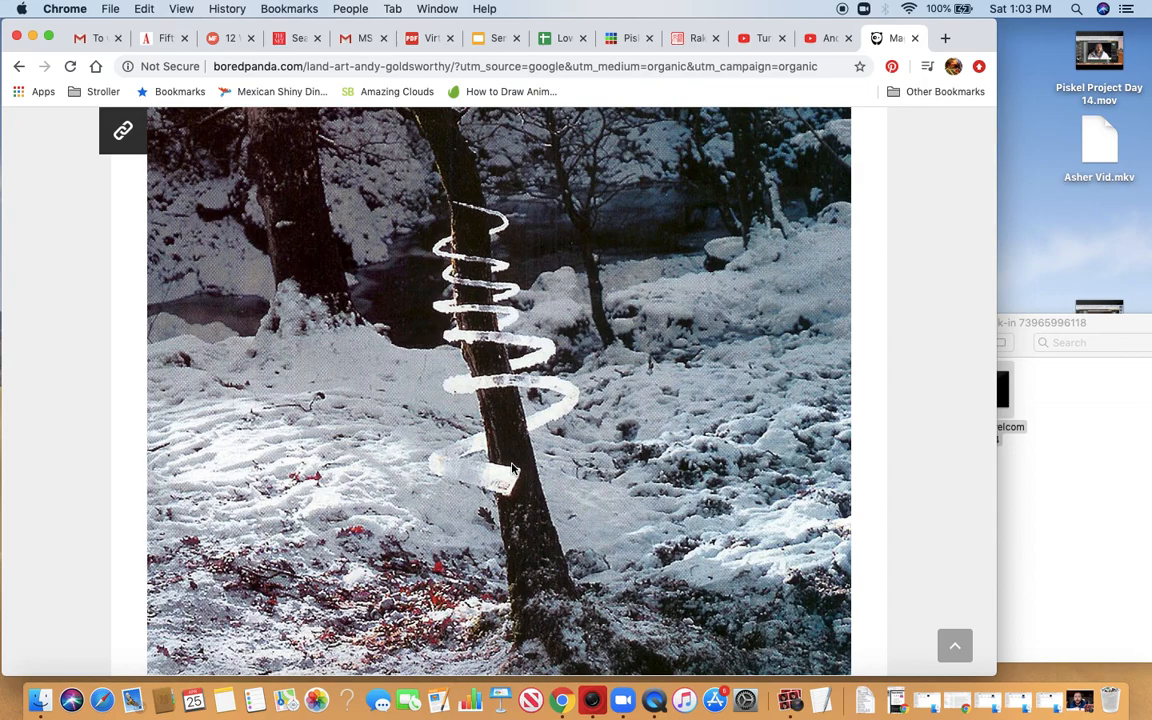
Scroll past the log path, stone hole and beach cairn to the blue feather zigzag.
scroll(down, 3)
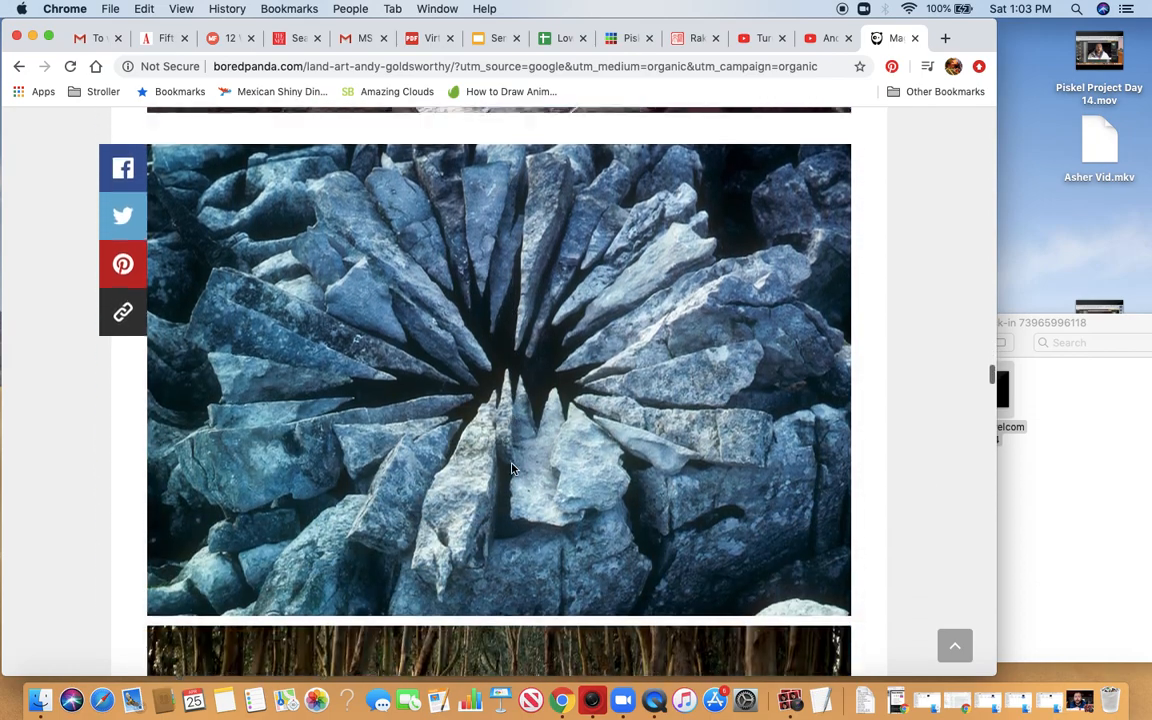
scroll(down, 3)
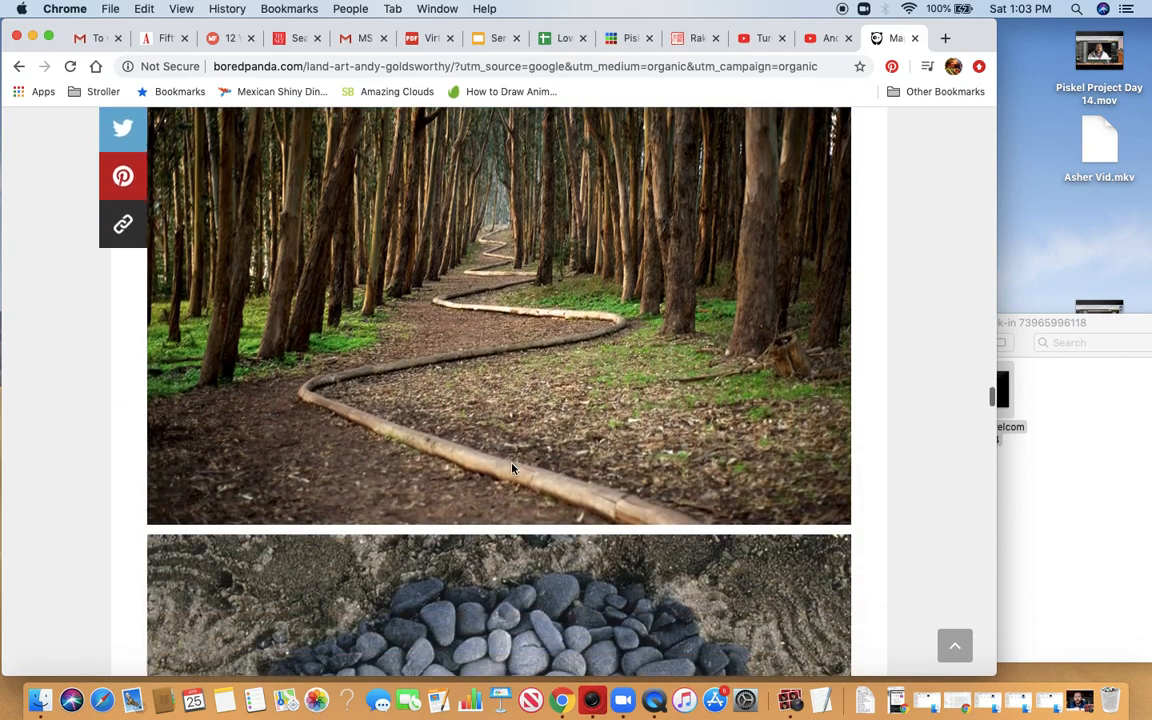
scroll(down, 3)
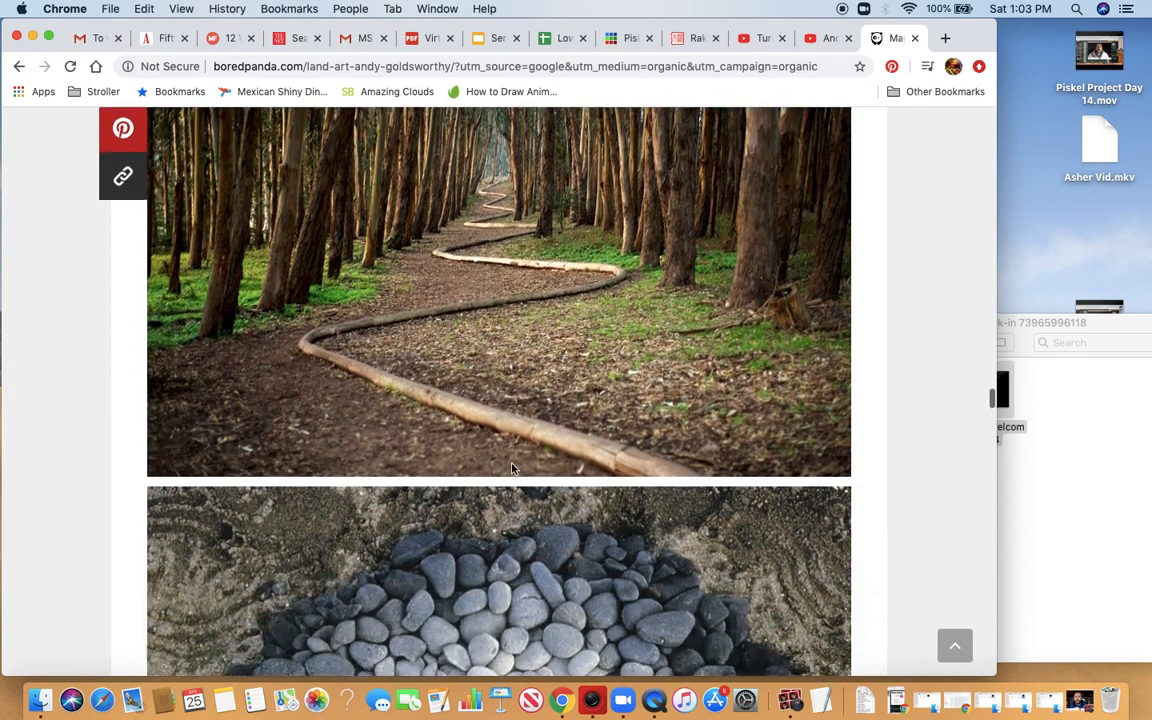
scroll(down, 3)
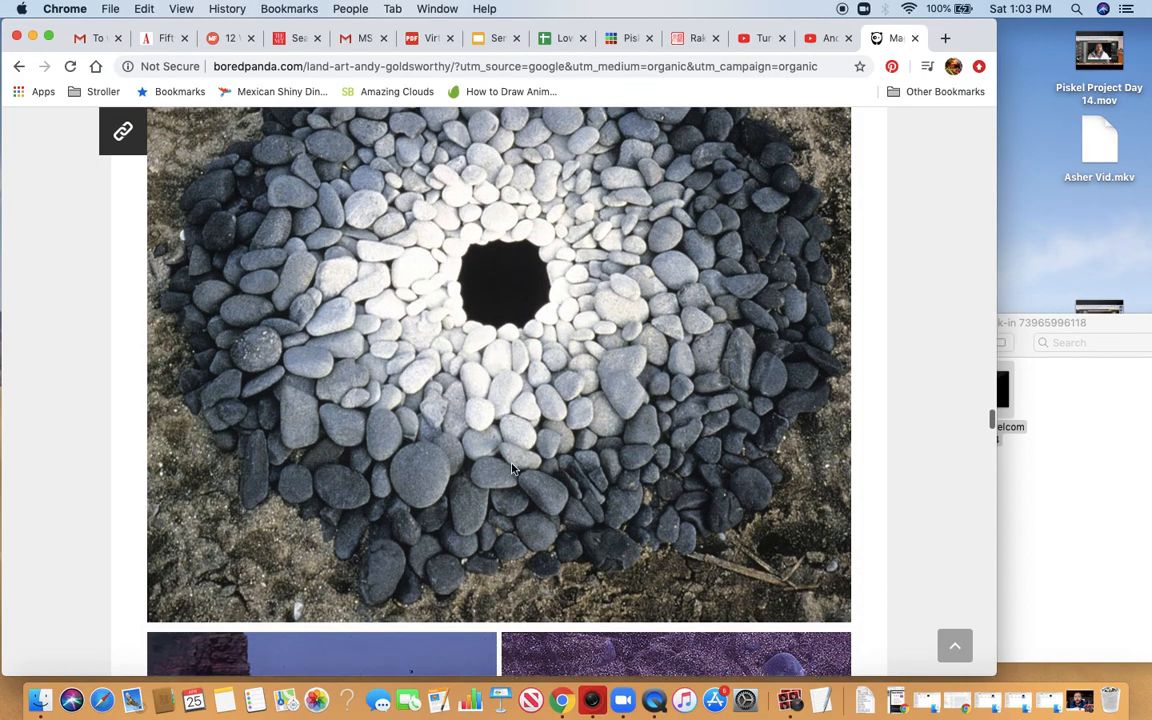
scroll(down, 3)
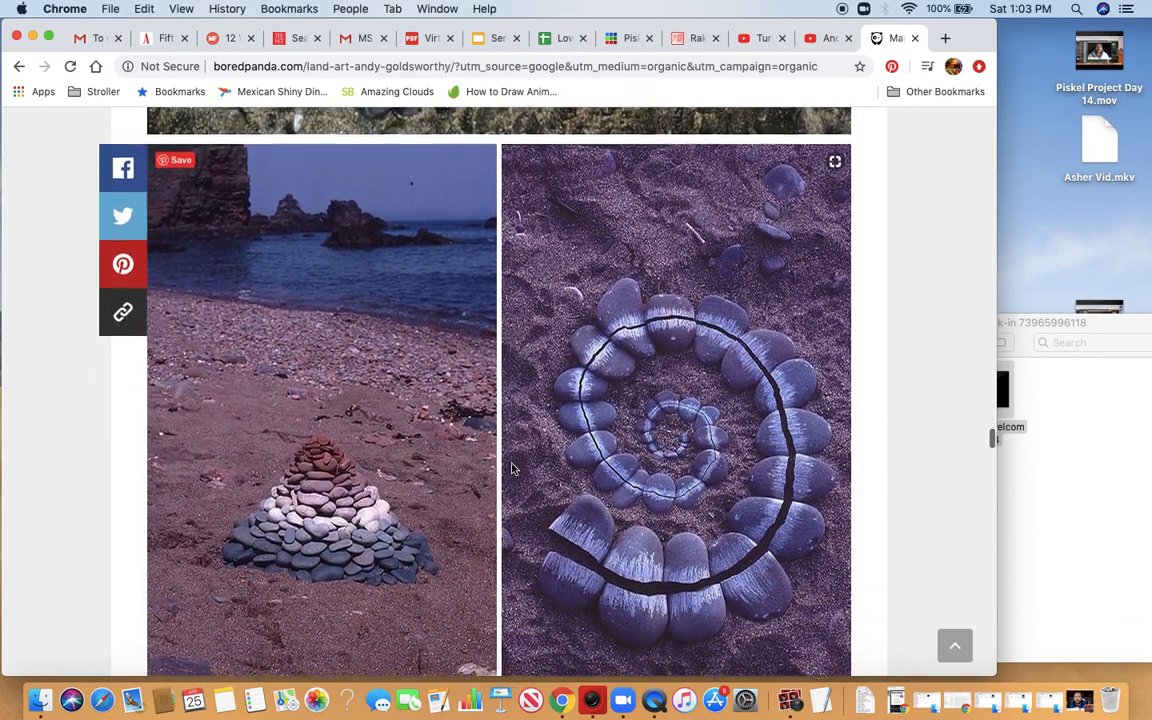
scroll(down, 3)
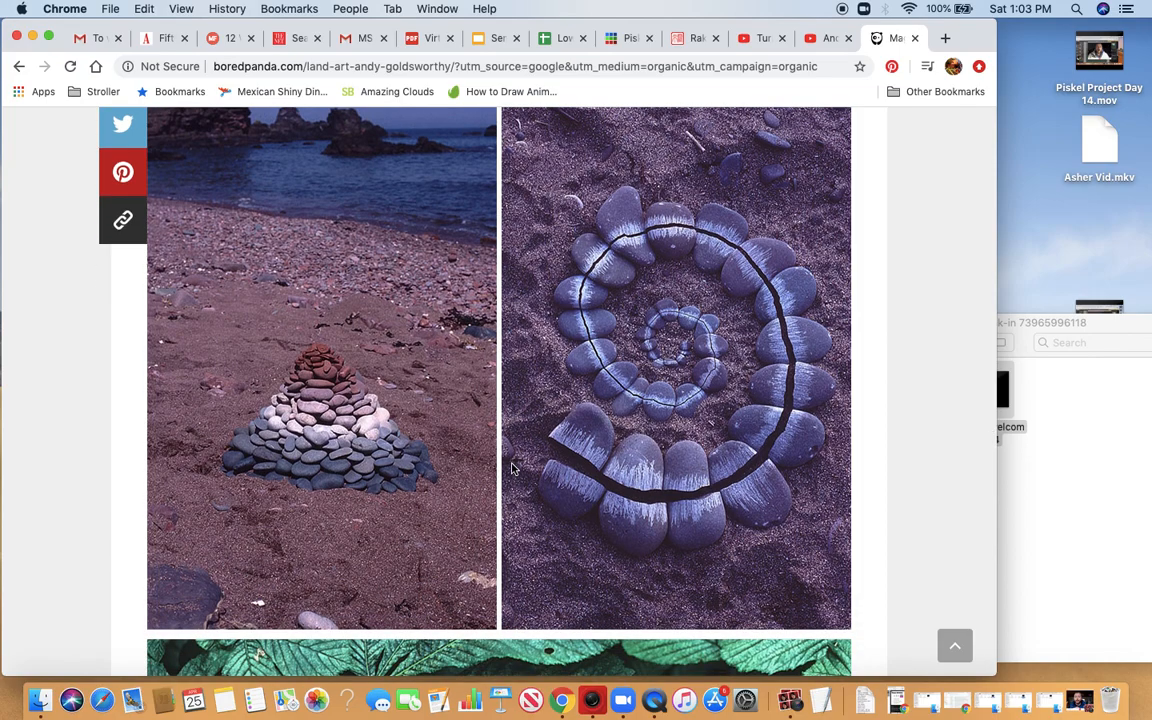
scroll(down, 3)
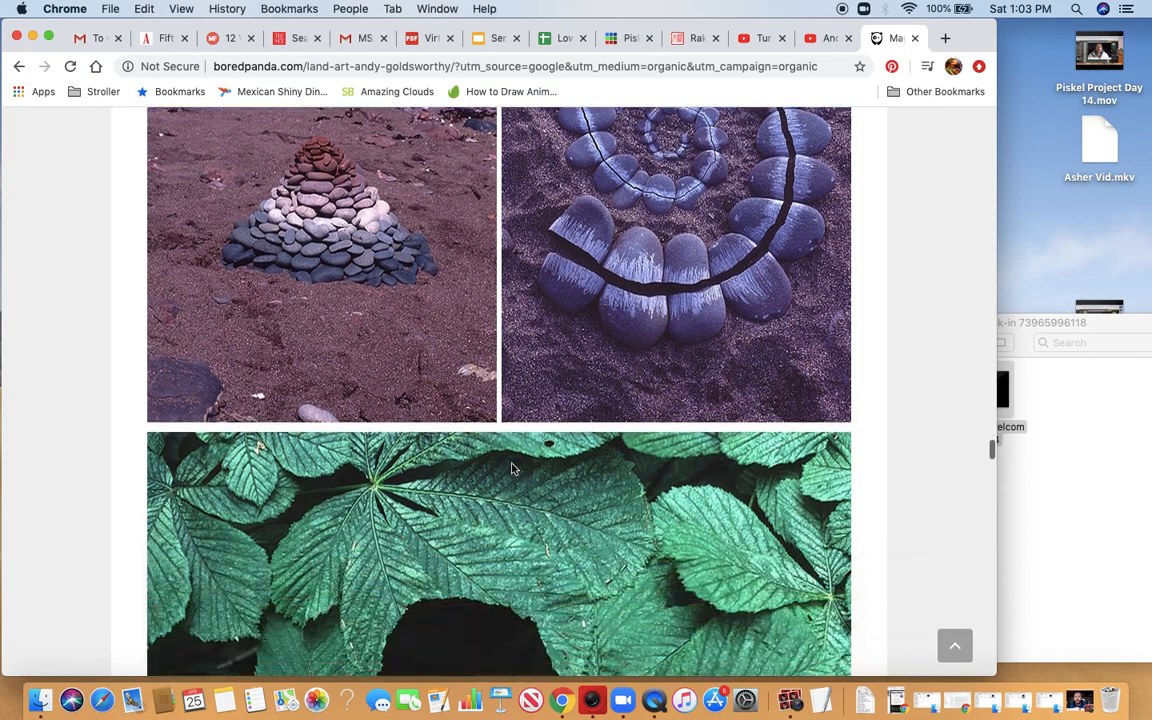
scroll(down, 3)
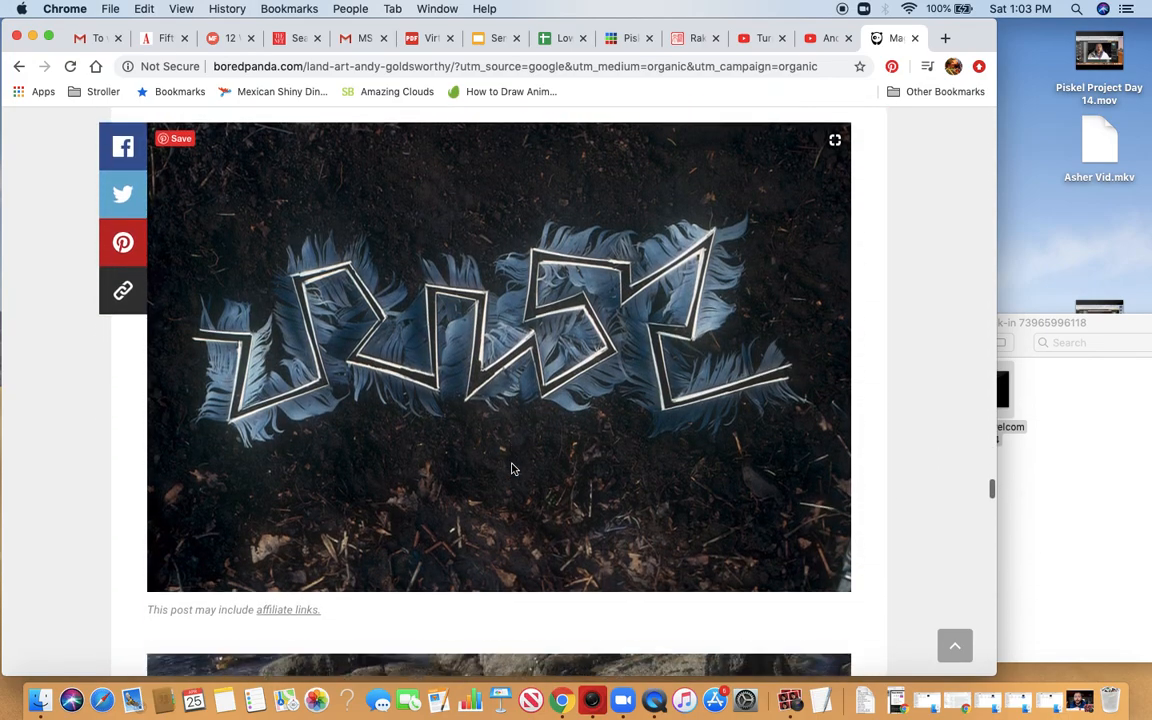
scroll(down, 3)
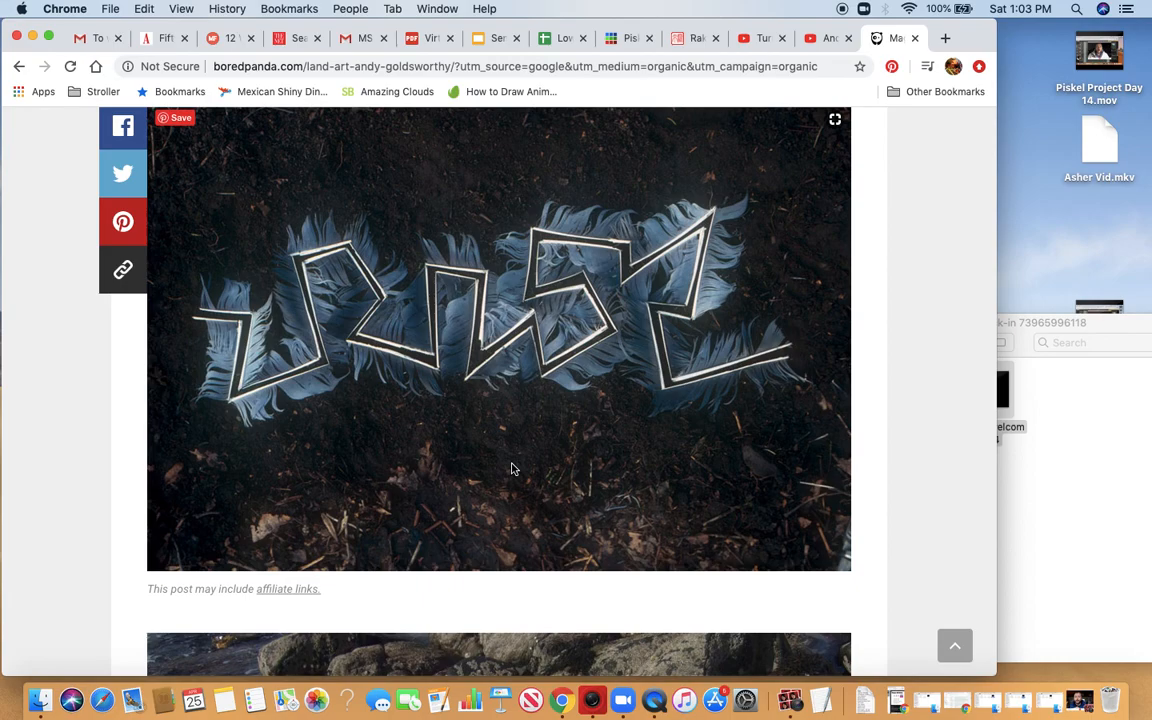
mouse_move(717, 253)
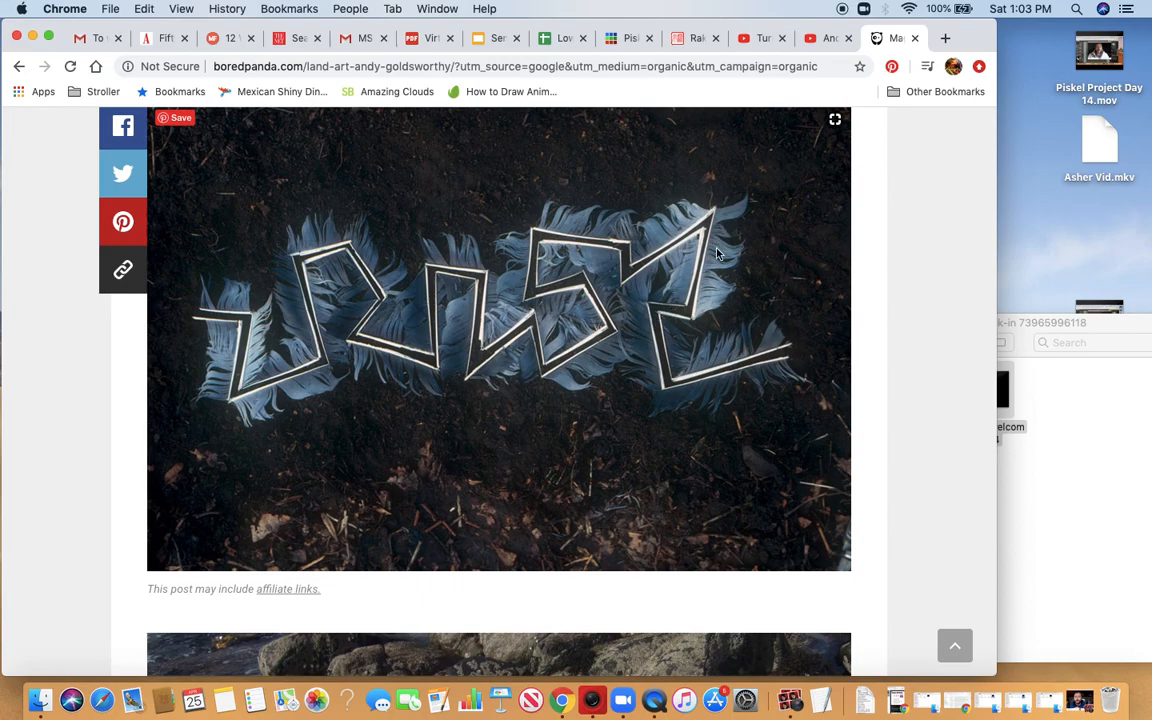
mouse_move(658, 322)
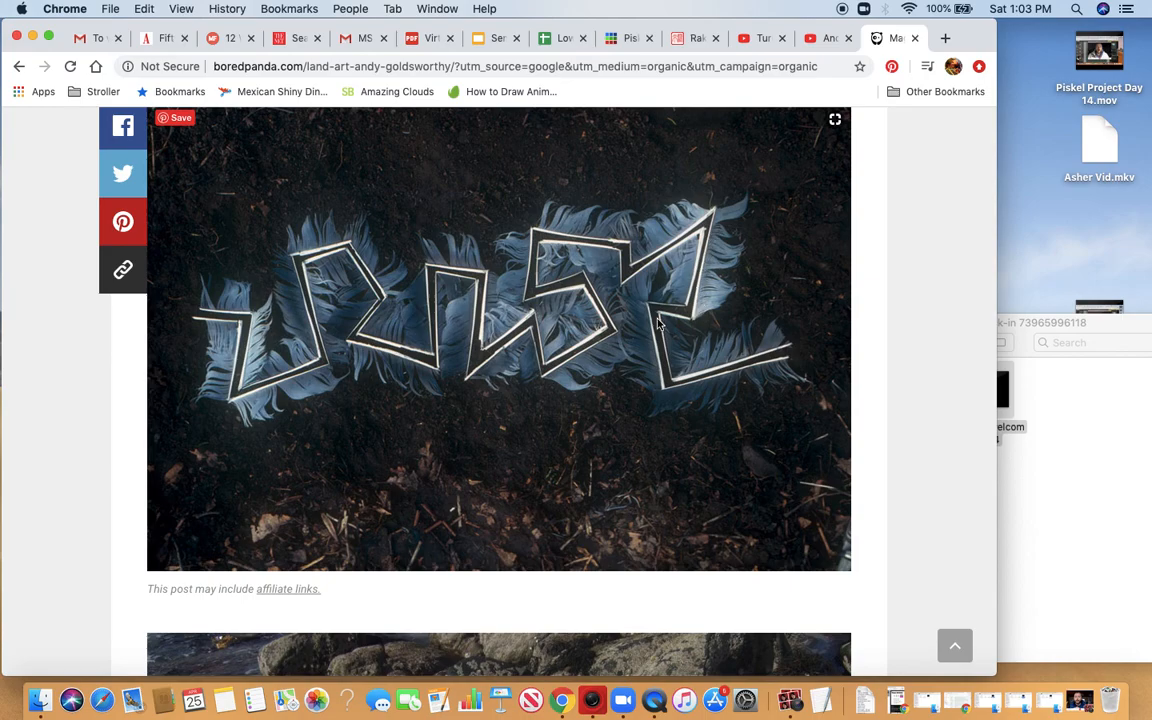
mouse_move(450, 405)
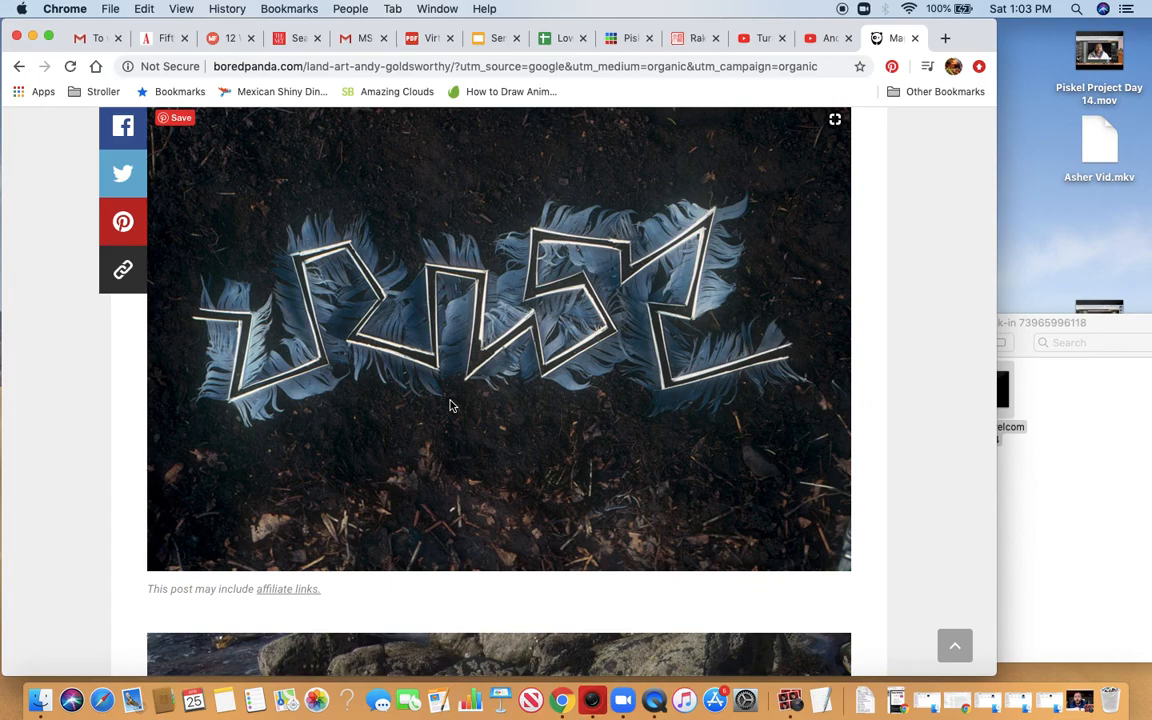
scroll(down, 3)
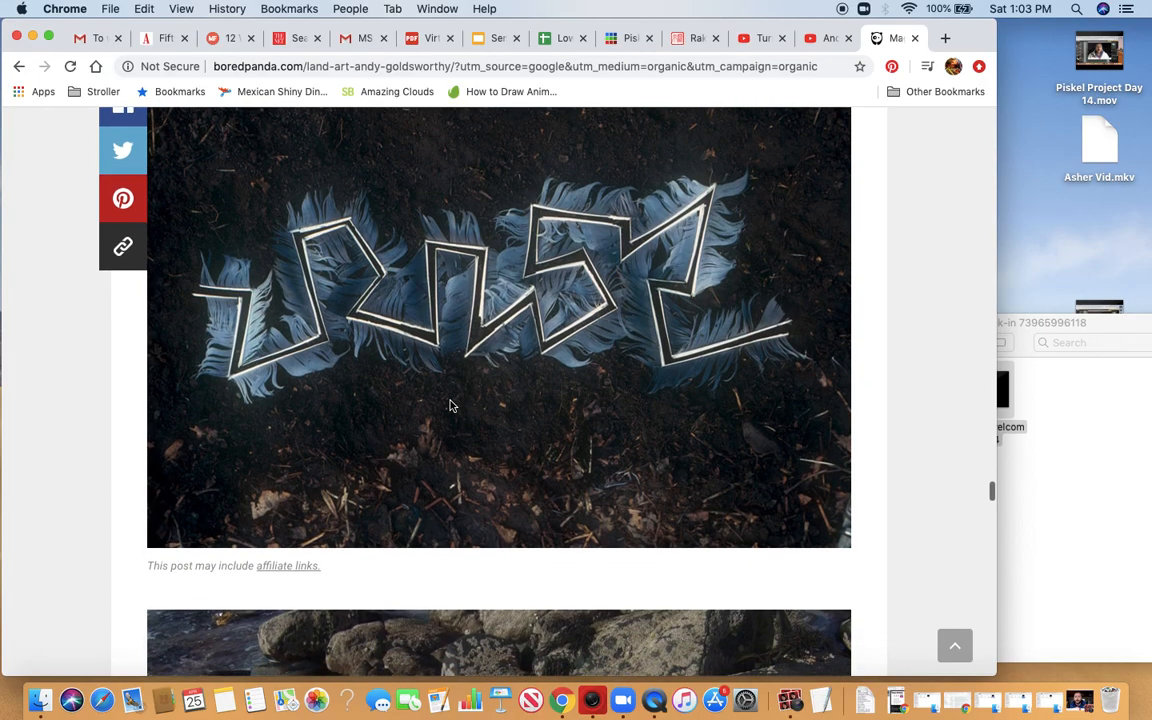
scroll(down, 3)
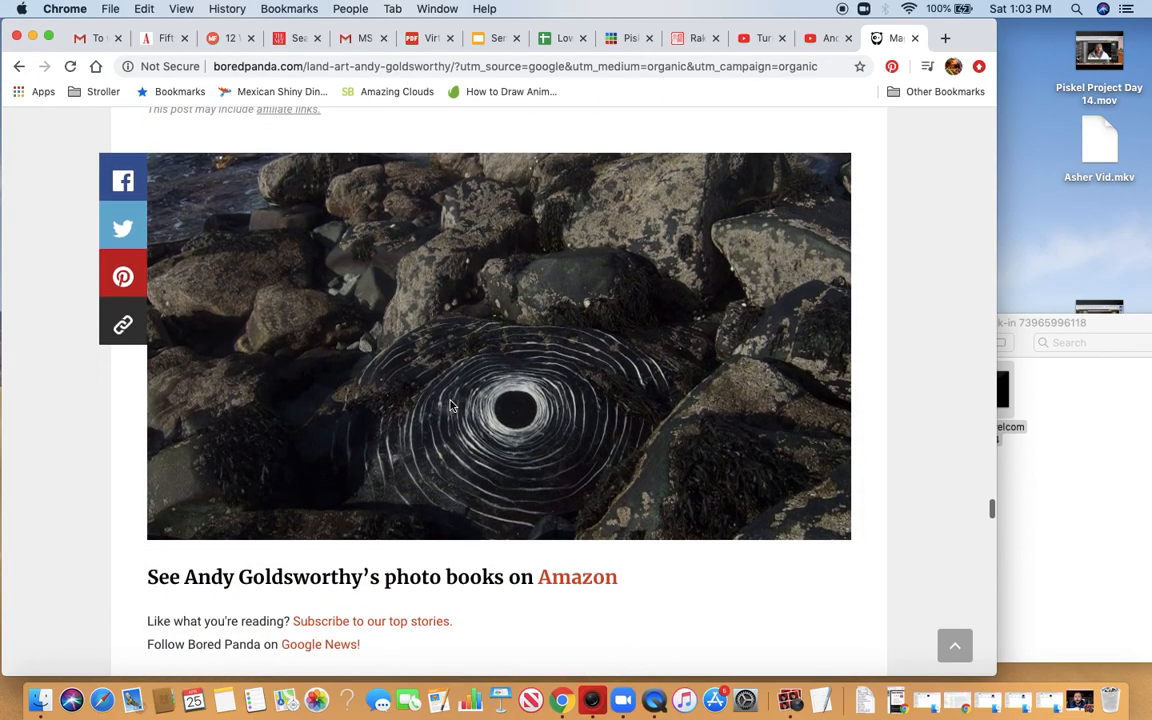
scroll(down, 3)
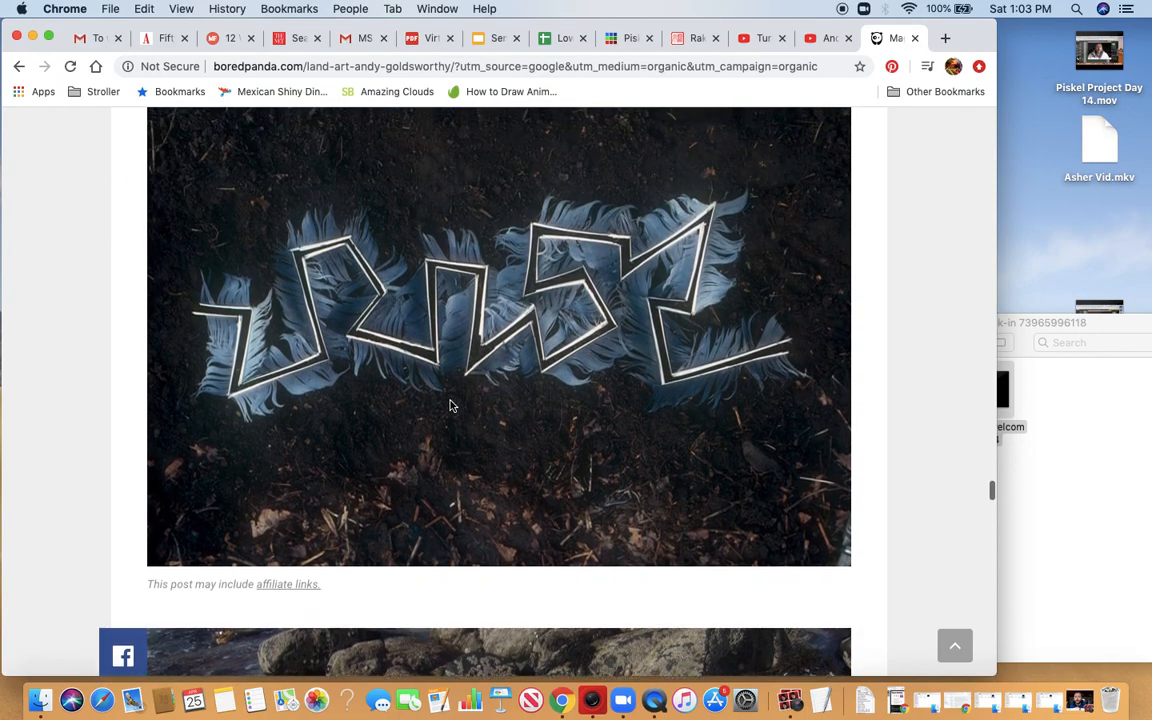
Scroll the Bored Panda gallery back past the zigzag feathers to the green leaves around a dark hole.
scroll(down, 3)
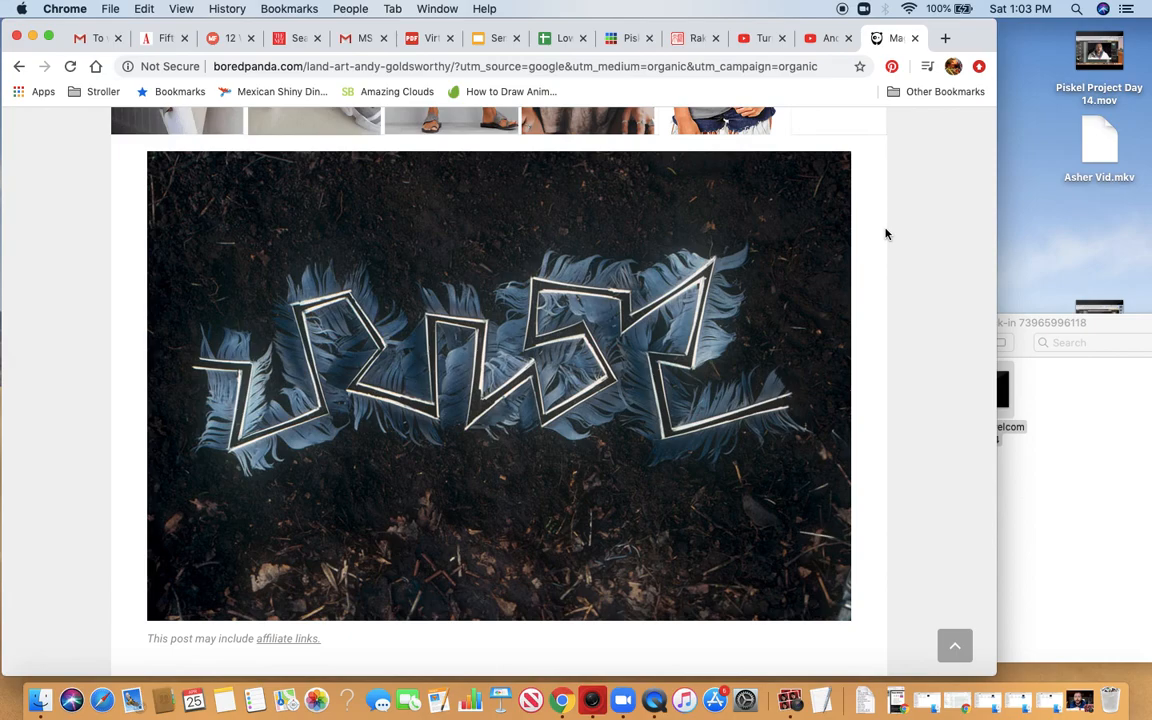
scroll(down, 3)
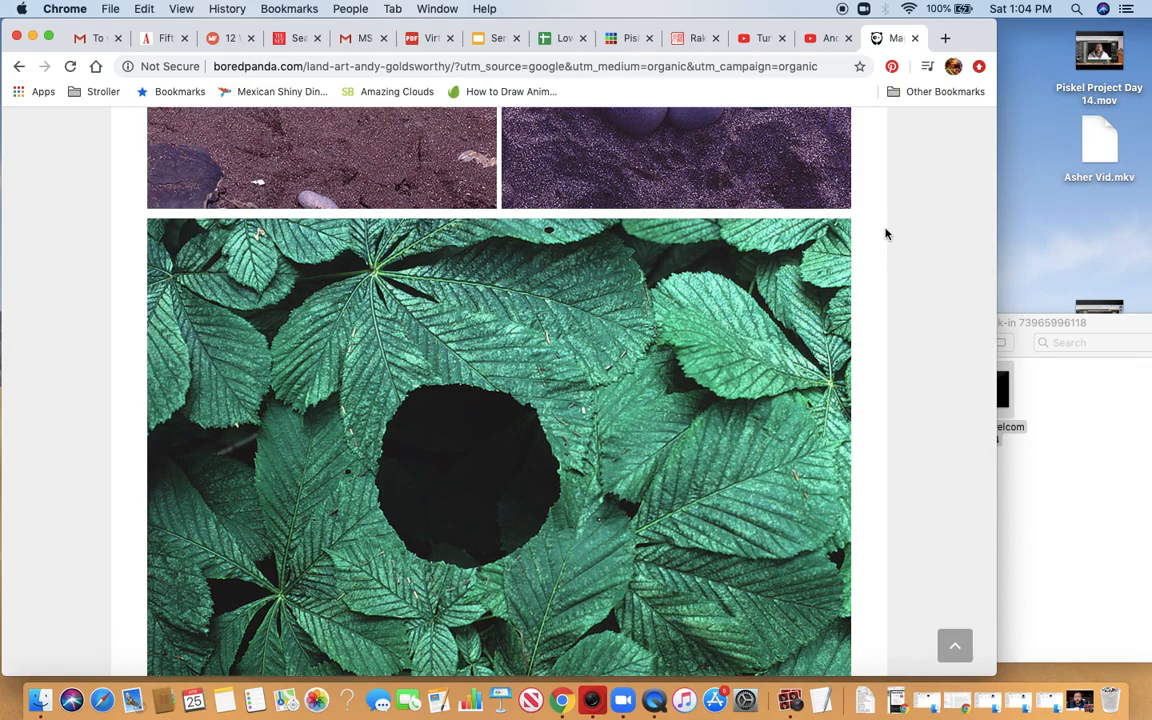
scroll(down, 3)
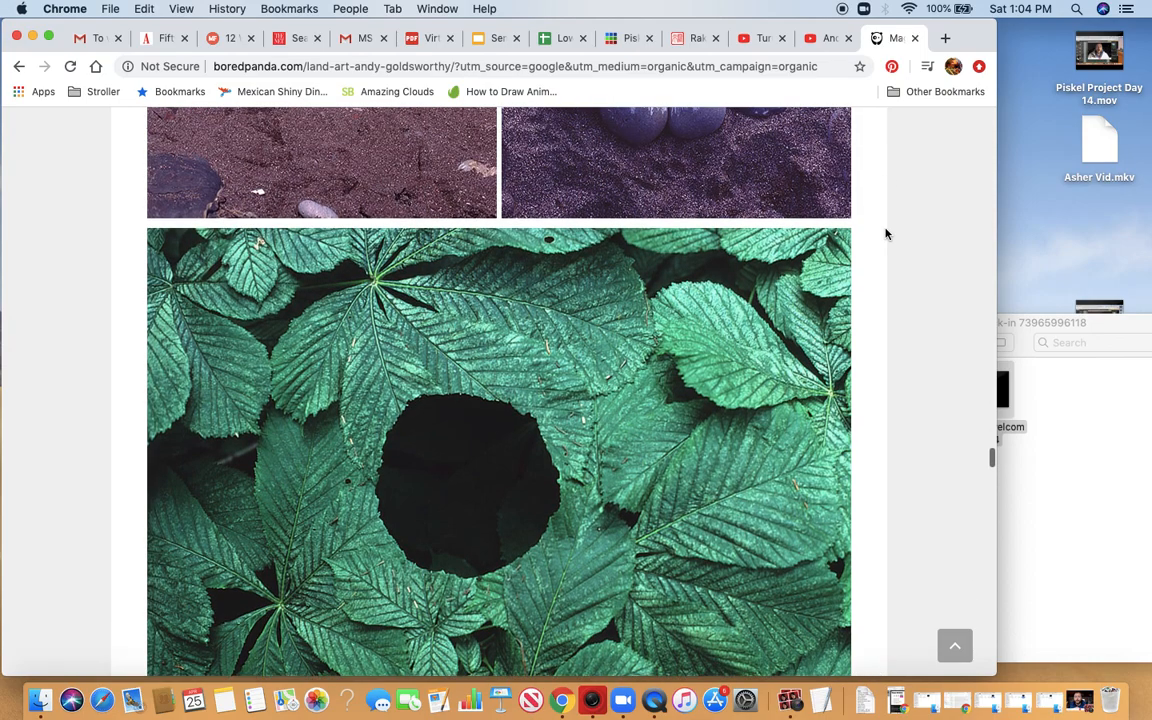